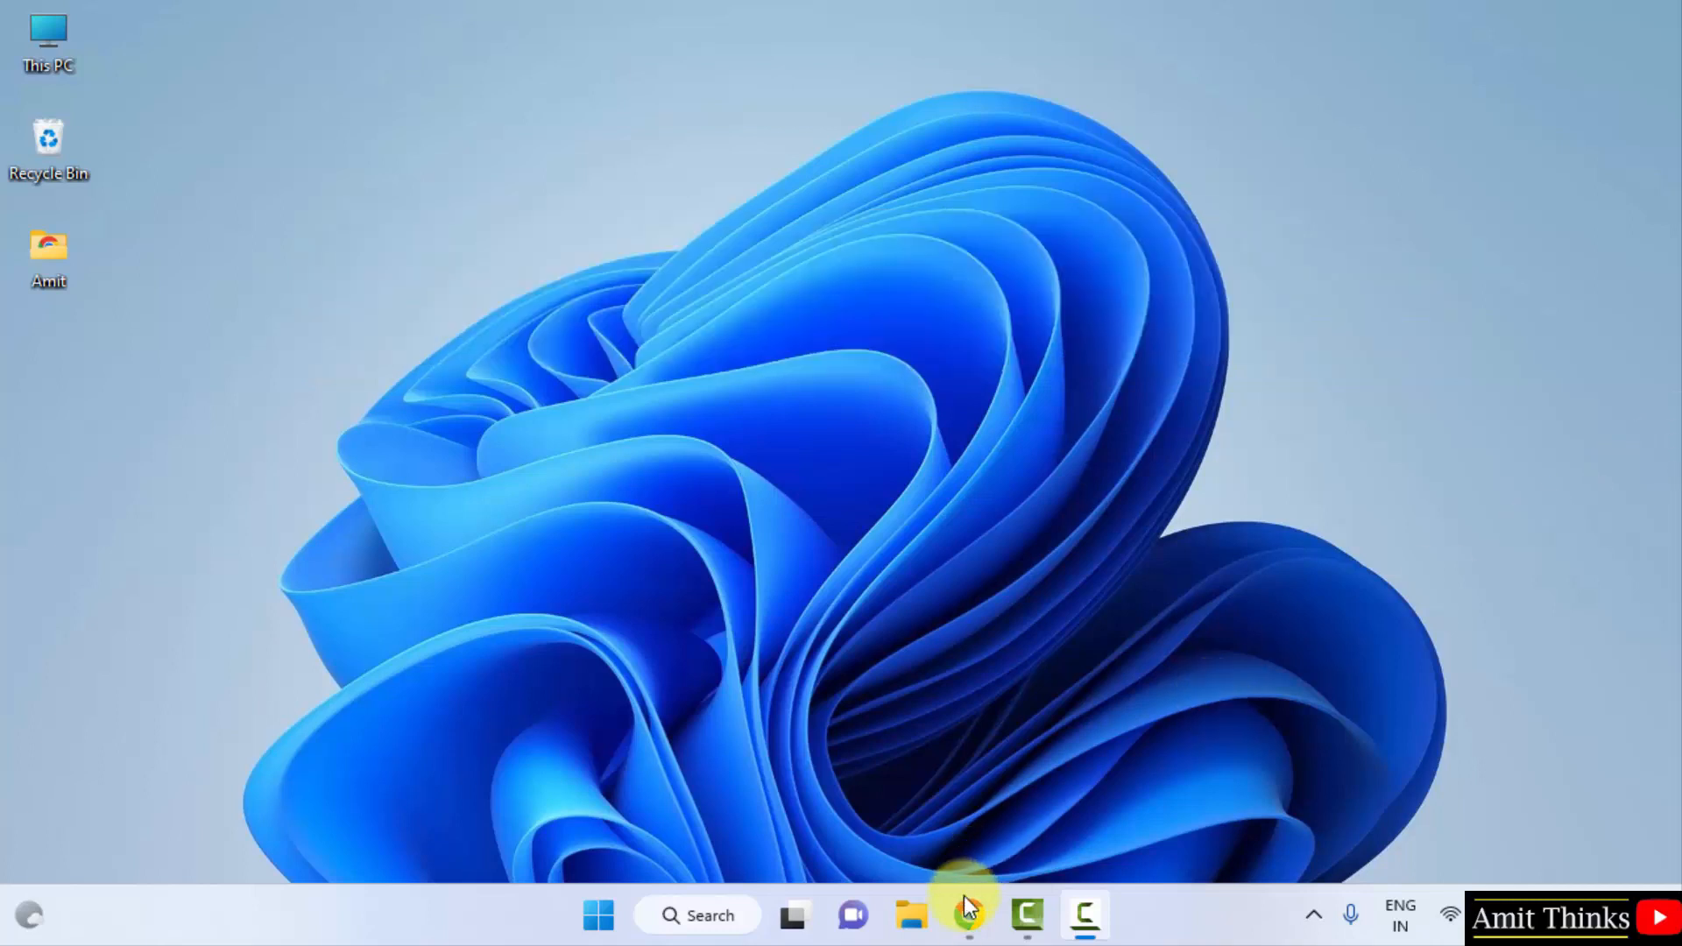
# Search Chrome for 'microsoft sql server 2022' and reach Microsoft's SQL Server 2022 page
pyautogui.click(968, 915)
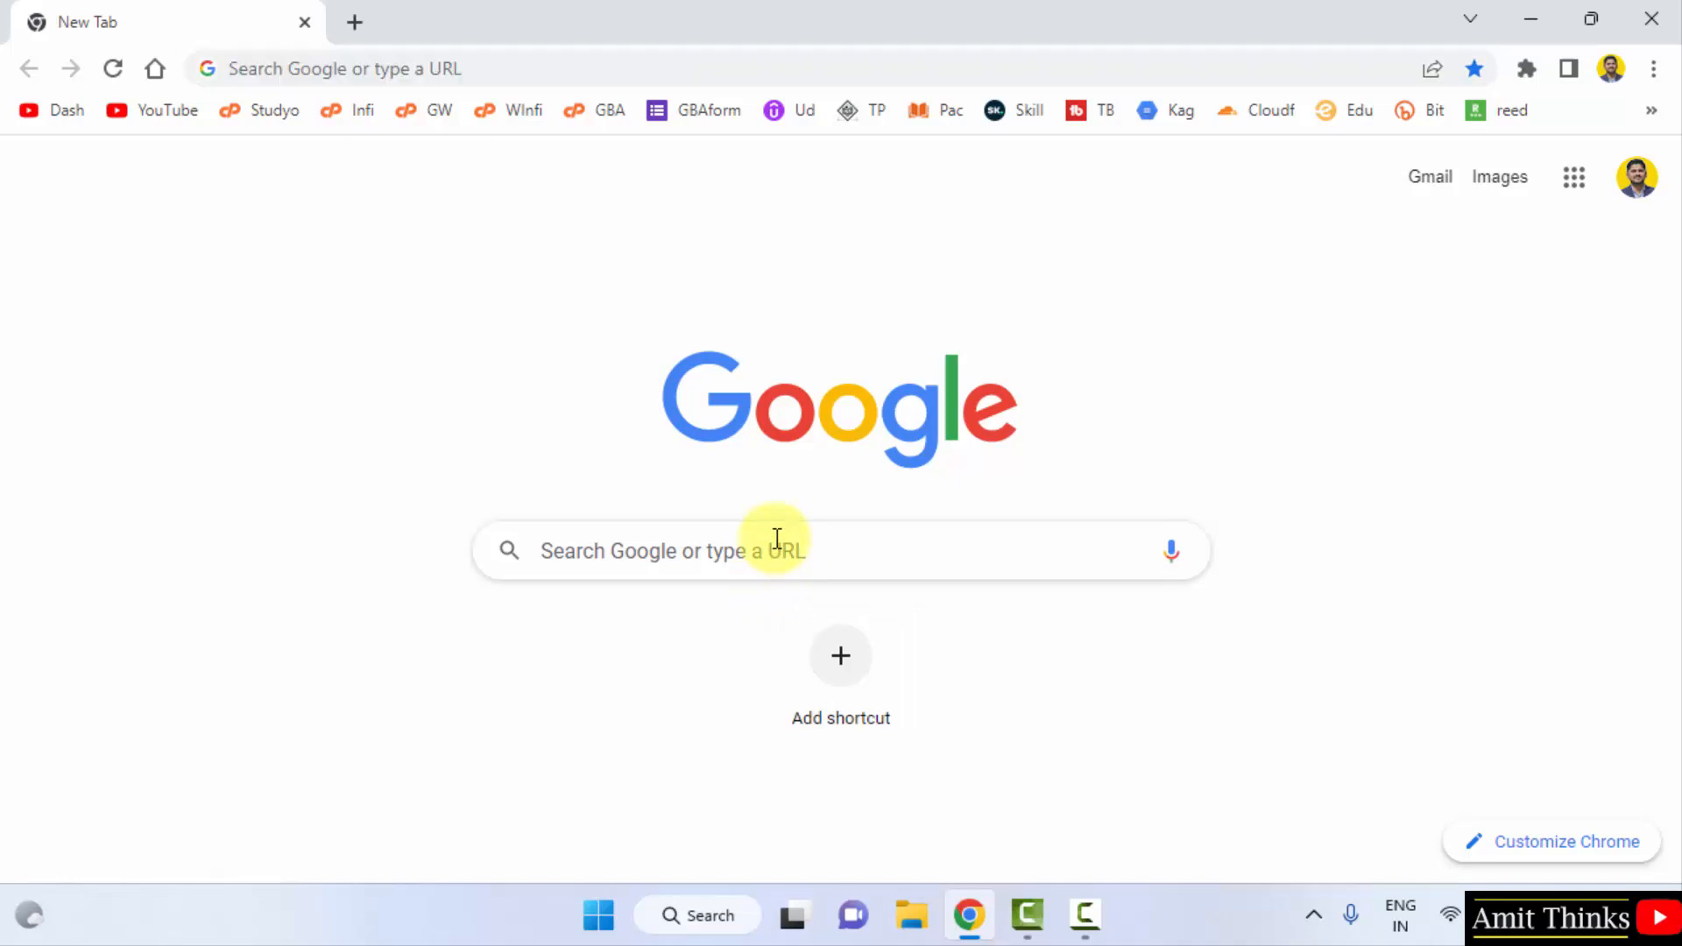
pyautogui.write('microsoft sql server 2022')
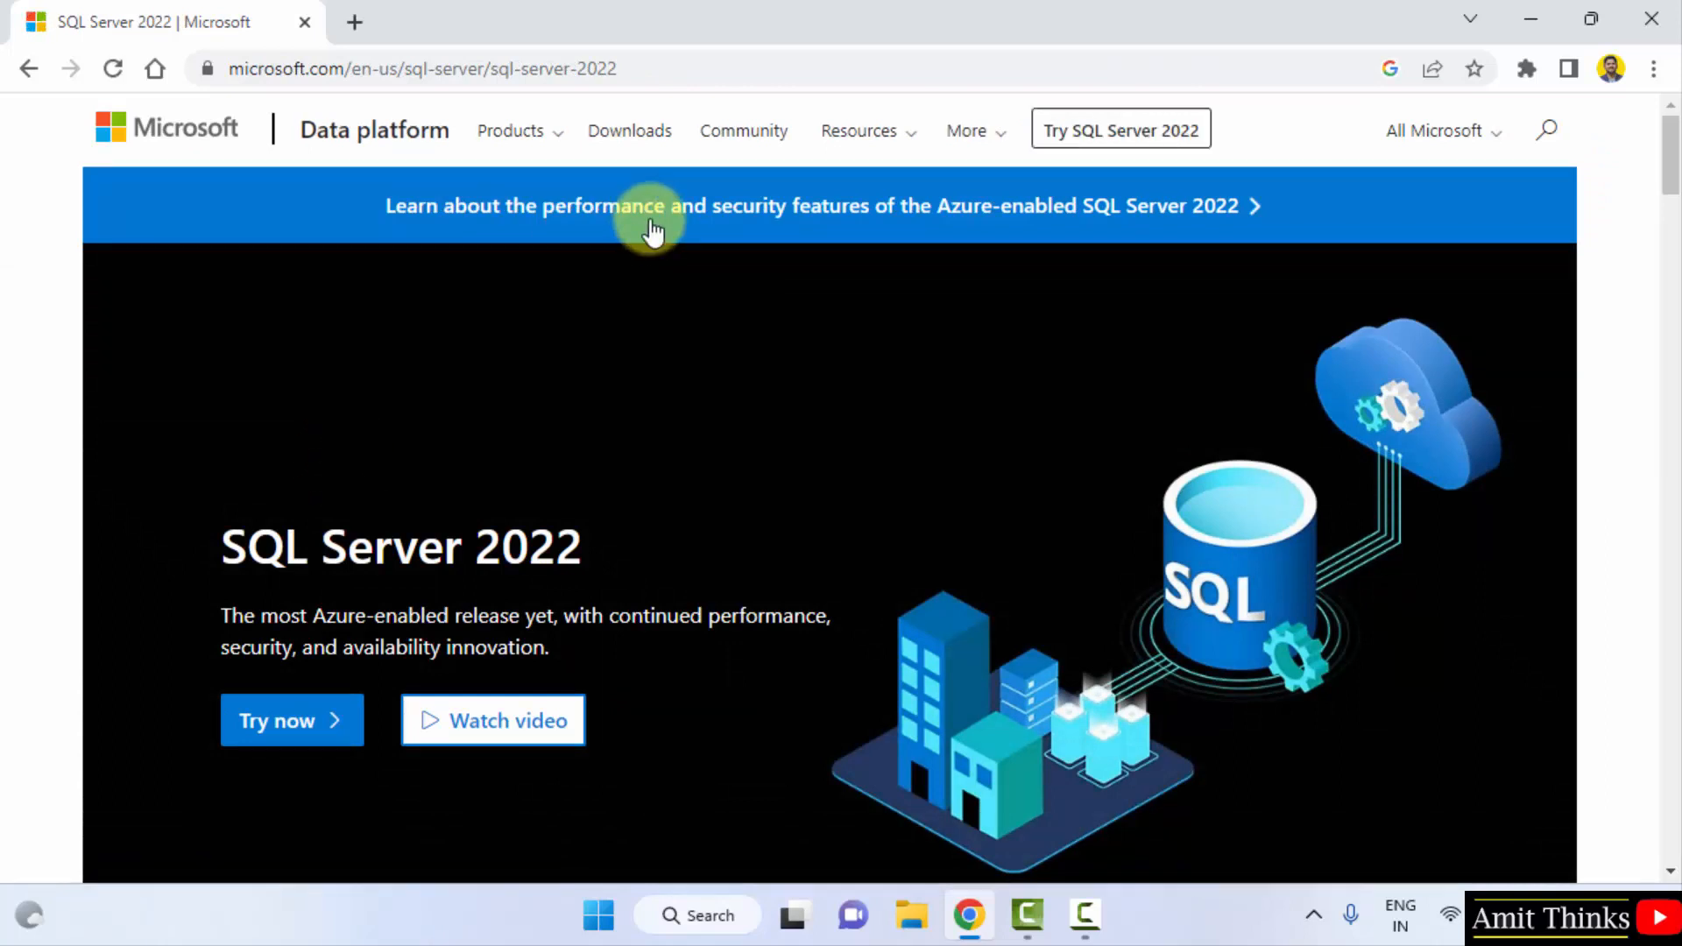
# From the Downloads page, download the free Express edition installer SQL2022-SSEI-Expr.exe
pyautogui.click(630, 129)
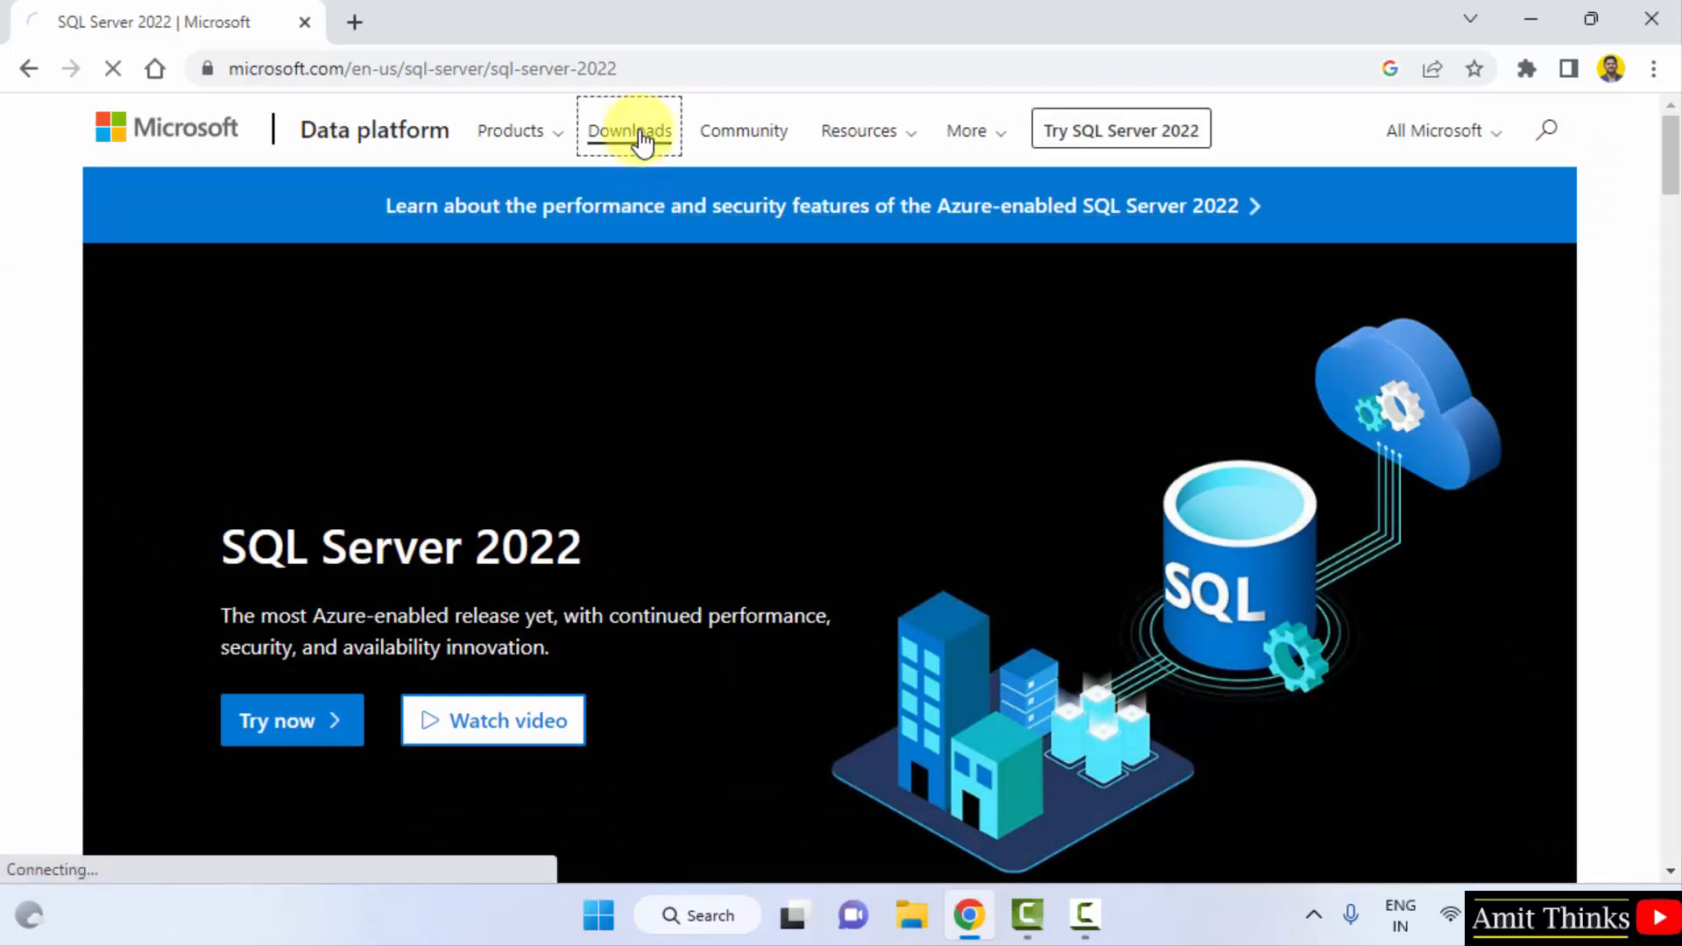
pyautogui.click(629, 130)
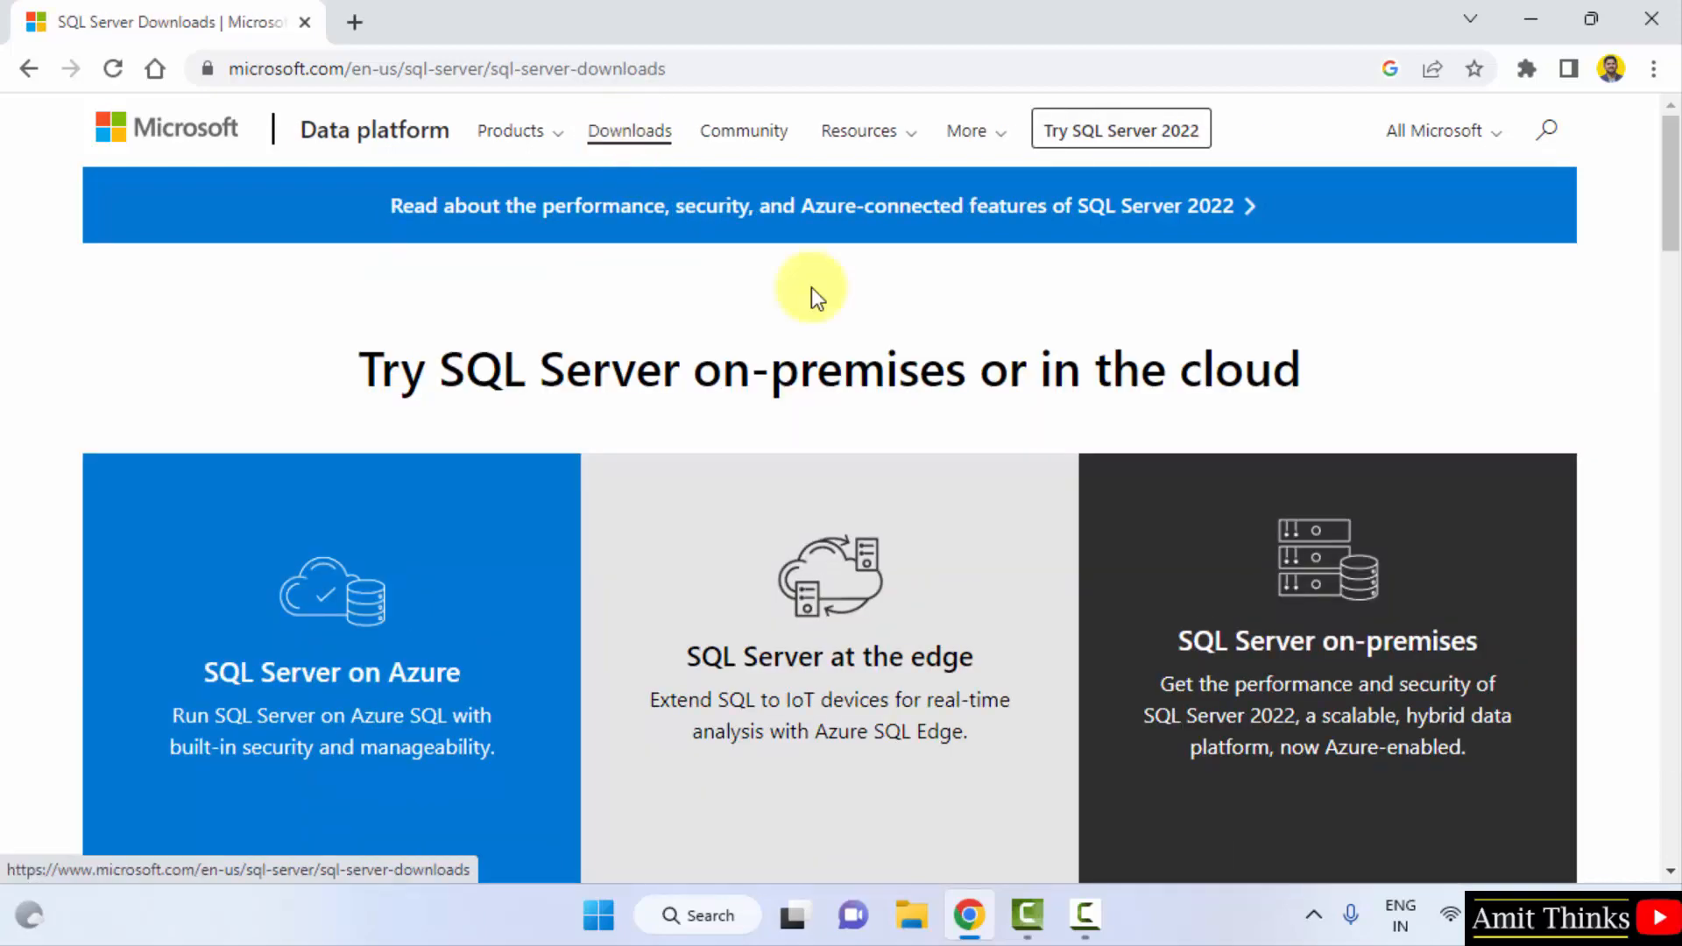
pyautogui.scroll(-3)
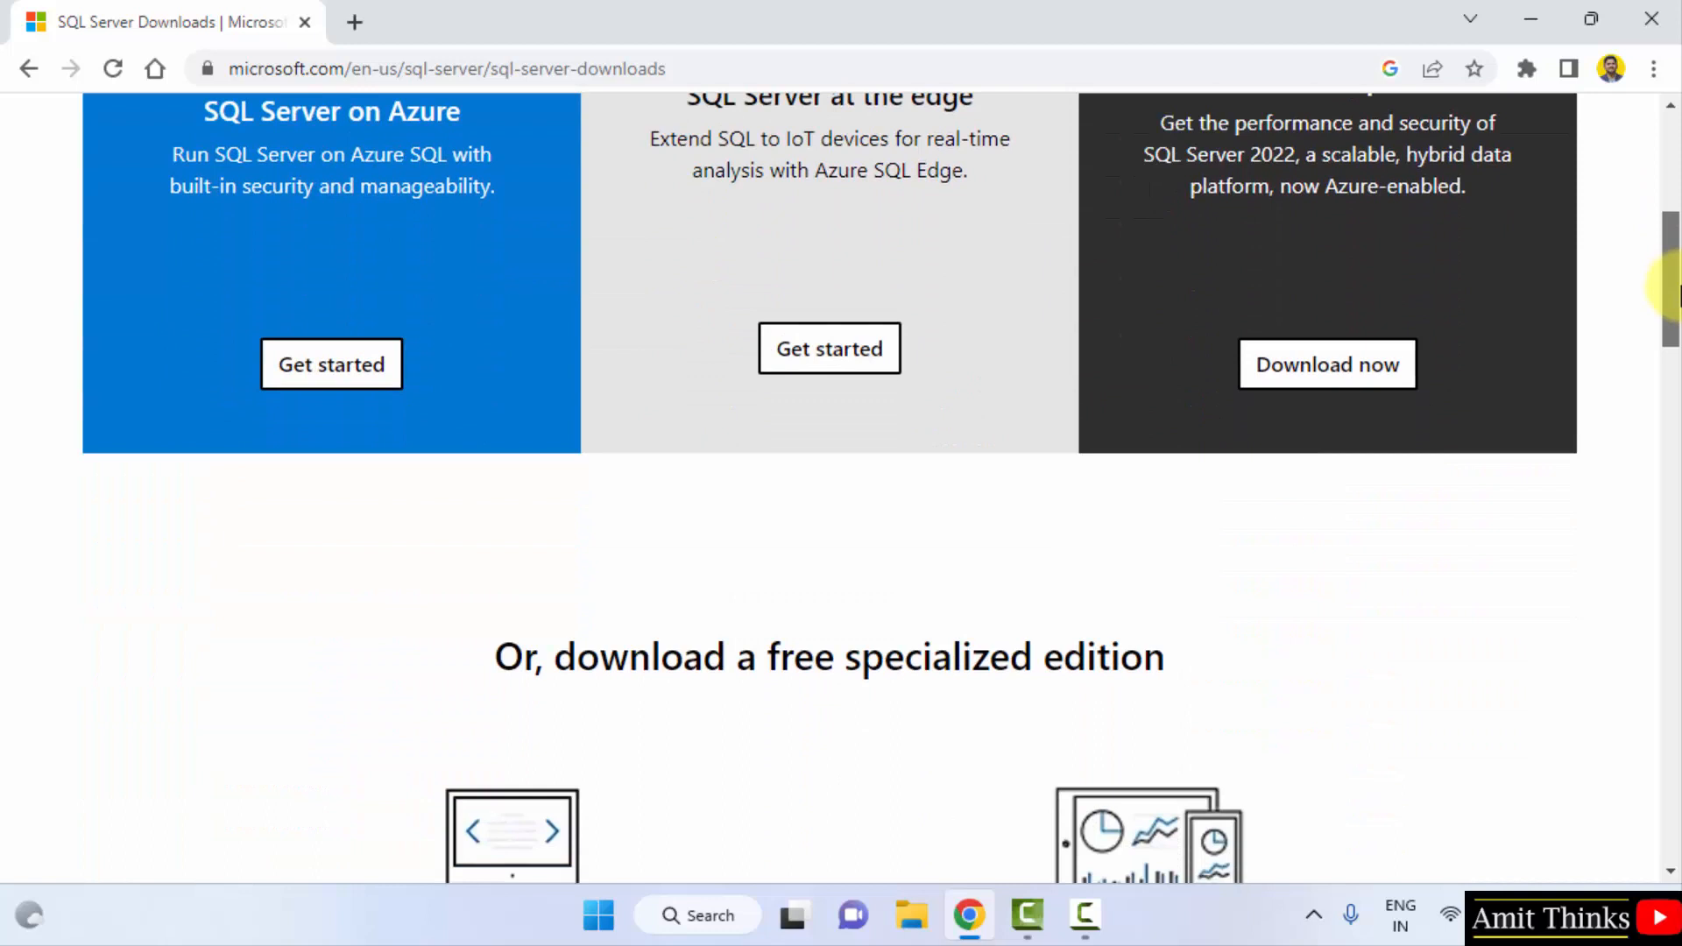
pyautogui.scroll(-3)
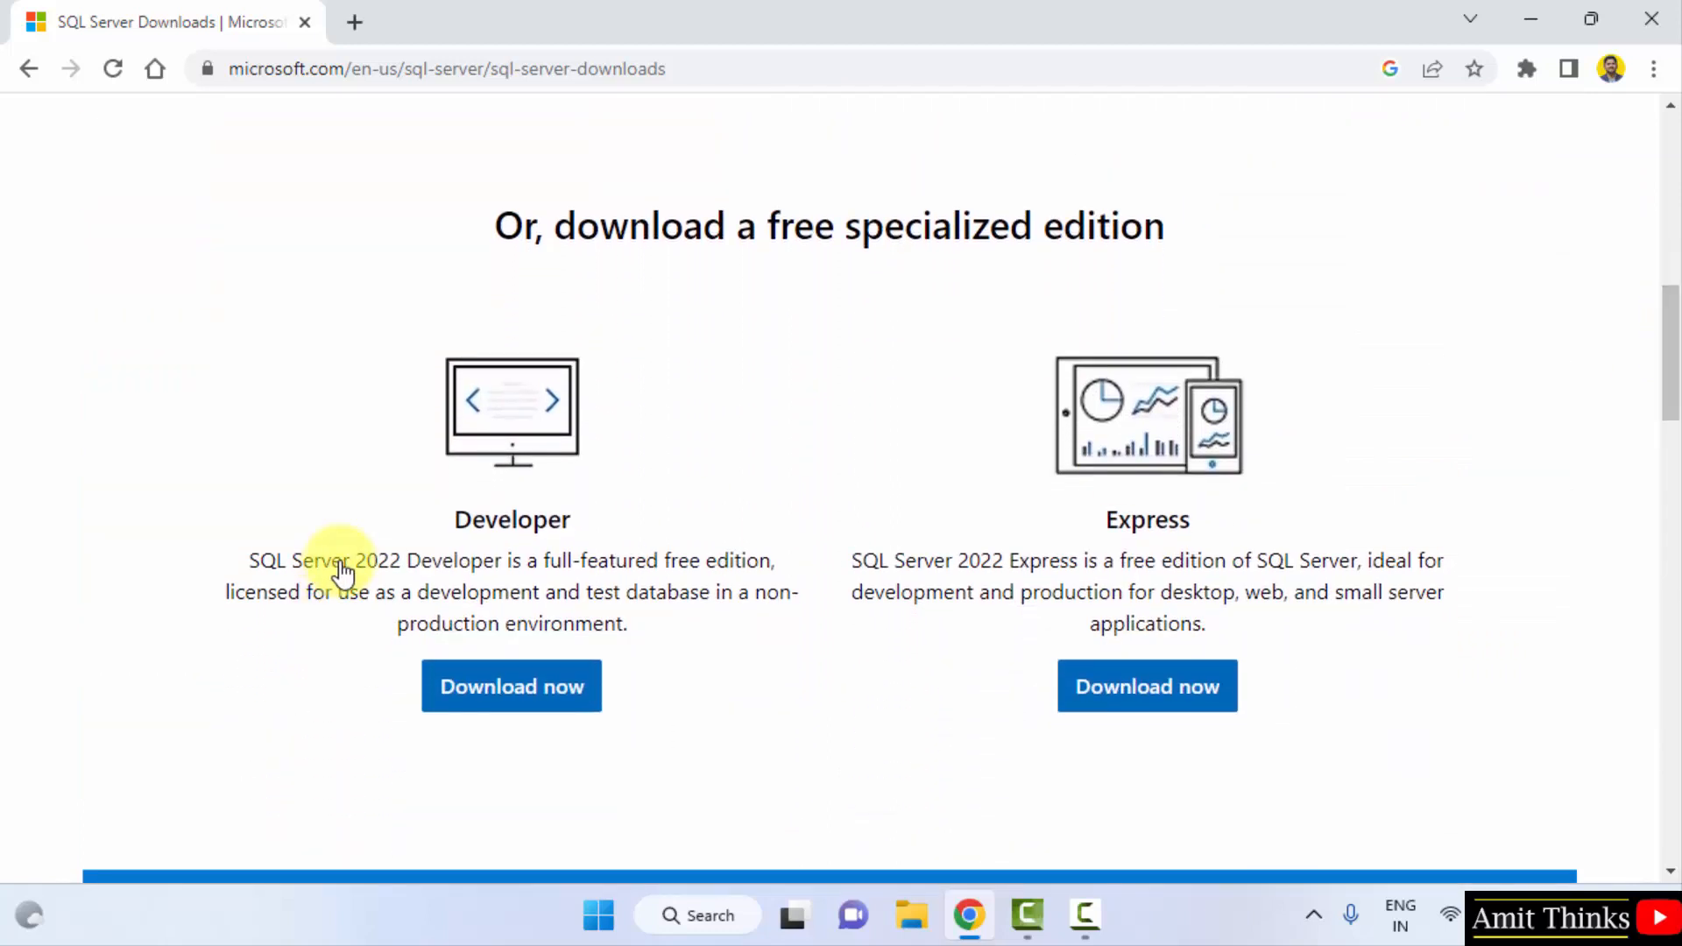
pyautogui.moveTo(510, 532)
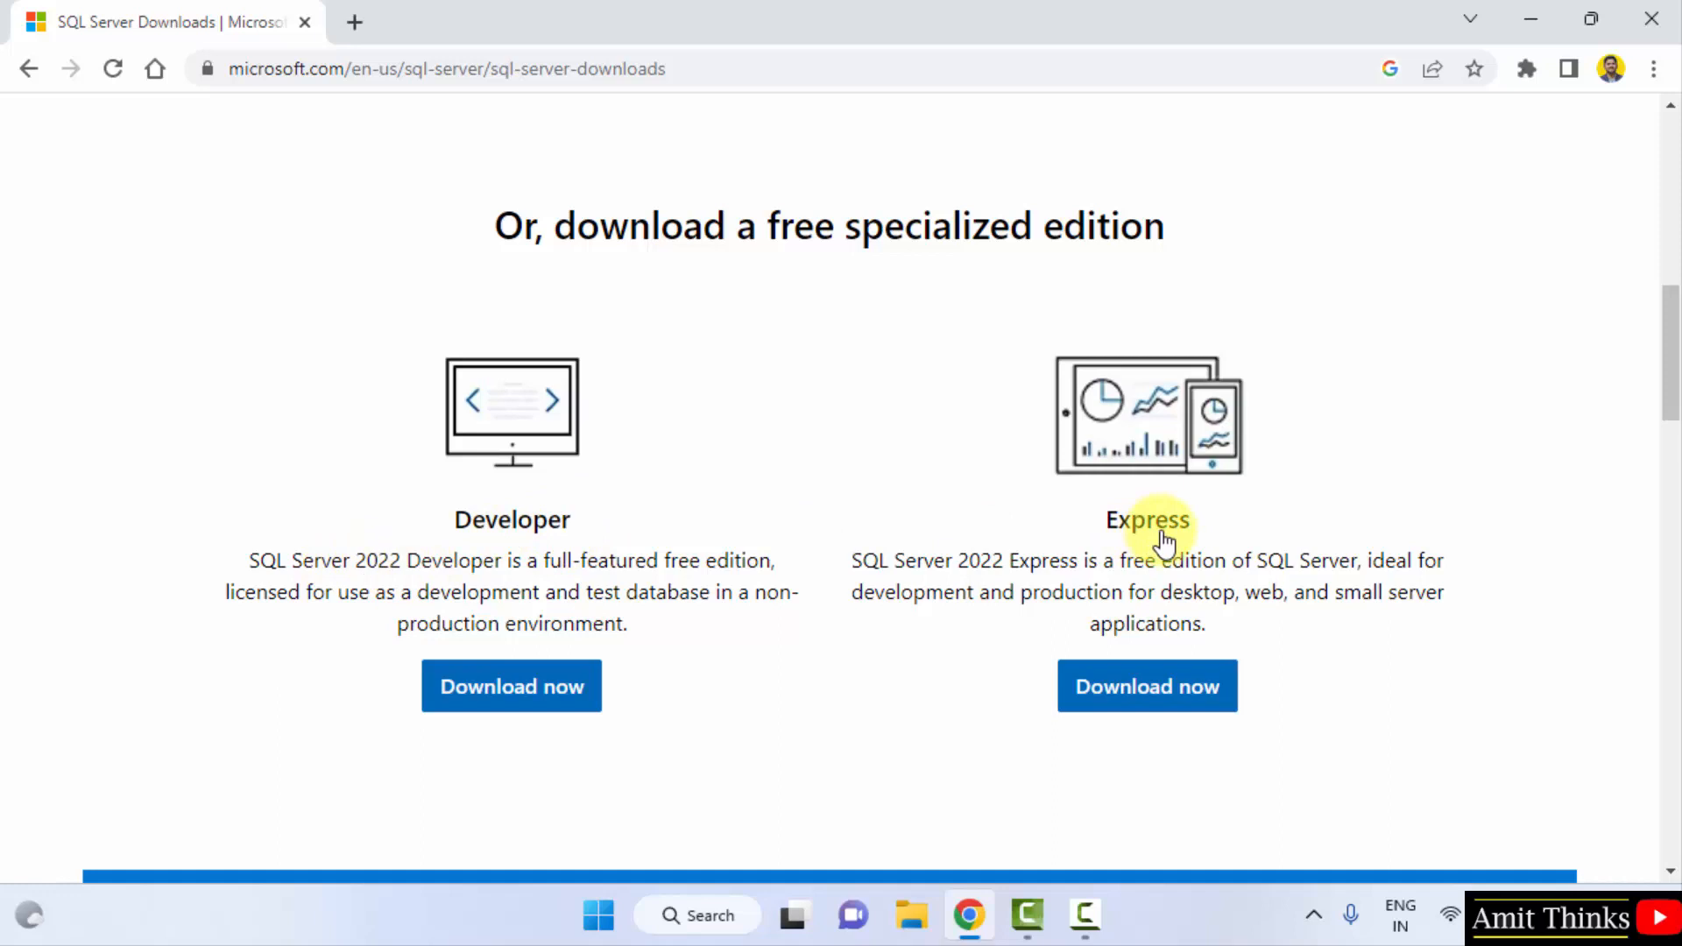
pyautogui.moveTo(1127, 575)
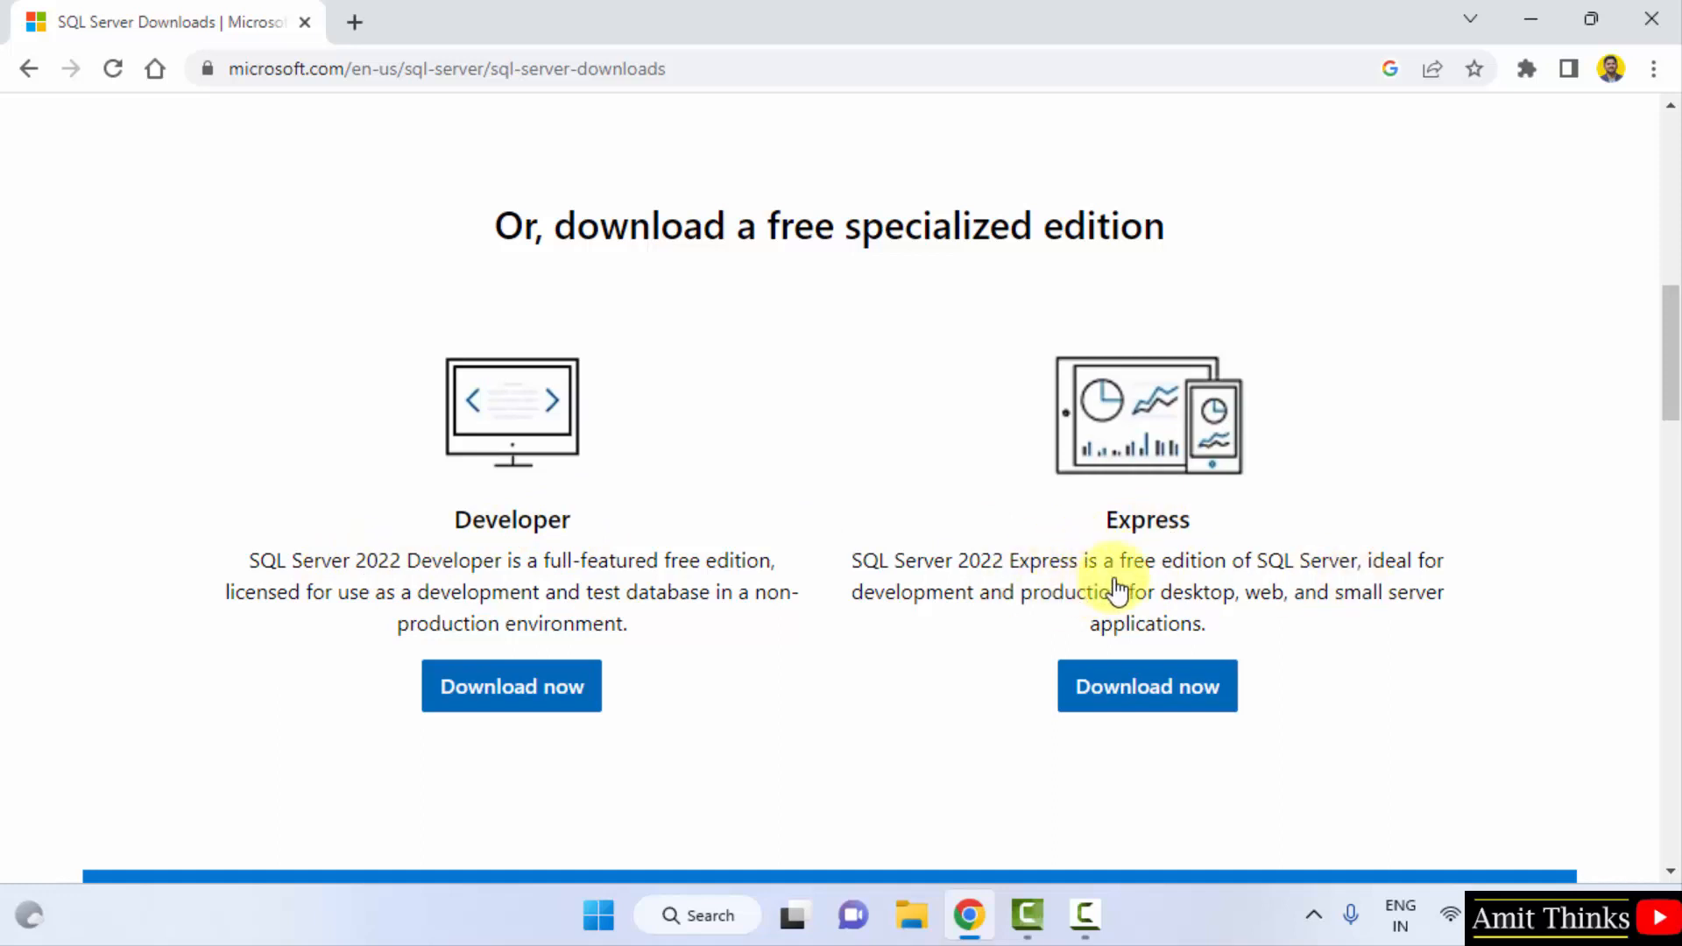
pyautogui.moveTo(643, 628)
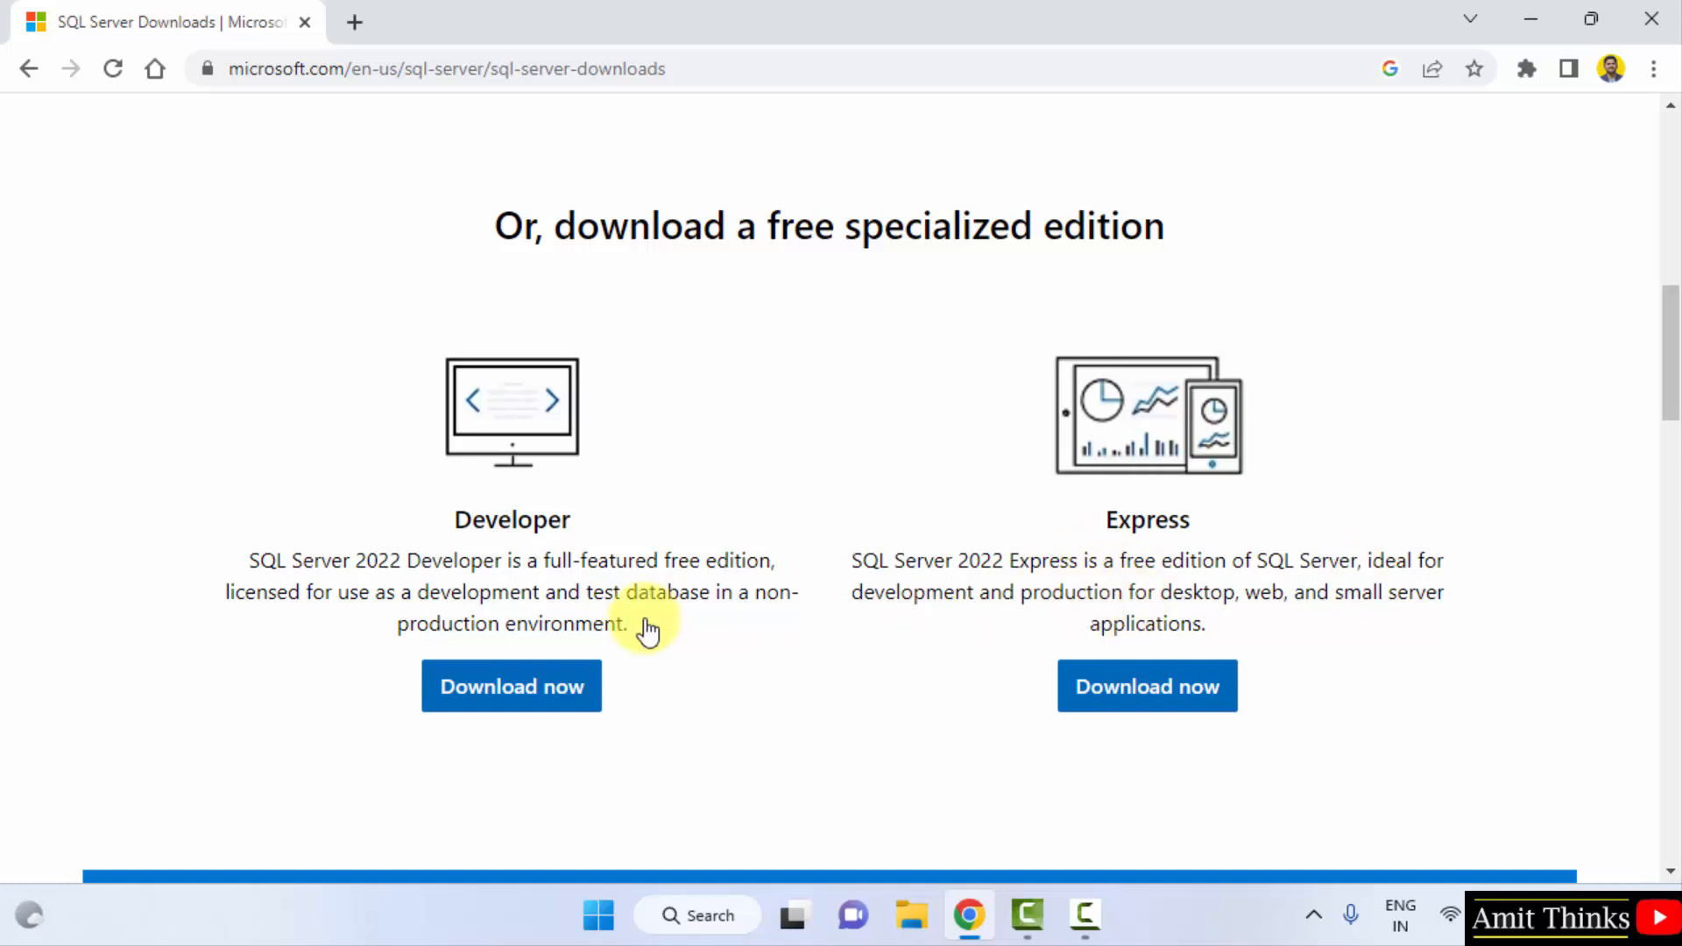
pyautogui.moveTo(1278, 703)
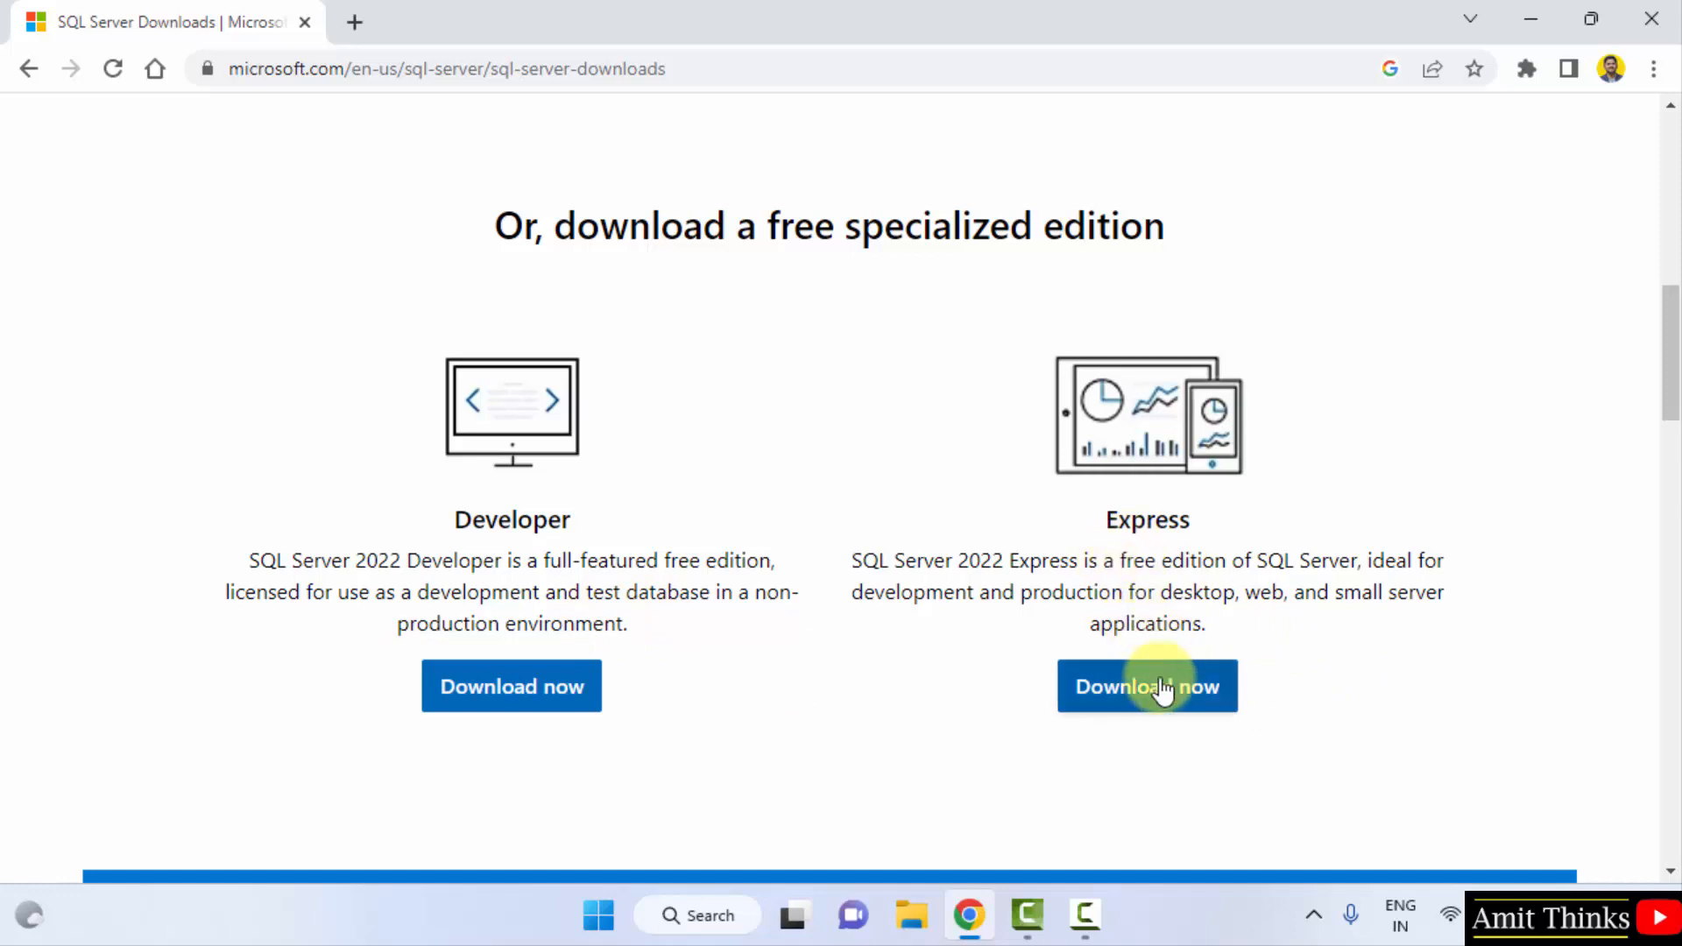
pyautogui.click(1146, 687)
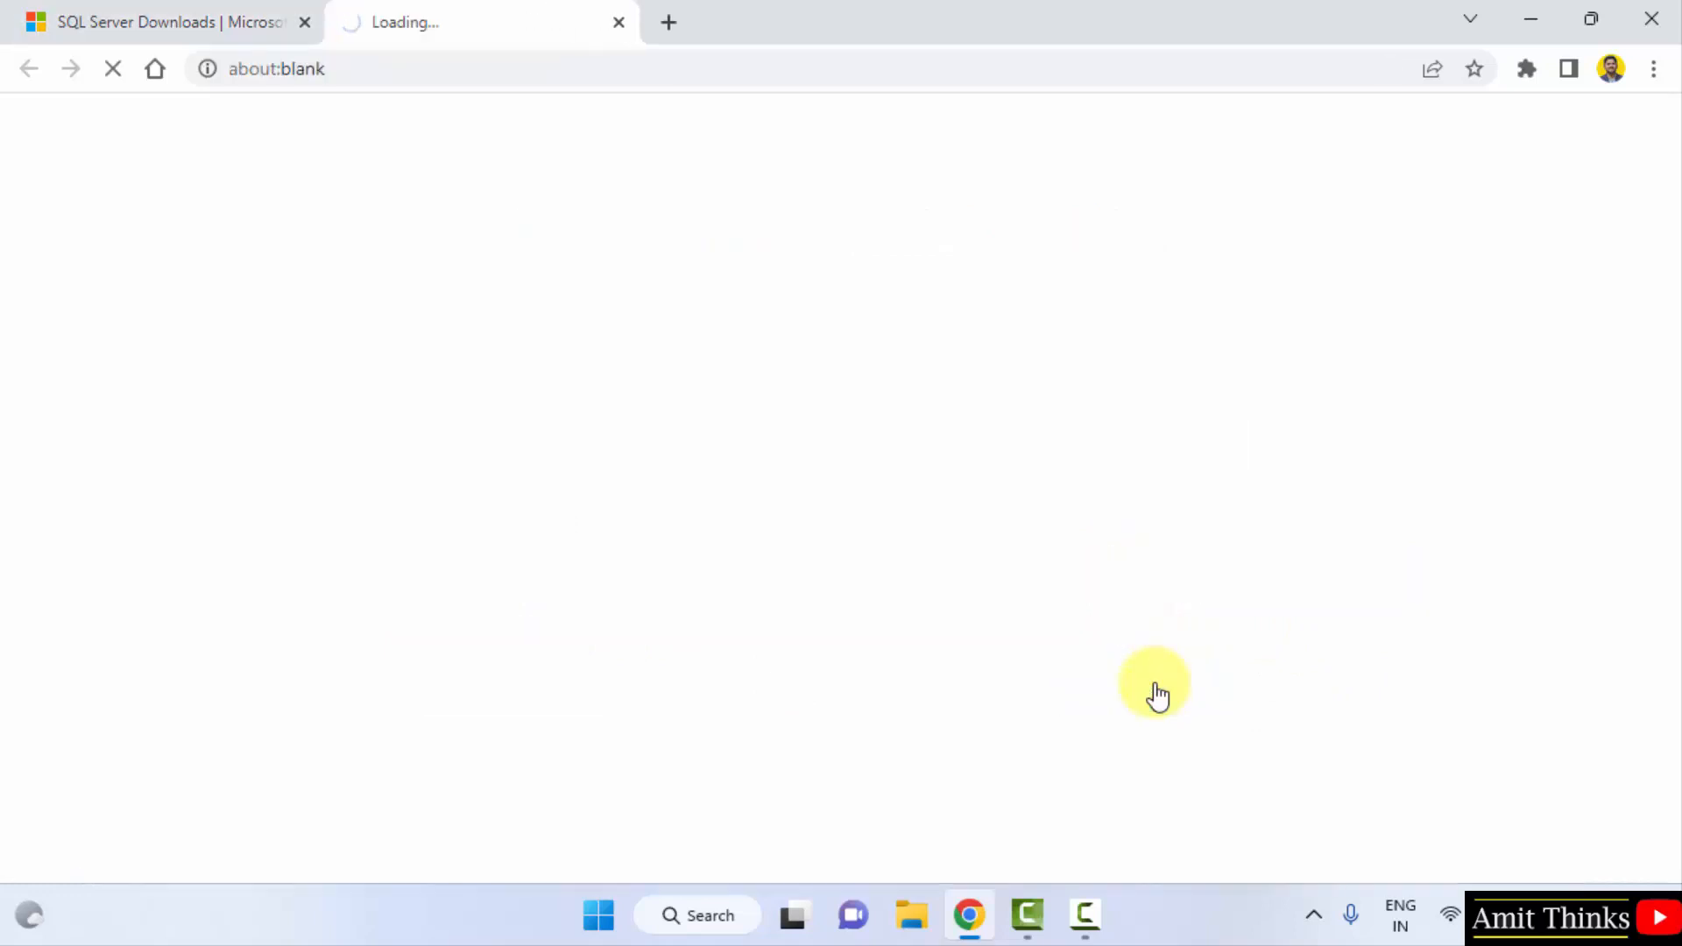
pyautogui.click(1146, 687)
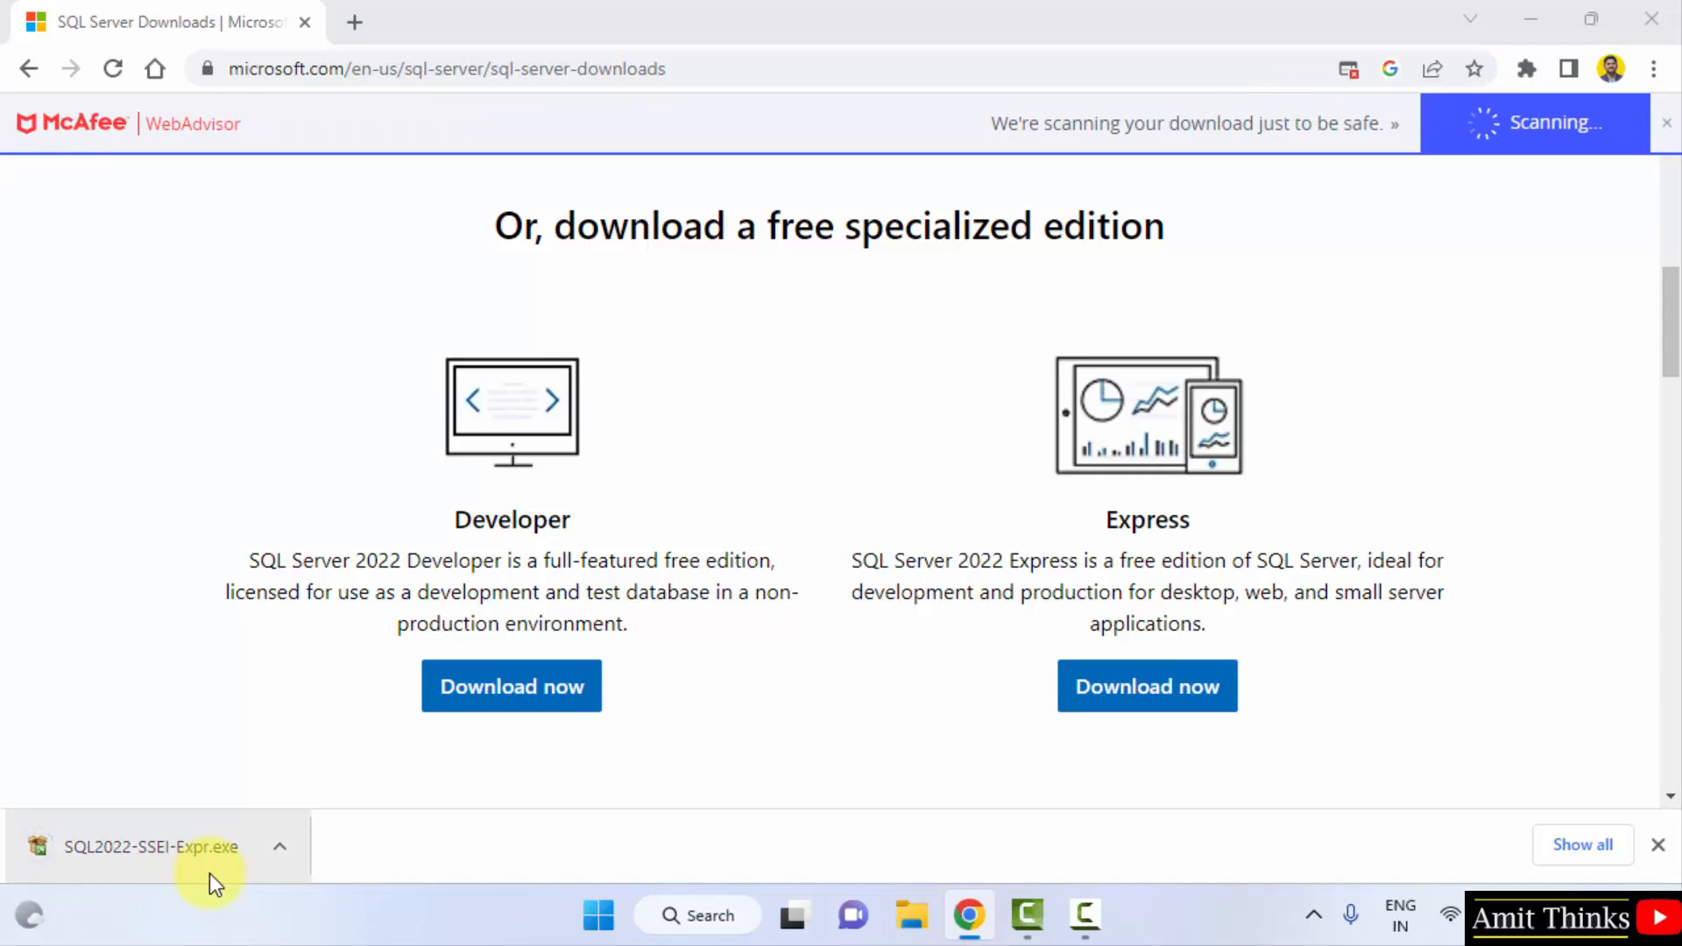
# Run SQL2022-SSEI-Expr.exe and choose the Basic installation type
pyautogui.click(1146, 687)
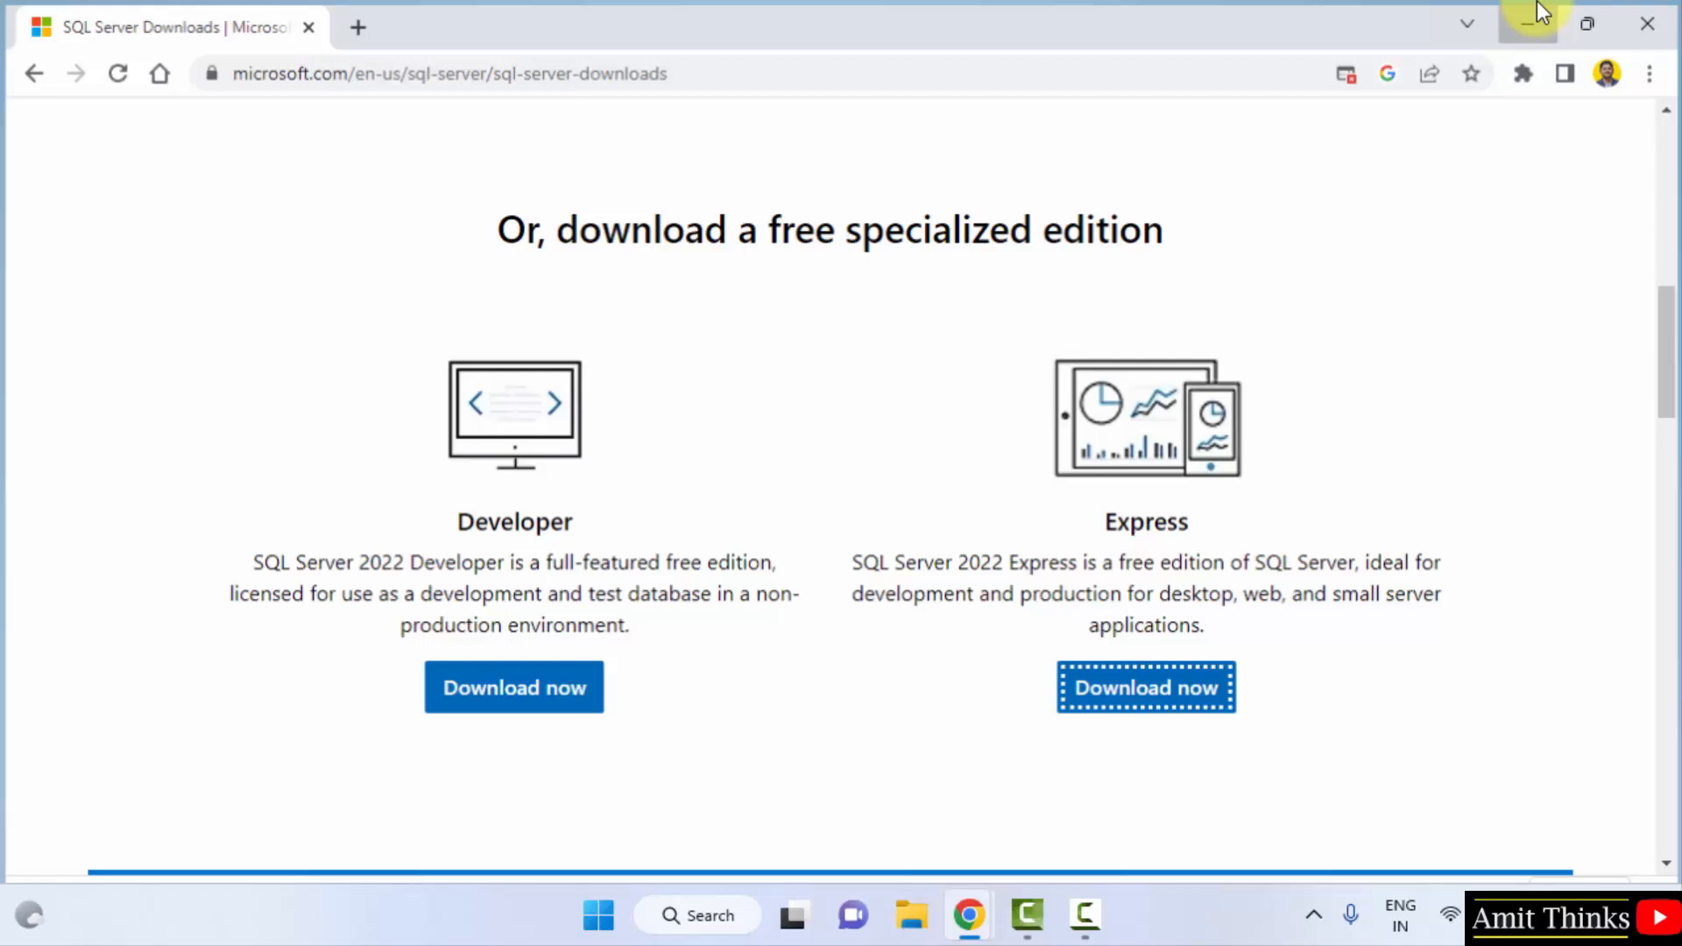
pyautogui.click(1526, 23)
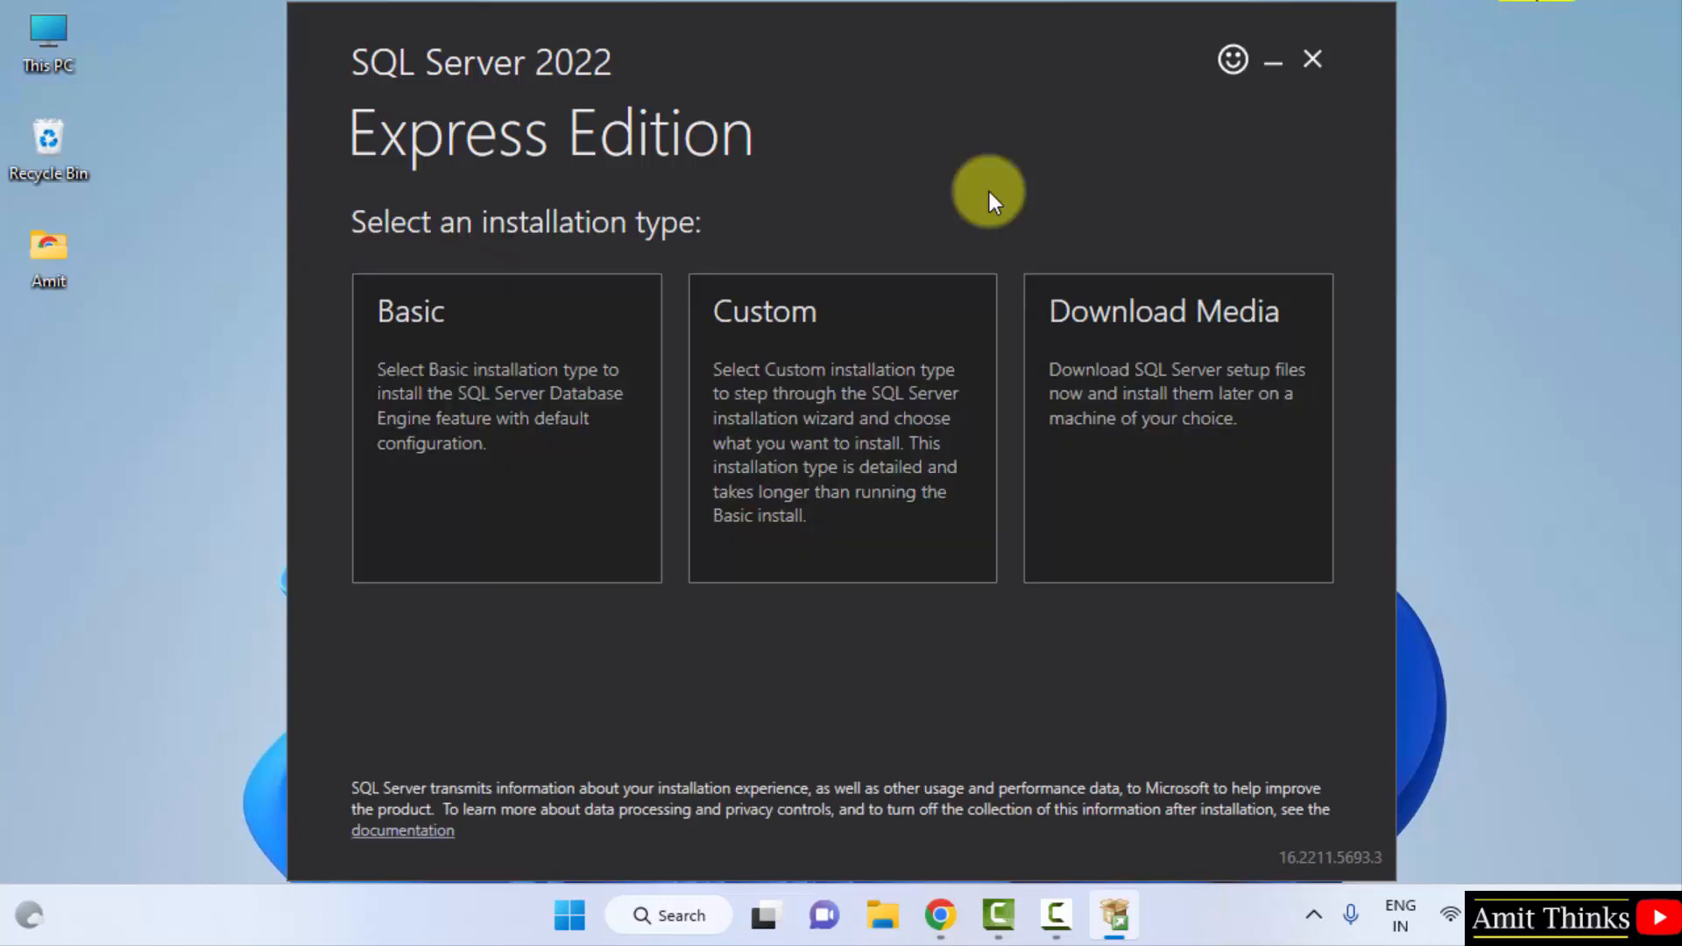
pyautogui.moveTo(1015, 389)
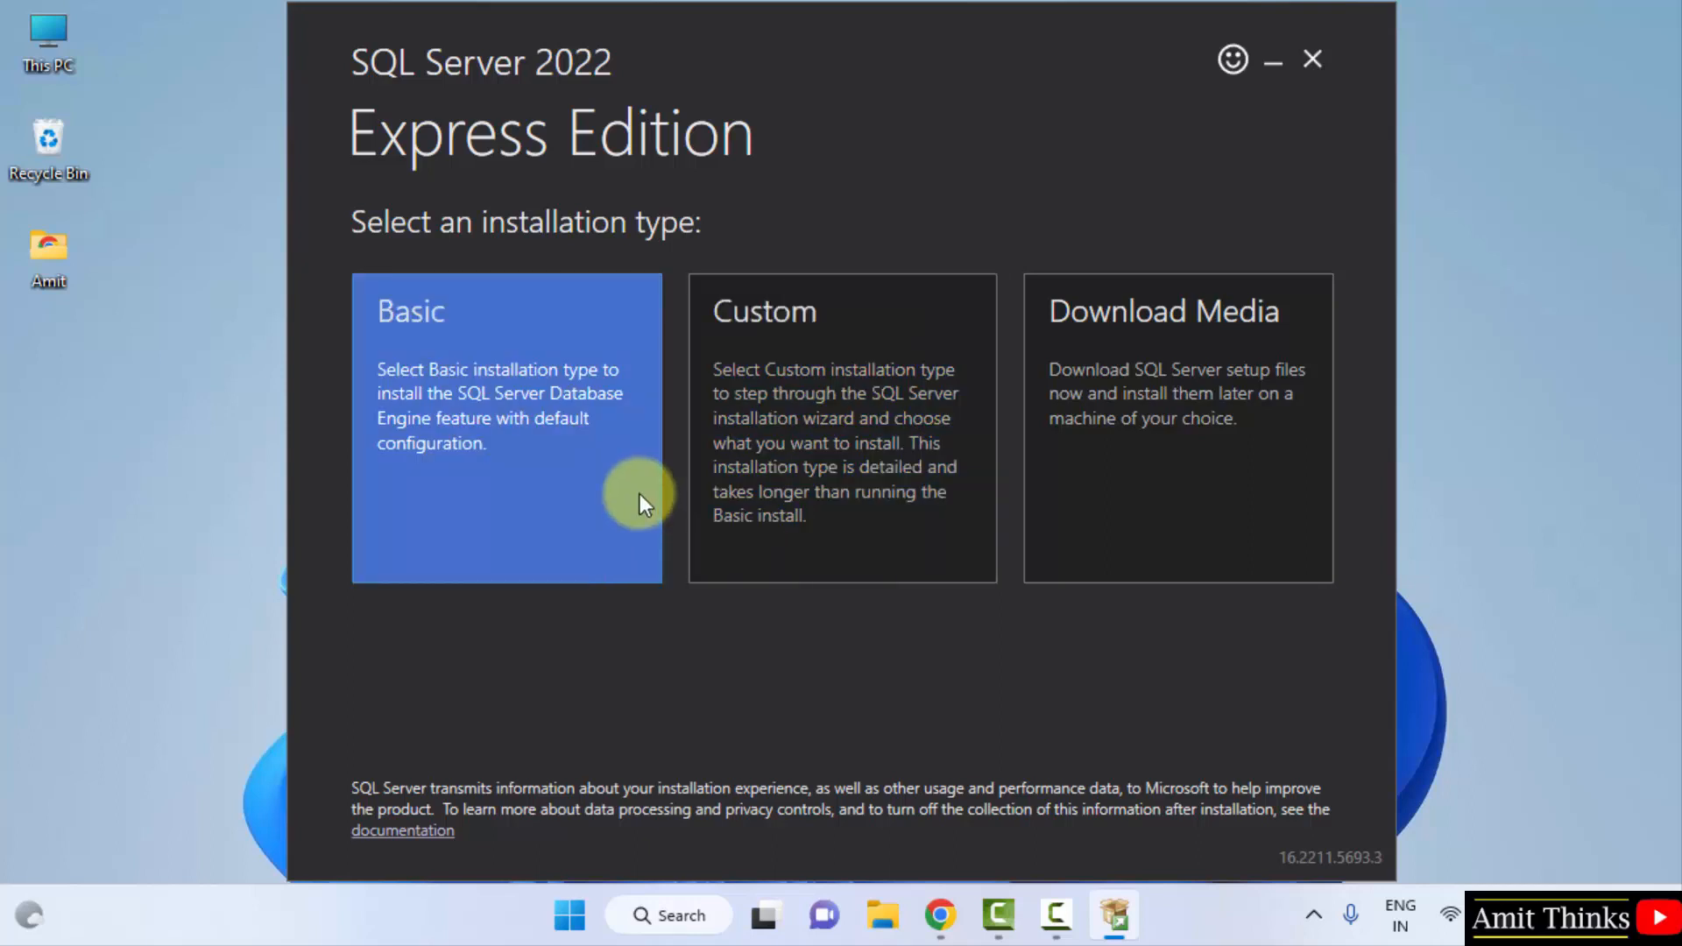
pyautogui.moveTo(510, 455)
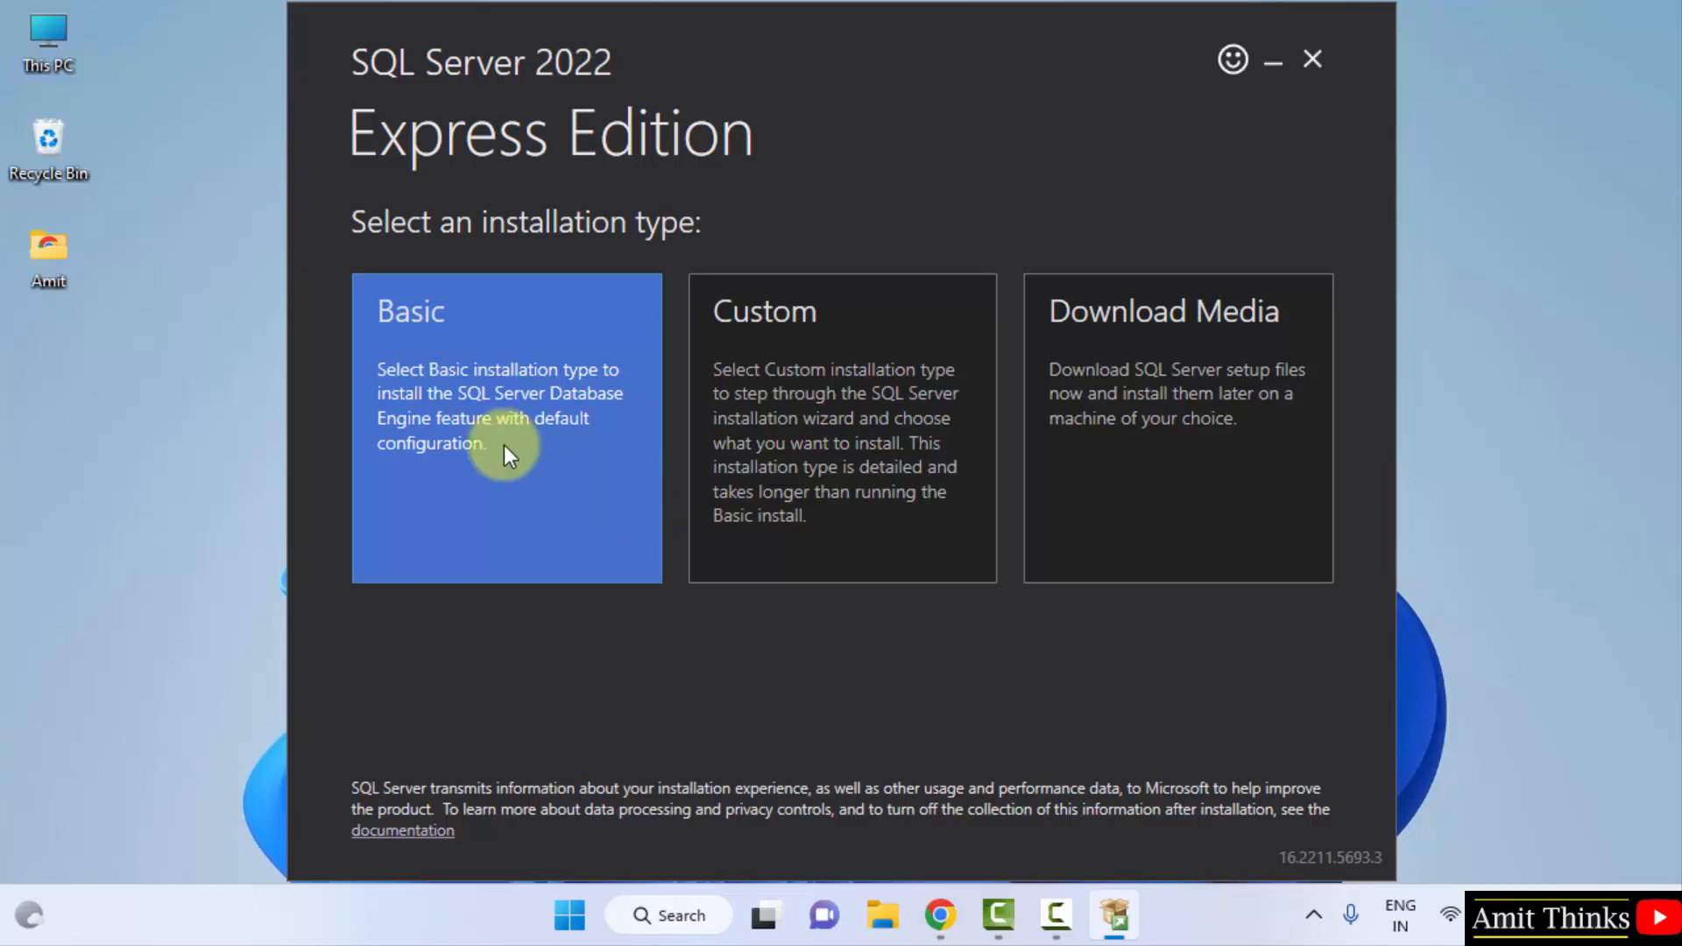
pyautogui.moveTo(541, 422)
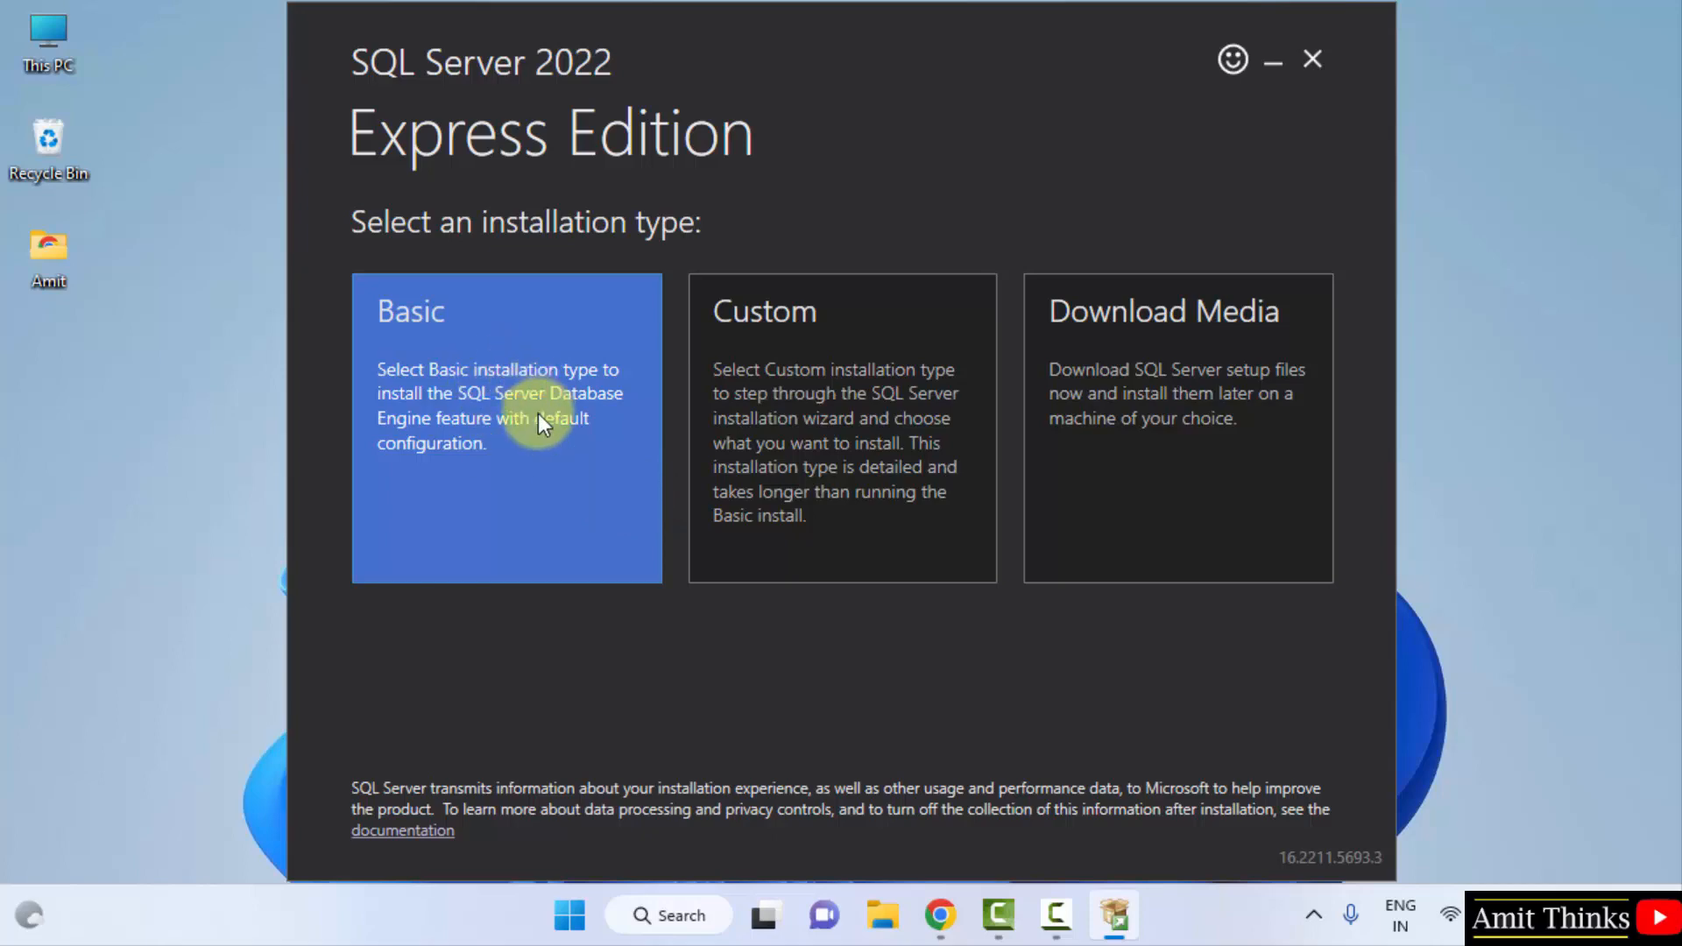
pyautogui.click(504, 428)
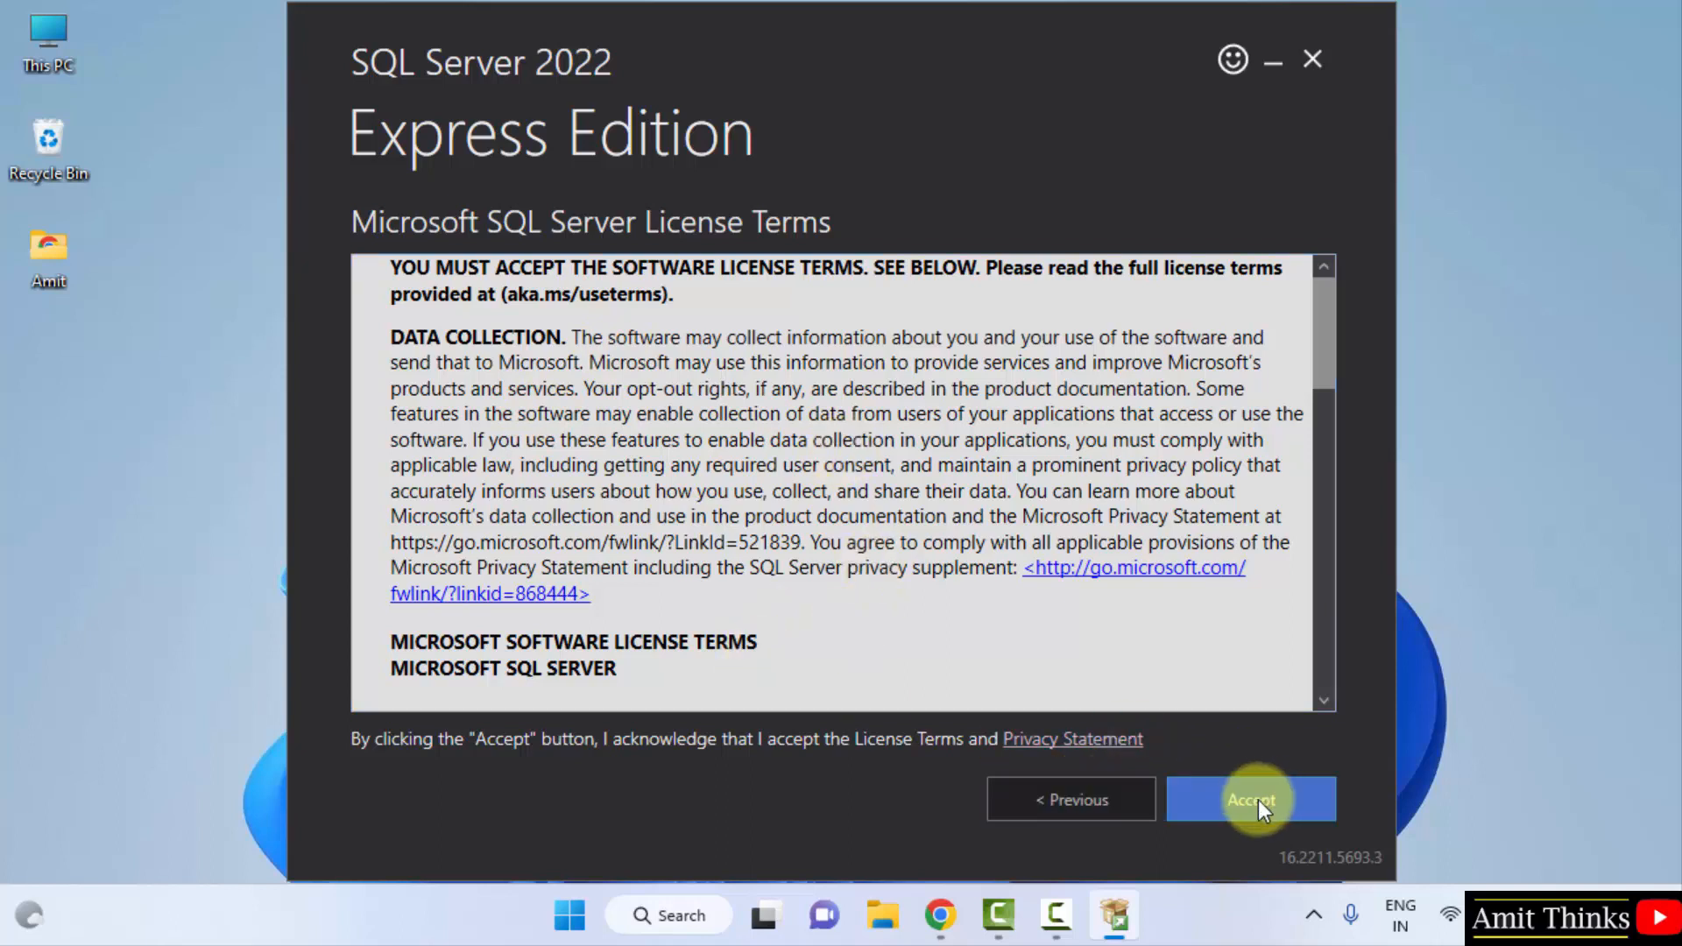
# Accept the license terms, keeping the default C:\Program Files\Microsoft SQL Server location
pyautogui.click(1251, 800)
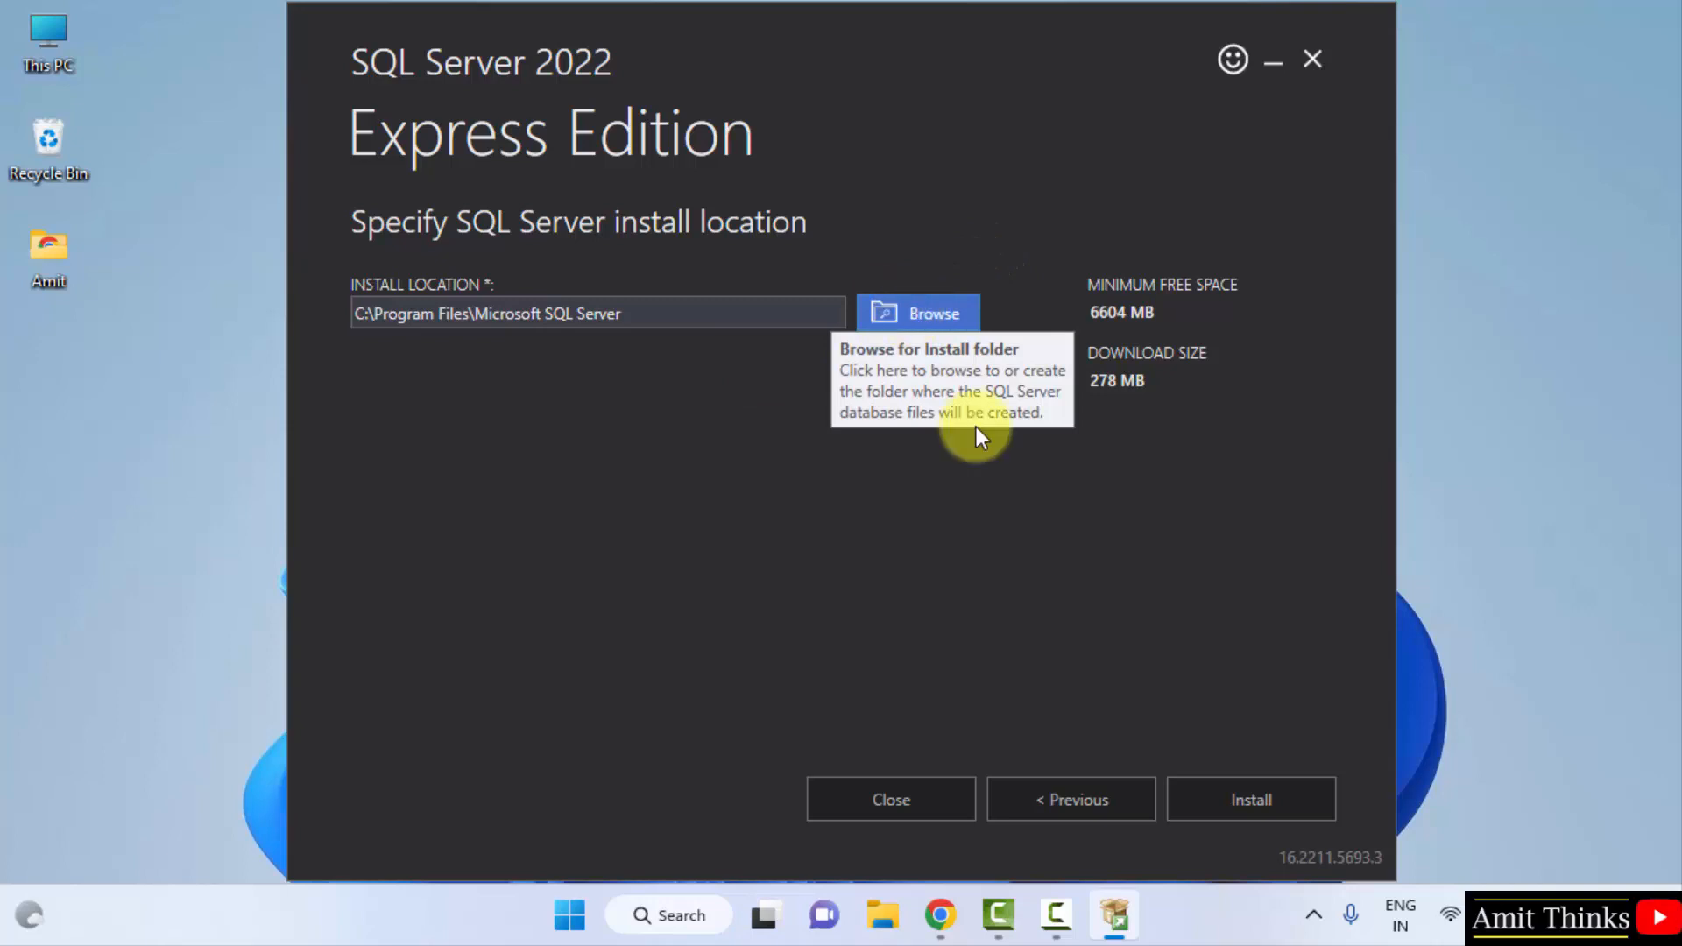
pyautogui.moveTo(1116, 409)
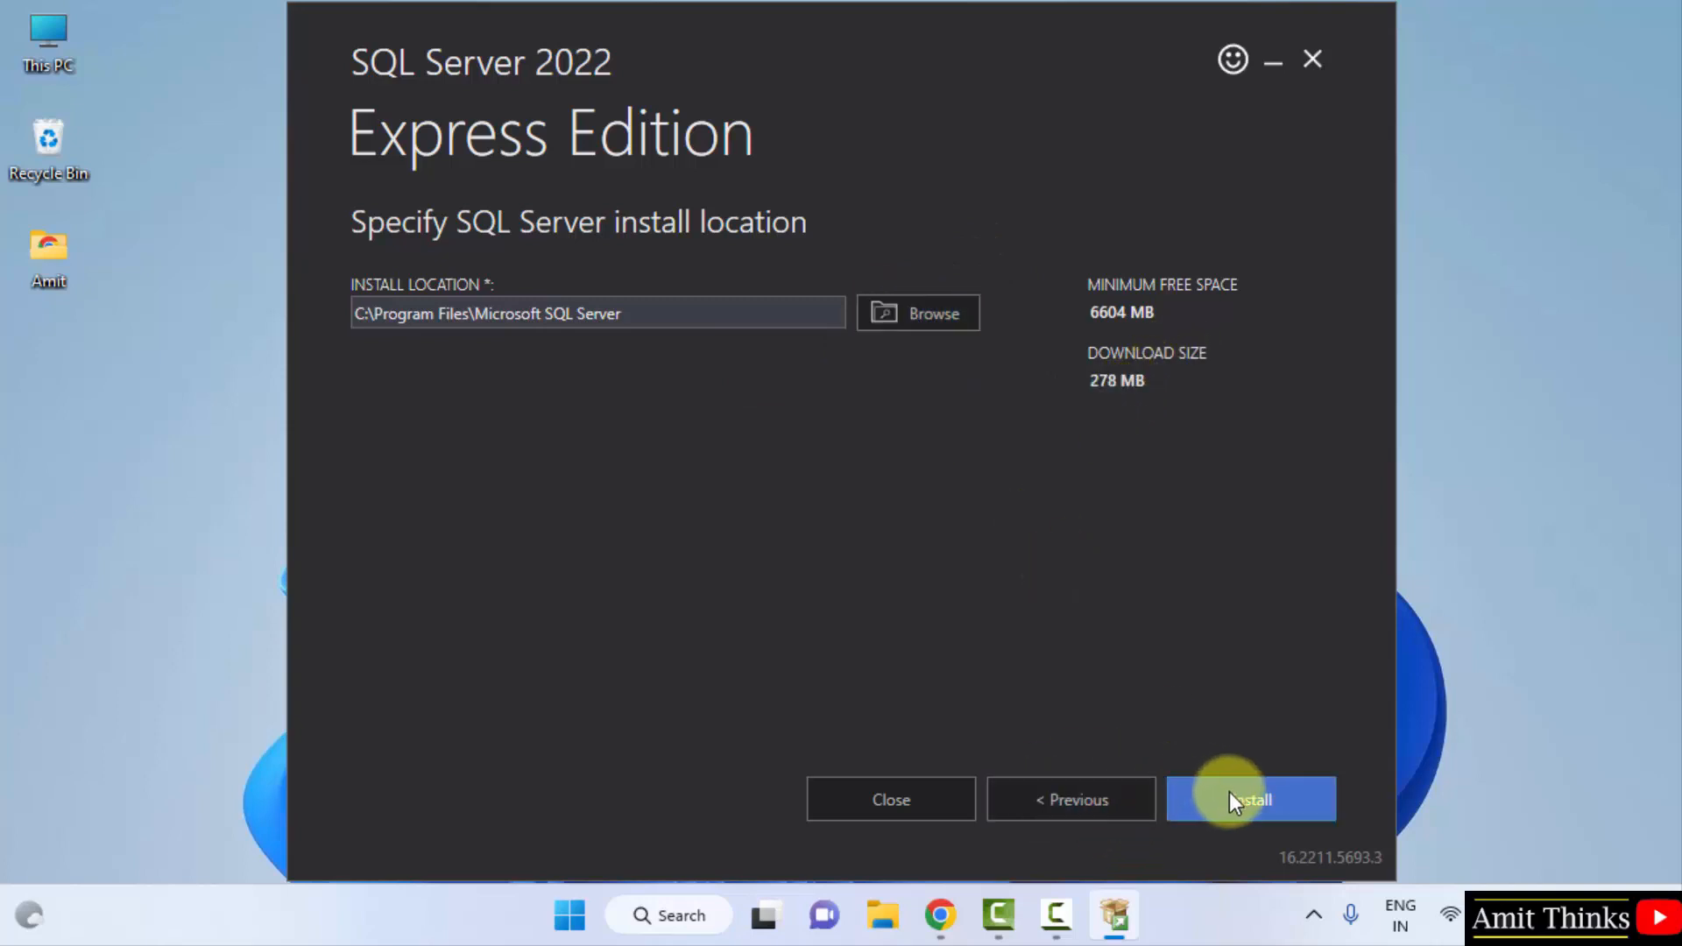
# Install SQL Server 2022 Express to the default location, creating the SQLEXPRESS instance
pyautogui.click(1251, 799)
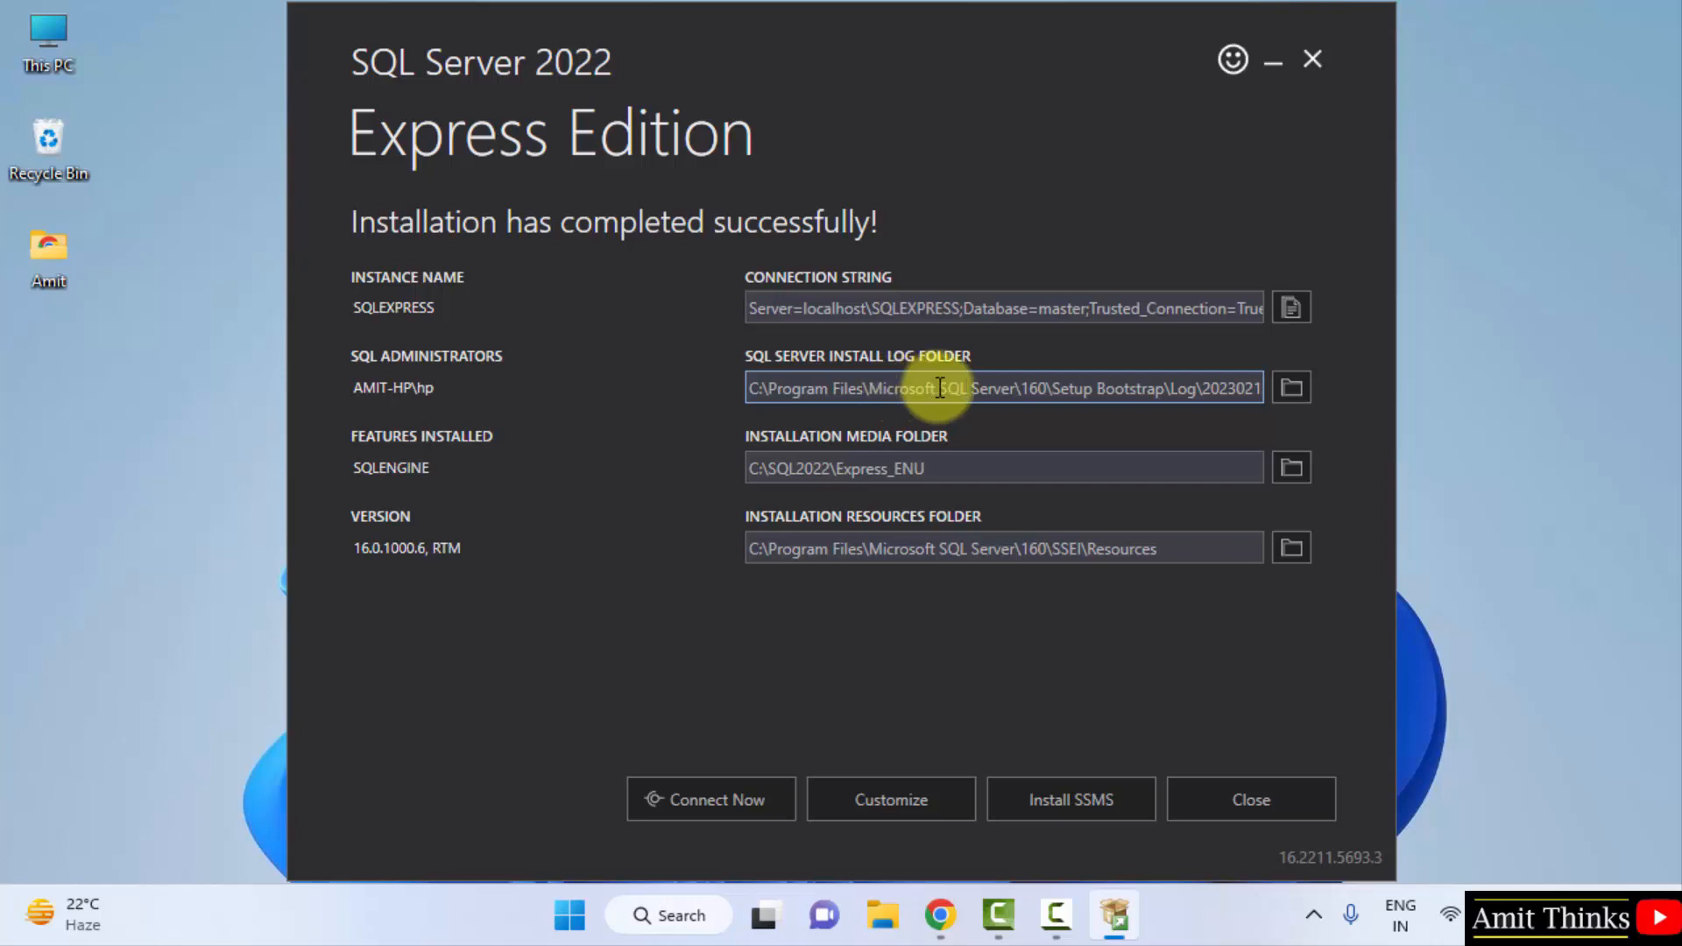
pyautogui.moveTo(940, 388); pyautogui.dragTo(1211, 387)
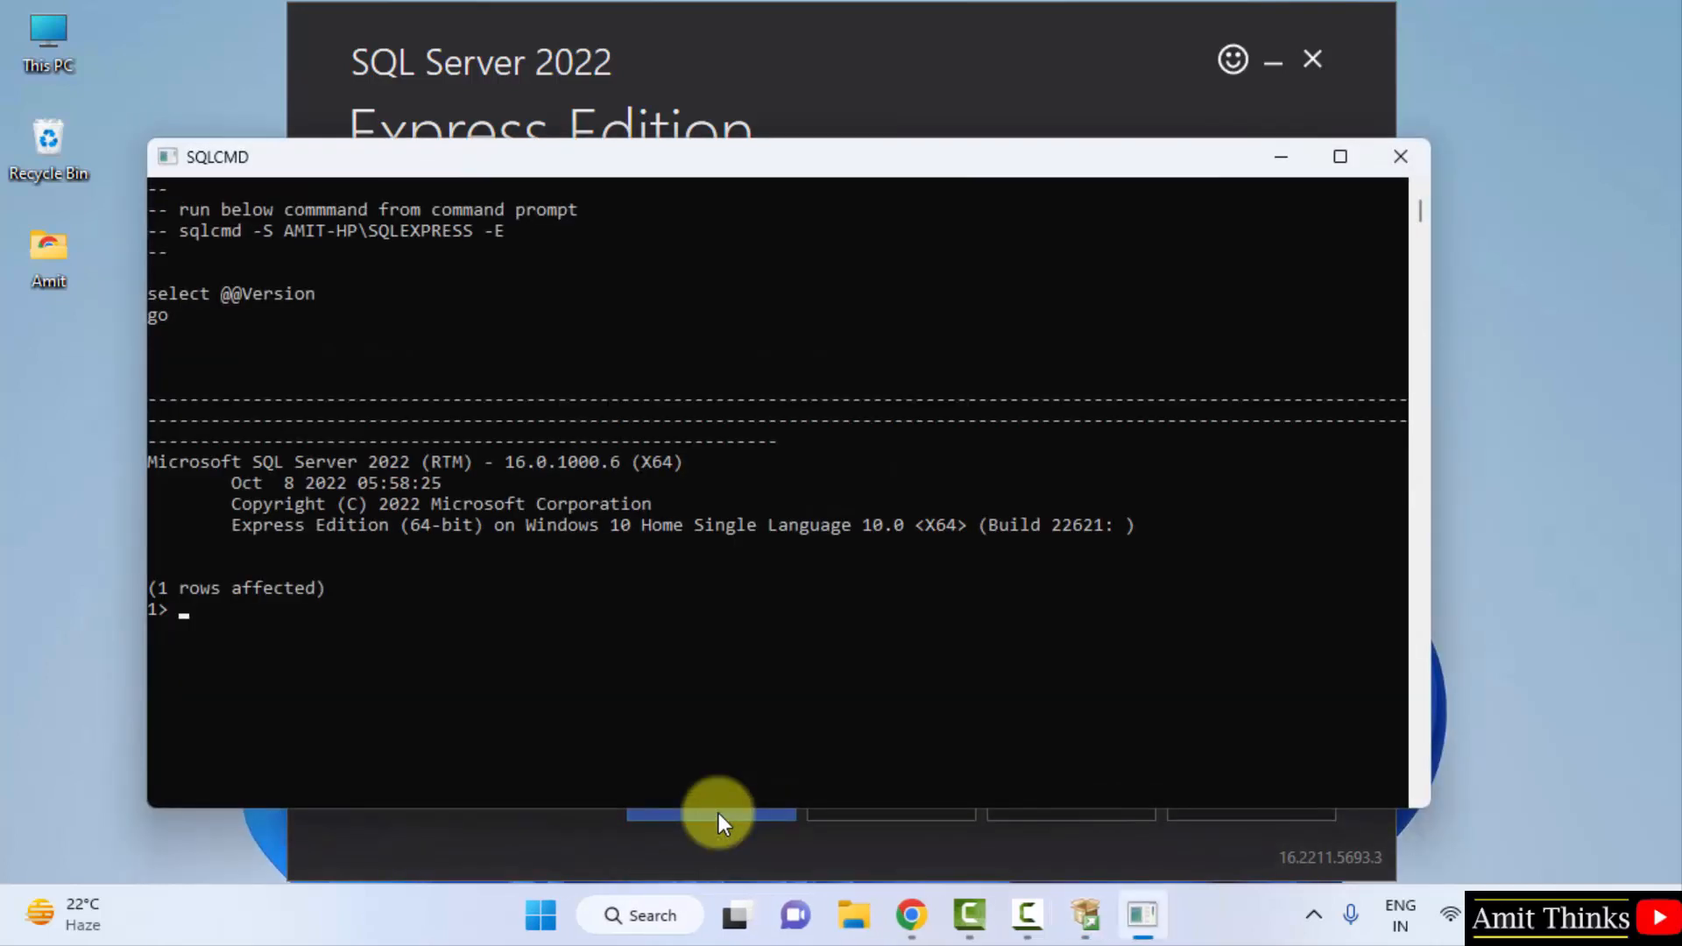
pyautogui.moveTo(368, 624)
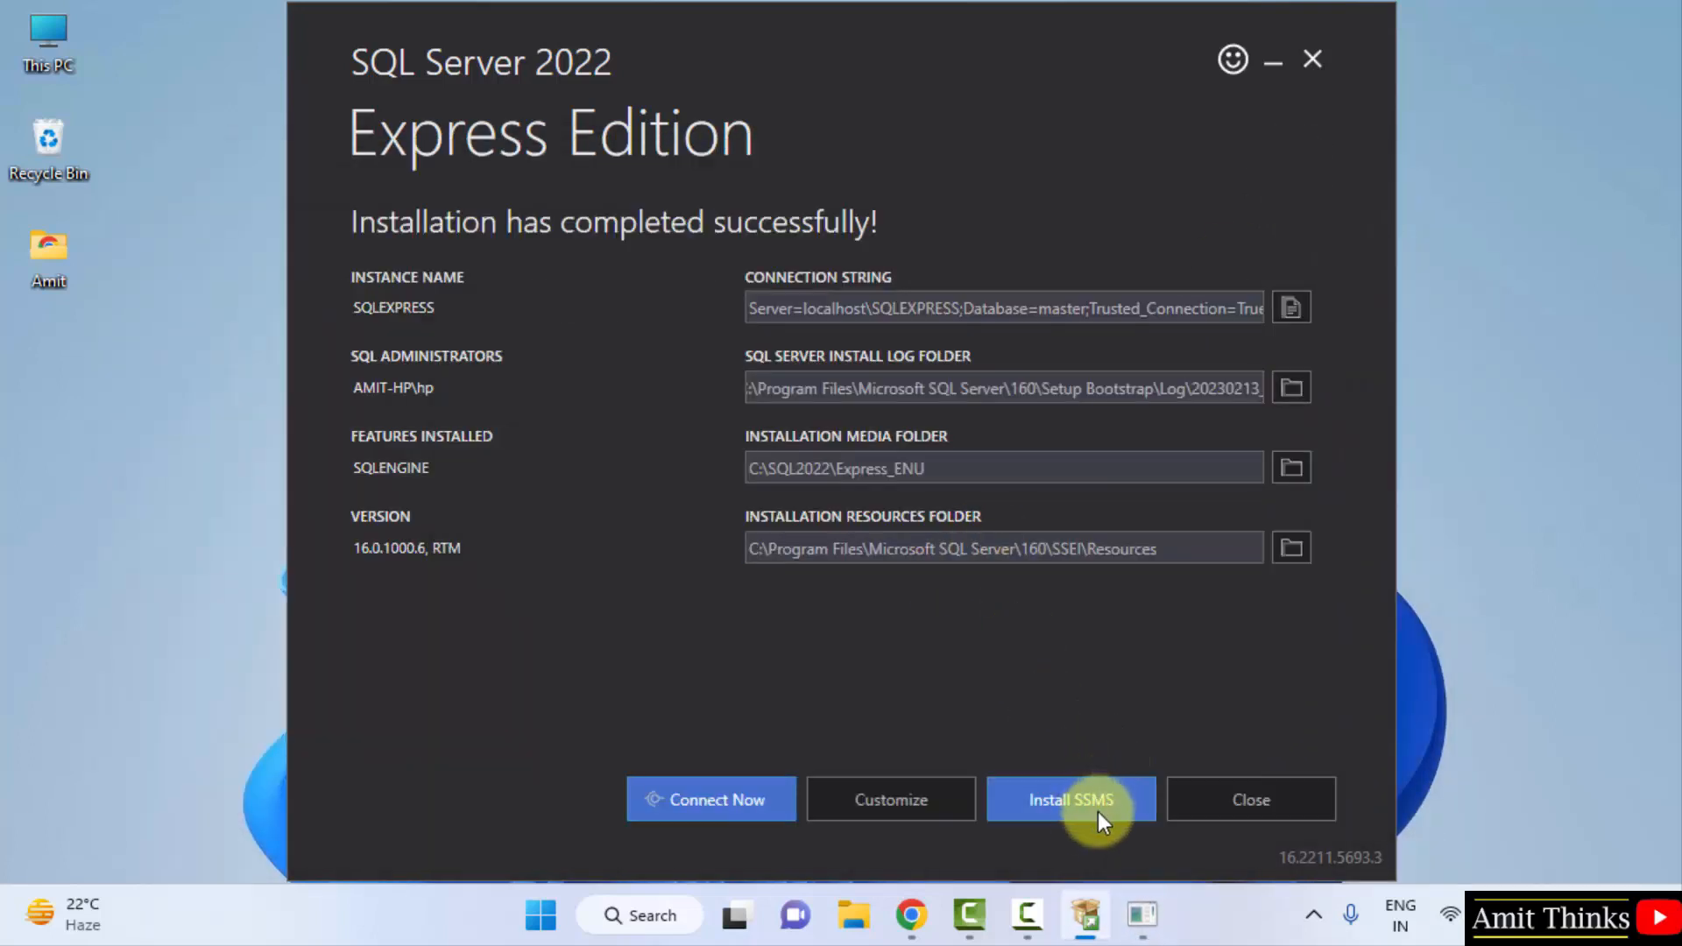
pyautogui.moveTo(1071, 799)
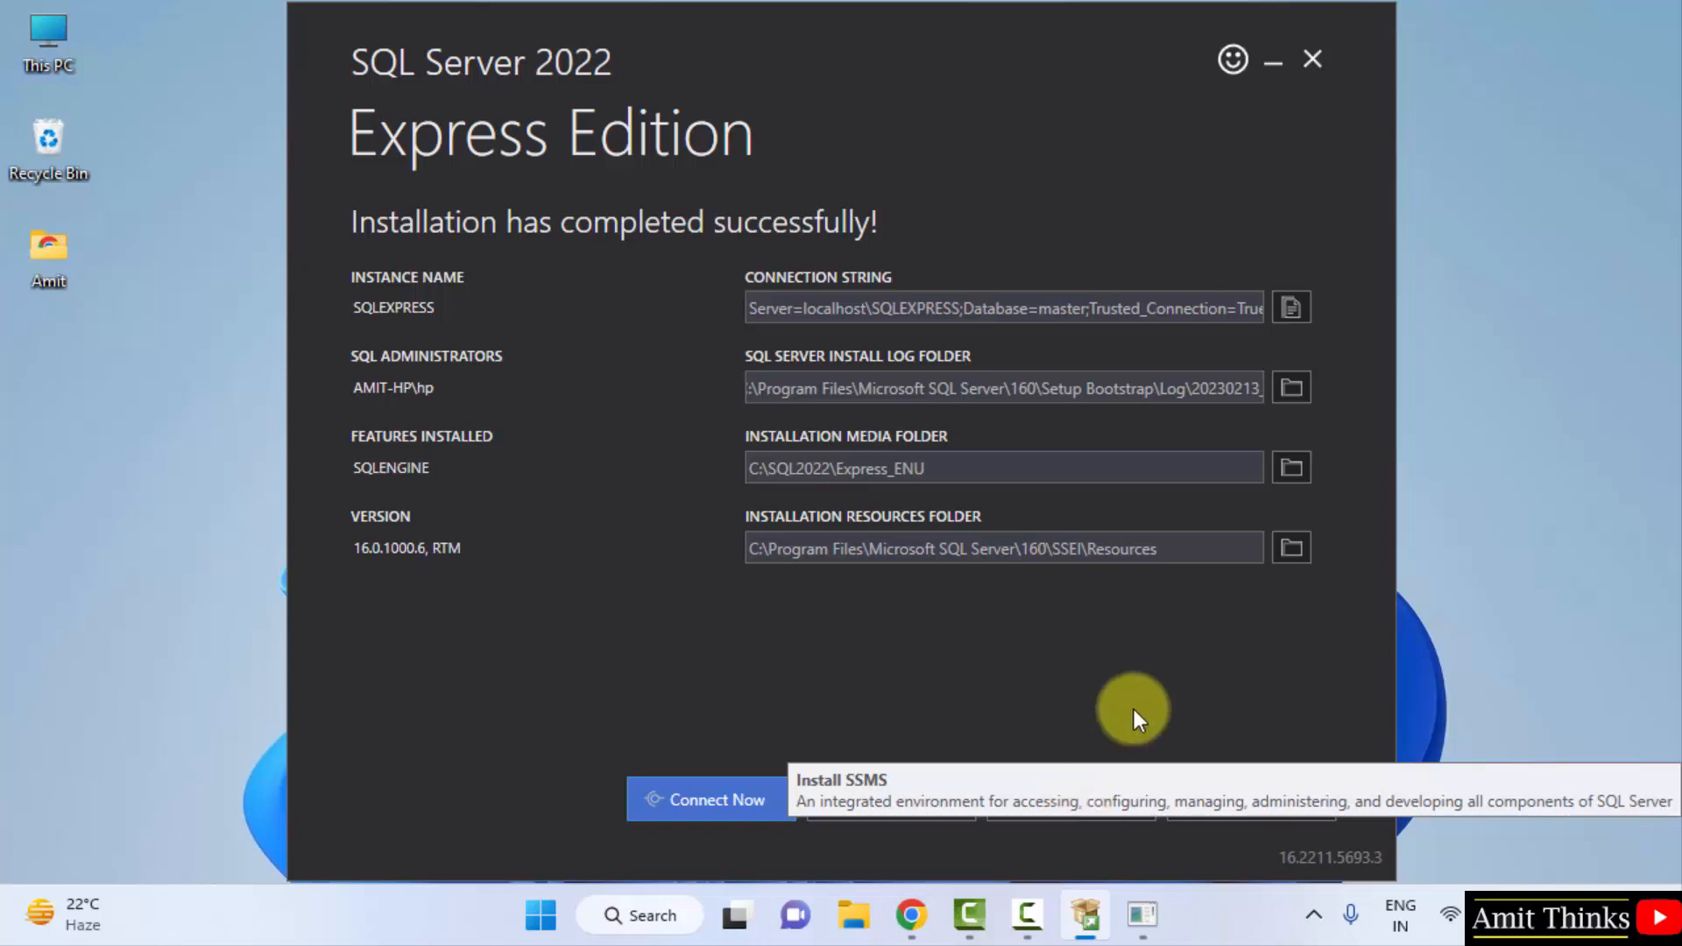
pyautogui.moveTo(1066, 855)
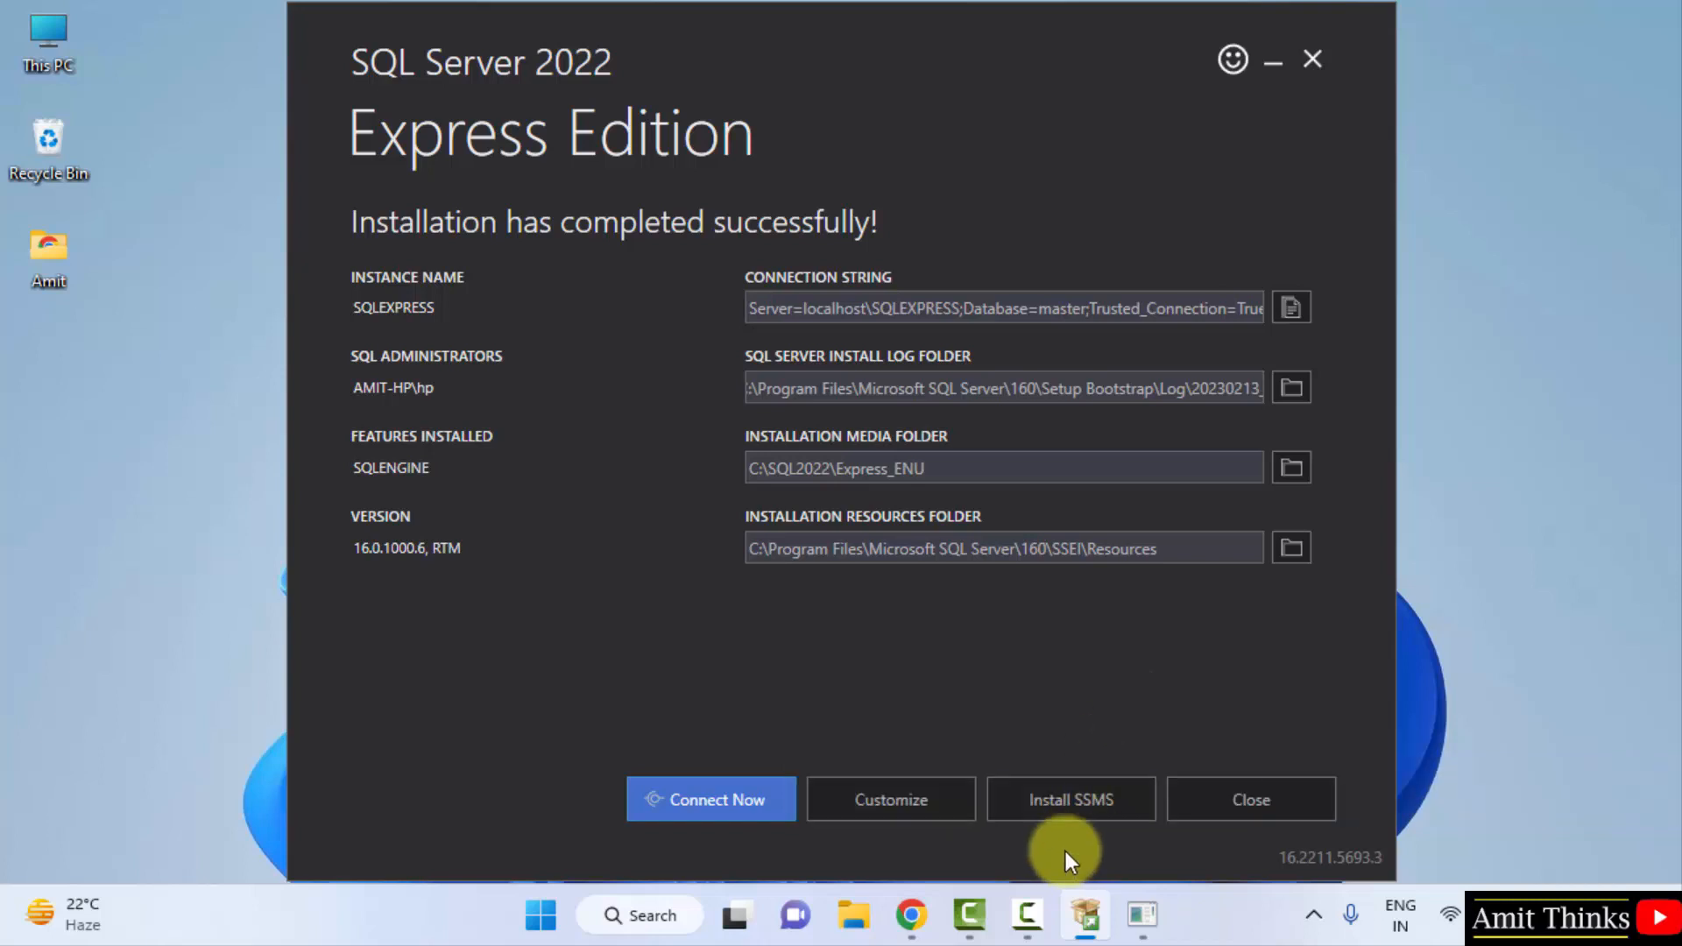
pyautogui.moveTo(1069, 799)
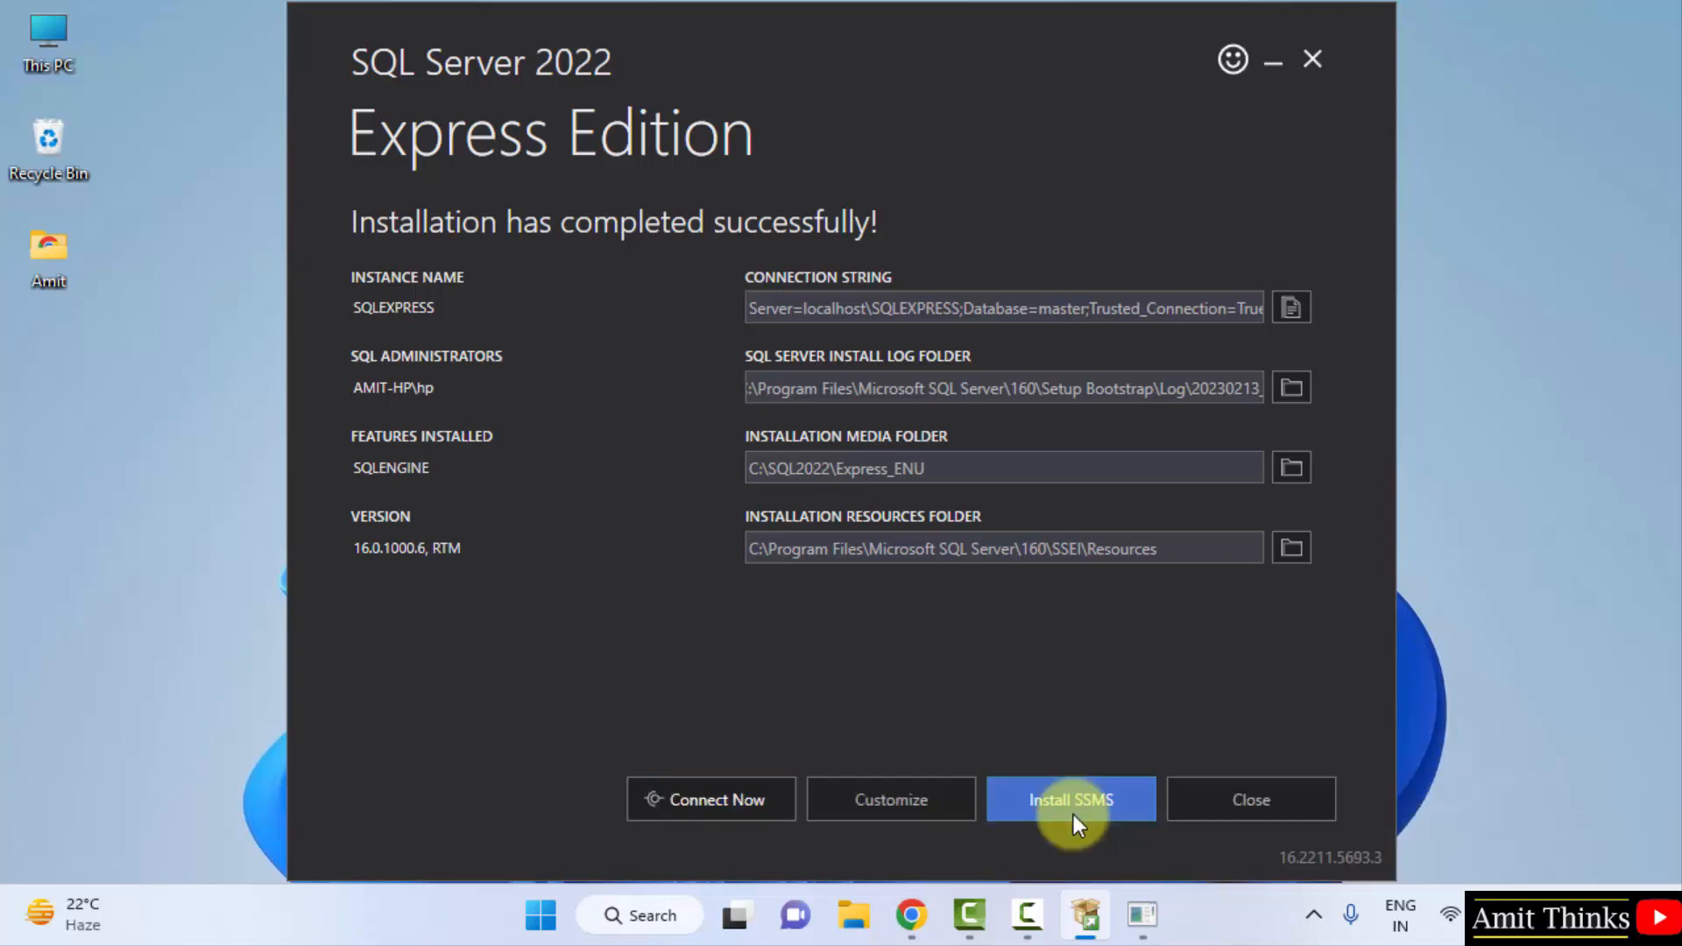
# Download SSMS-Setup-ENU.exe (SSMS 19.0.1) from Microsoft Learn and launch it
pyautogui.click(1071, 799)
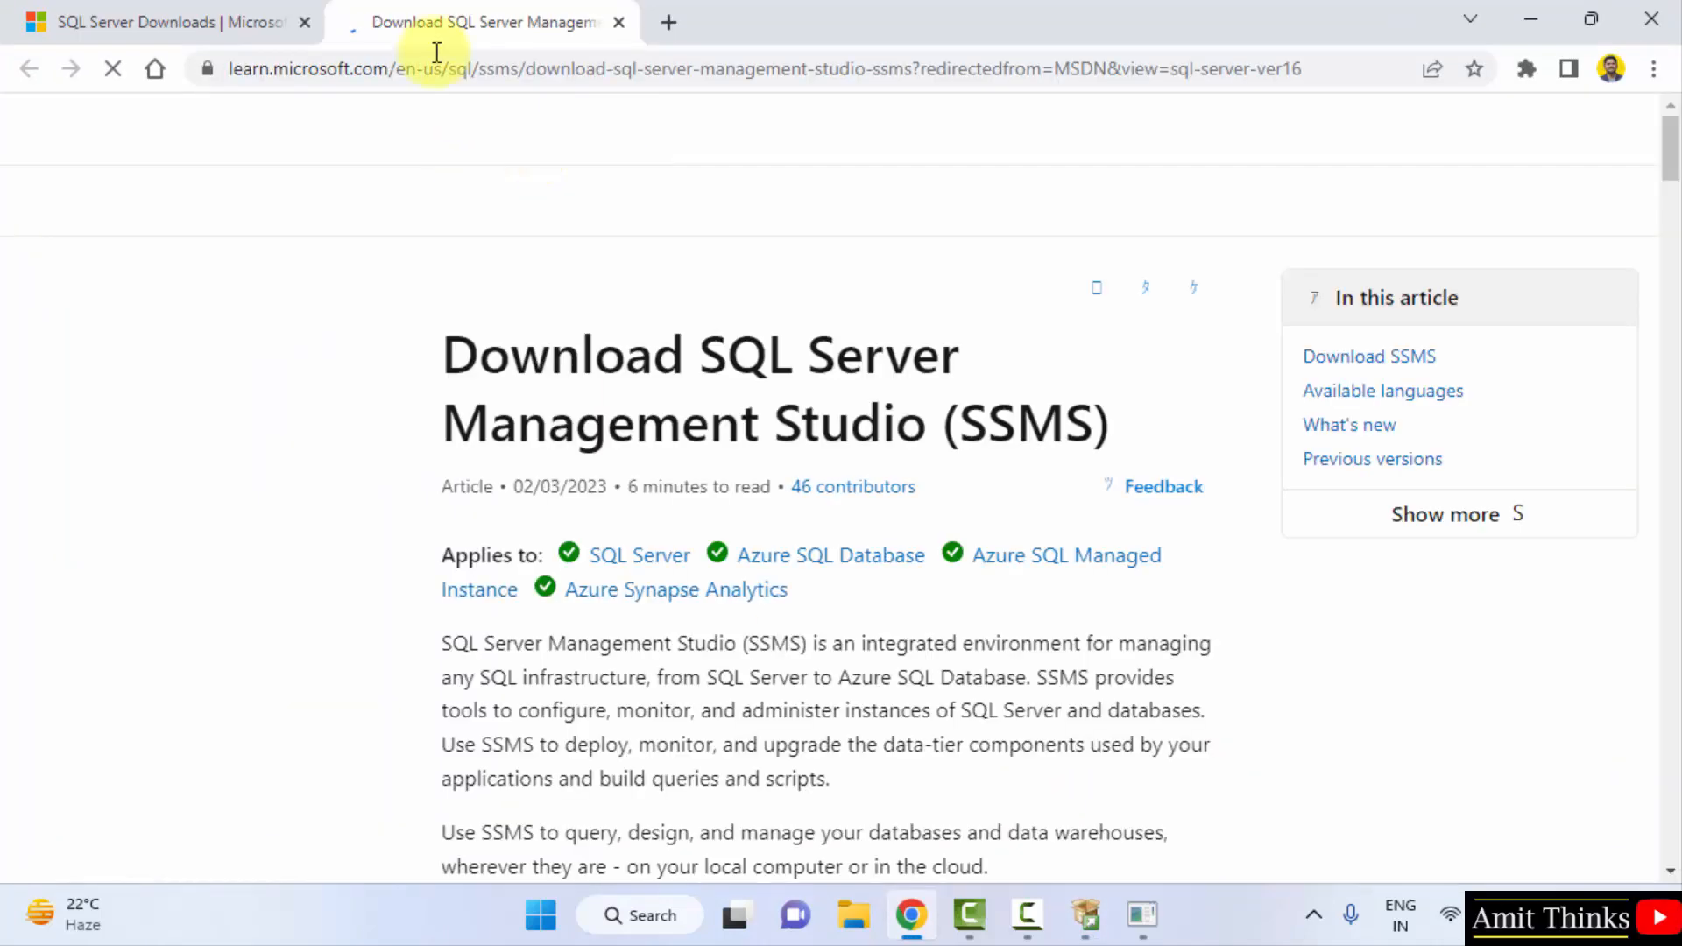
pyautogui.click(112, 68)
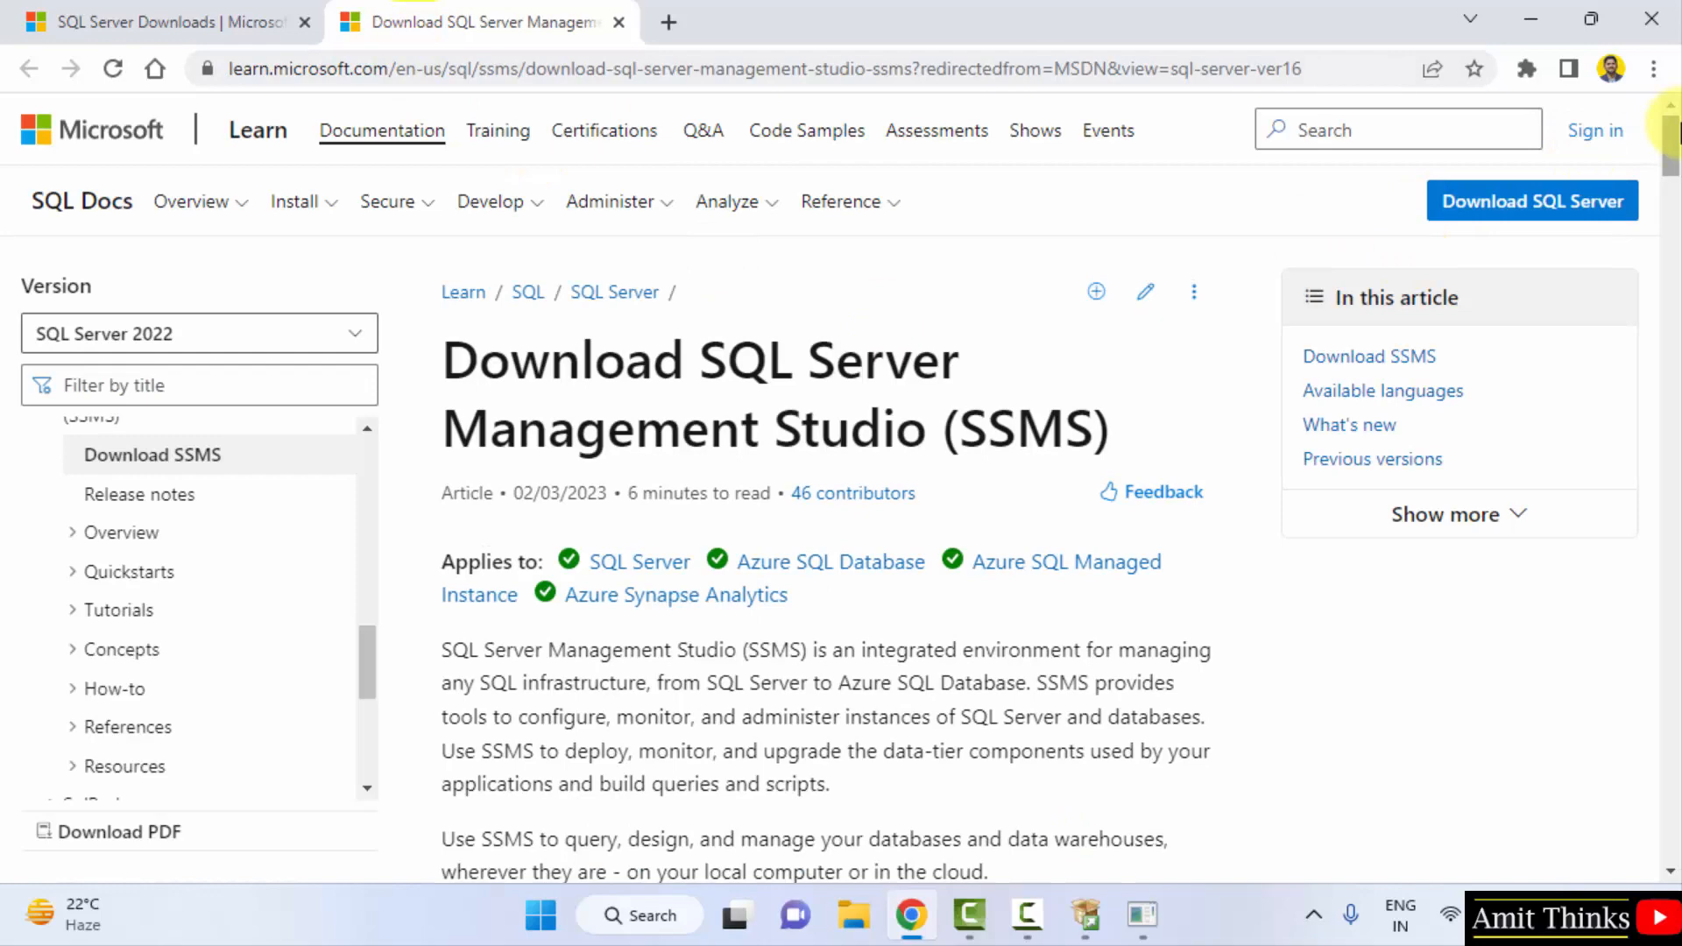
pyautogui.scroll(-3)
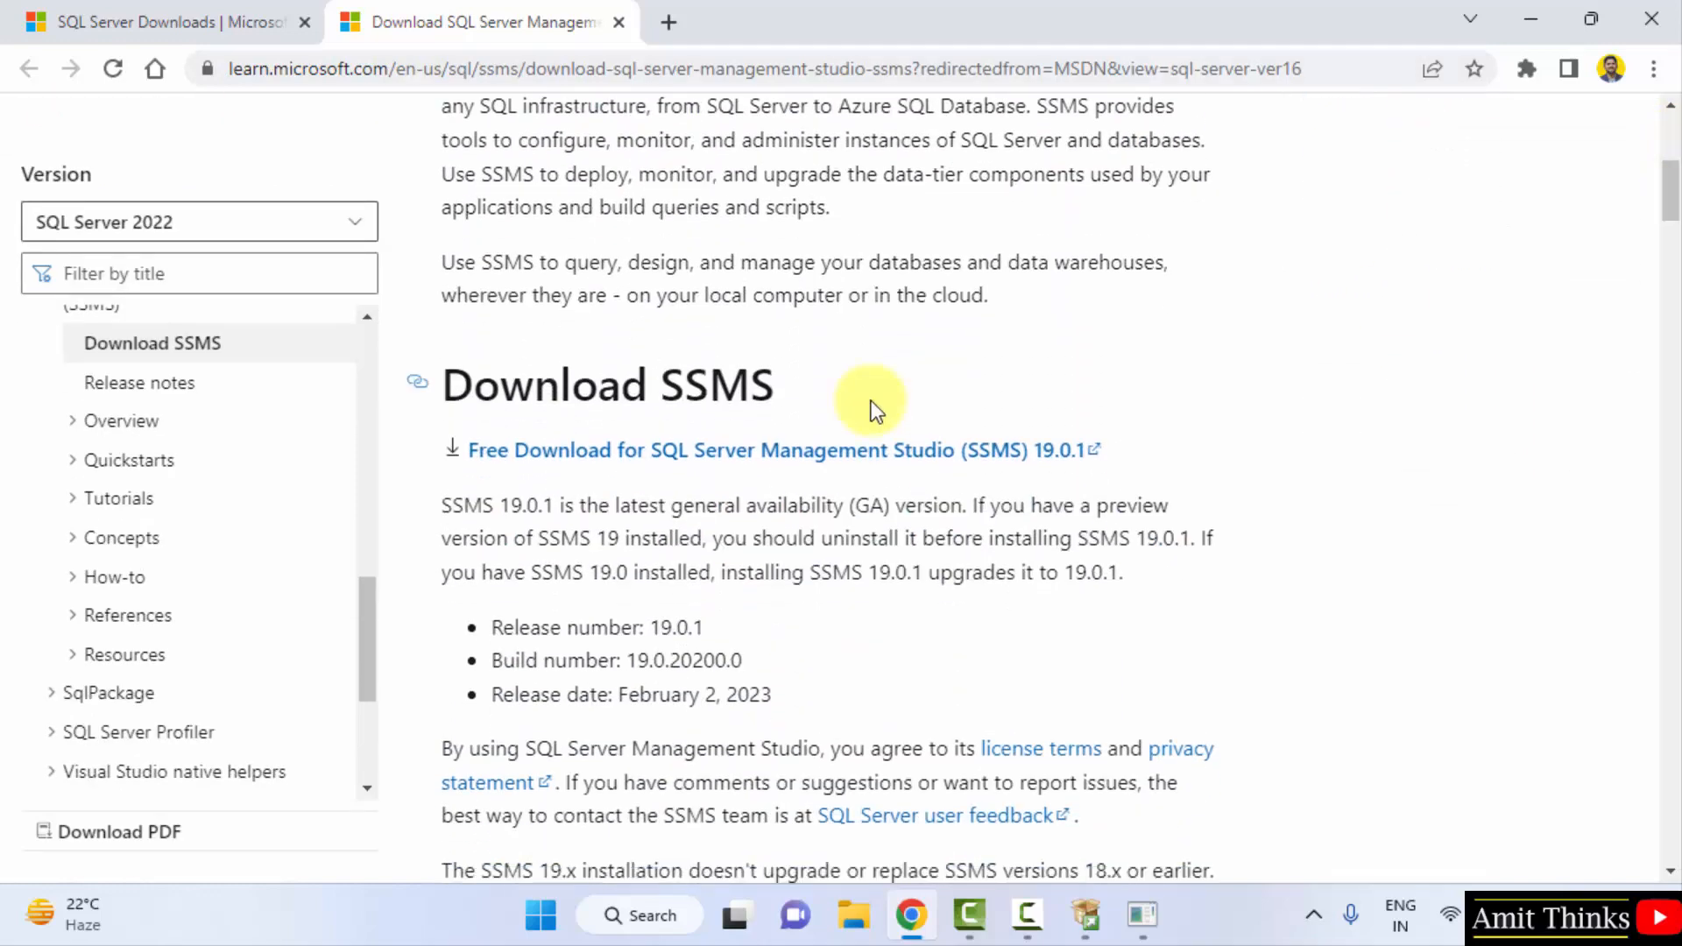
pyautogui.moveTo(891, 462)
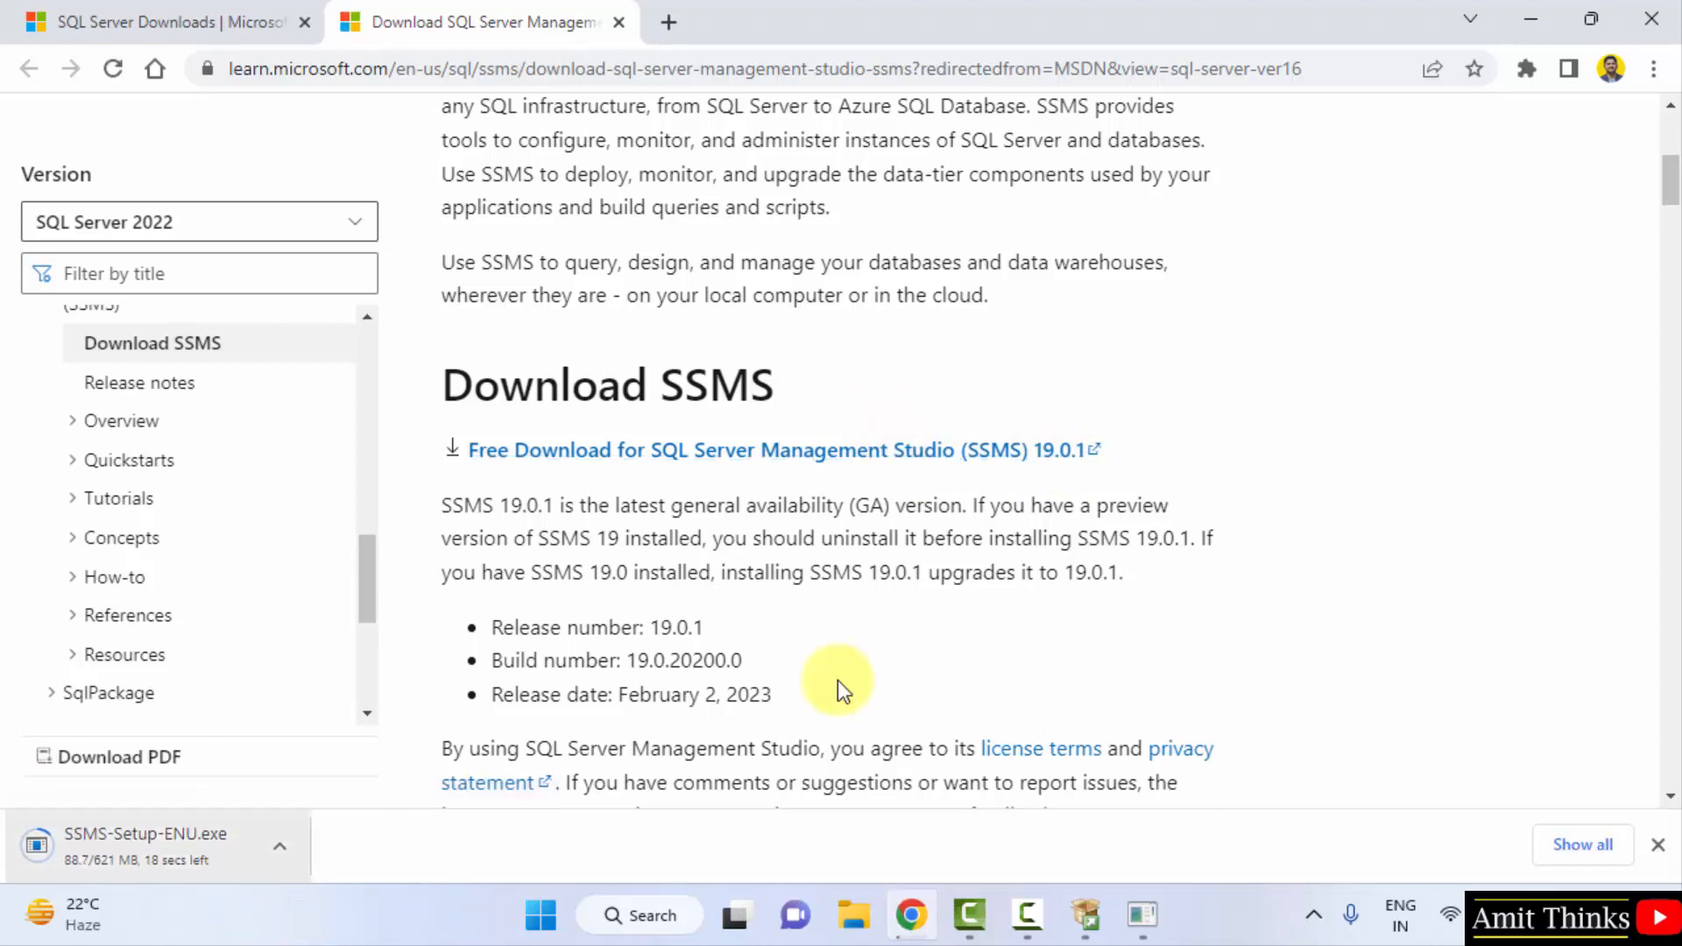
pyautogui.moveTo(214, 896)
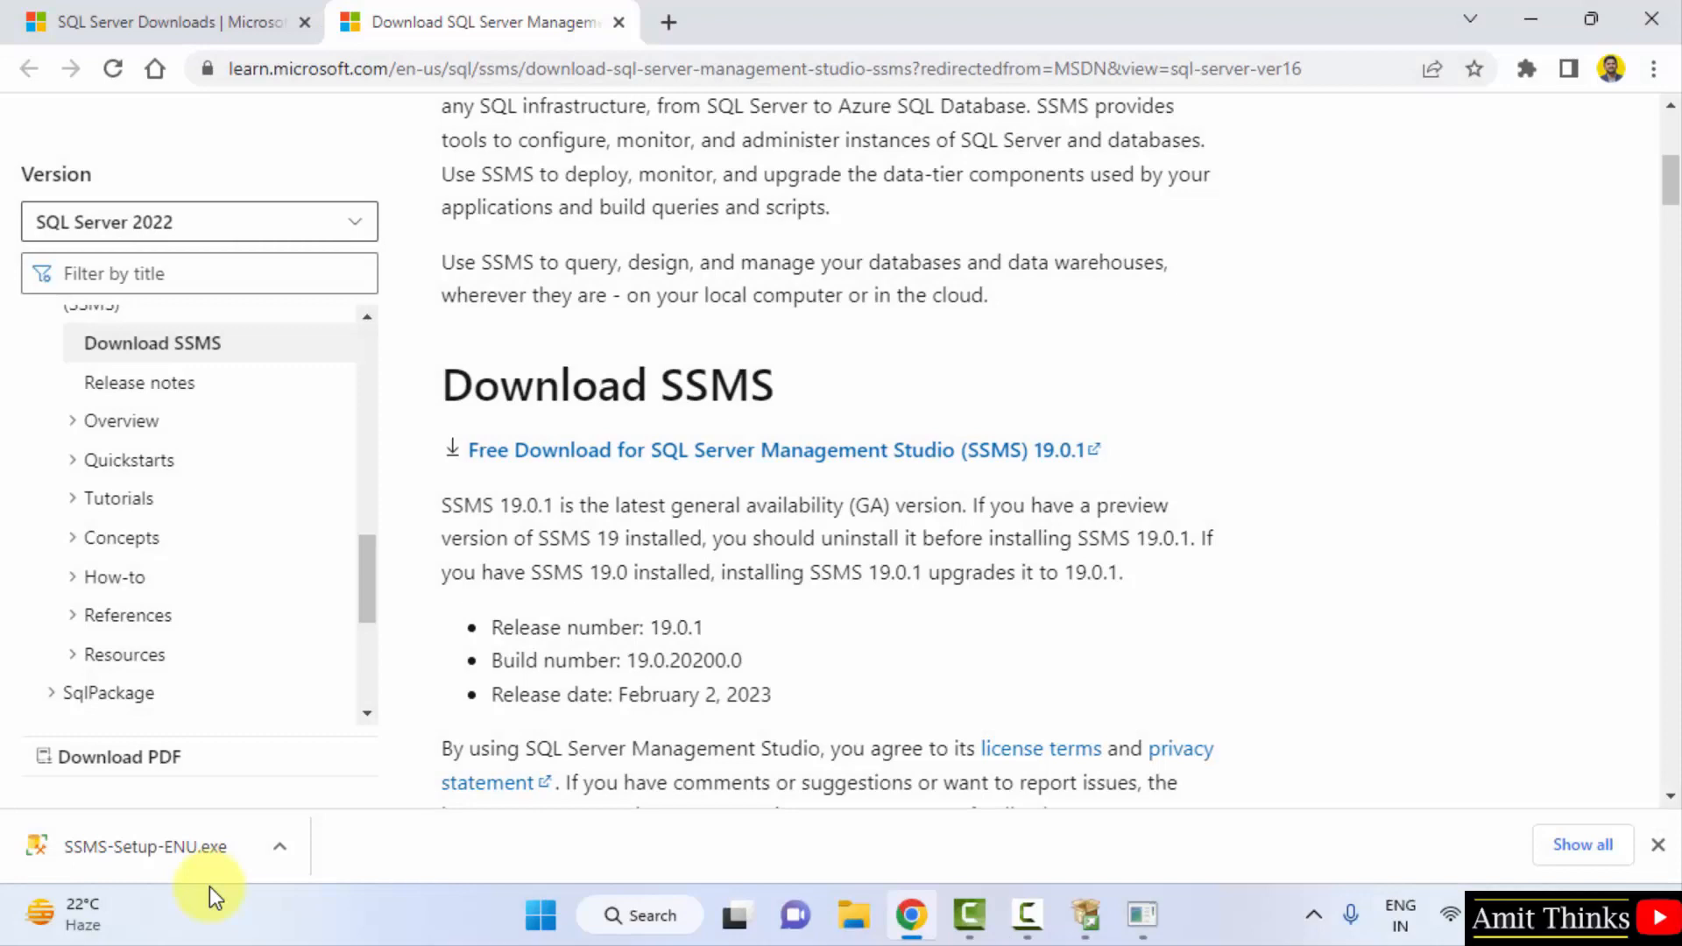
pyautogui.click(144, 846)
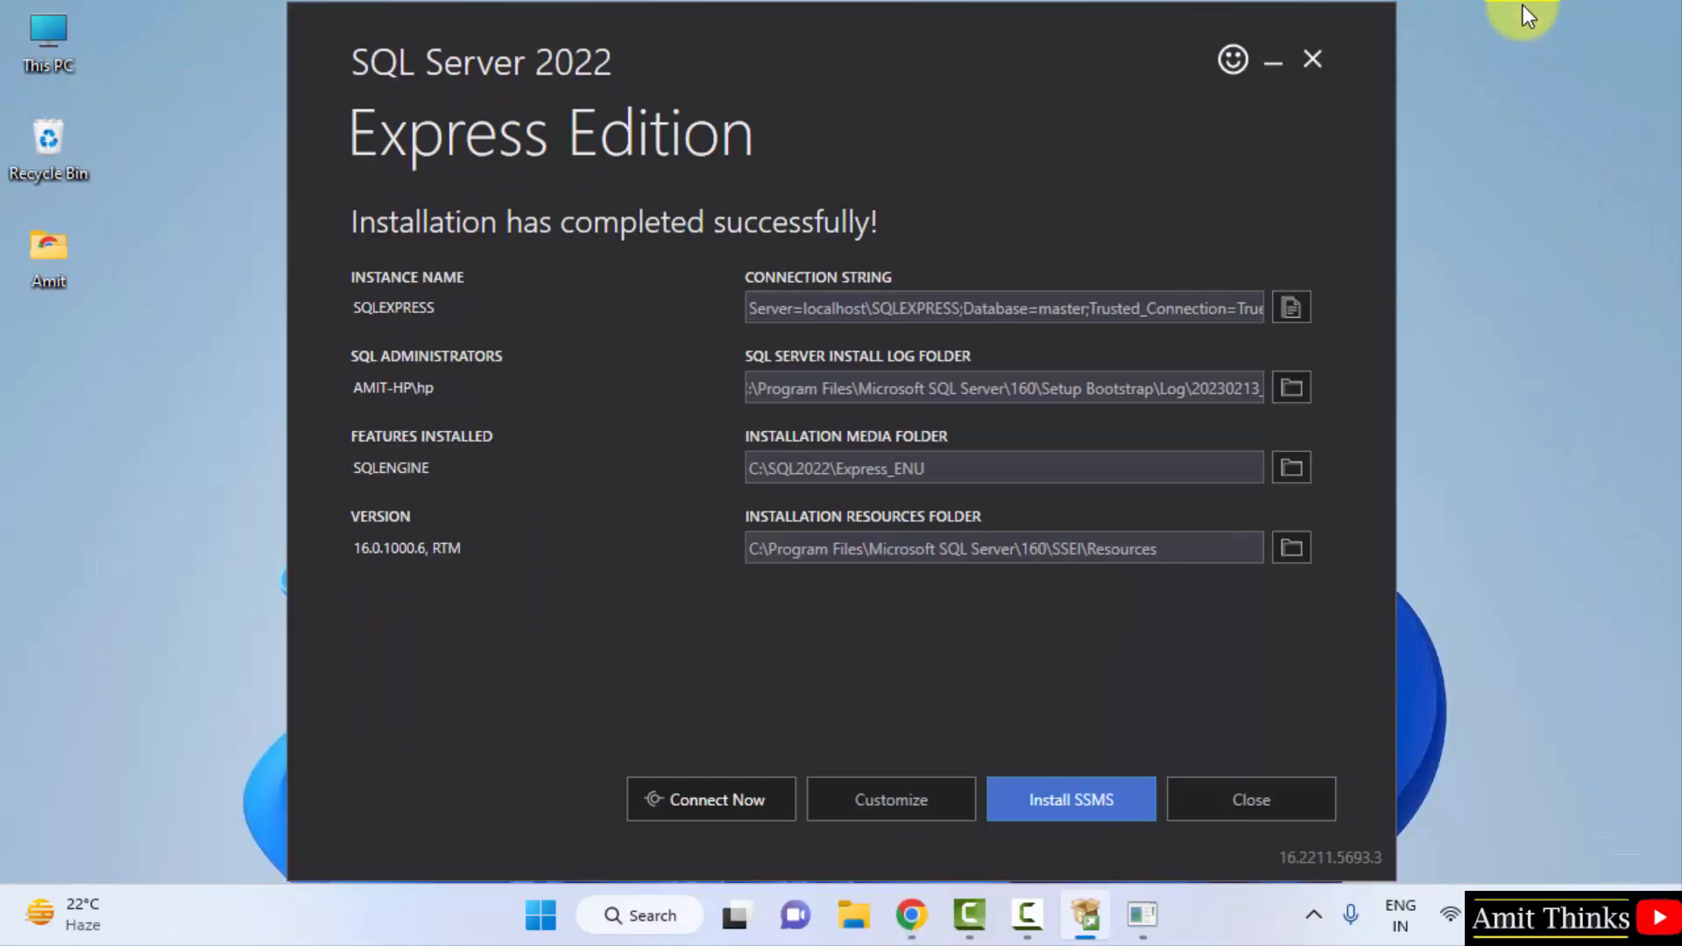
# Minimize the SQL Server setup and install SSMS 19.0.1 at its default location
pyautogui.click(1069, 799)
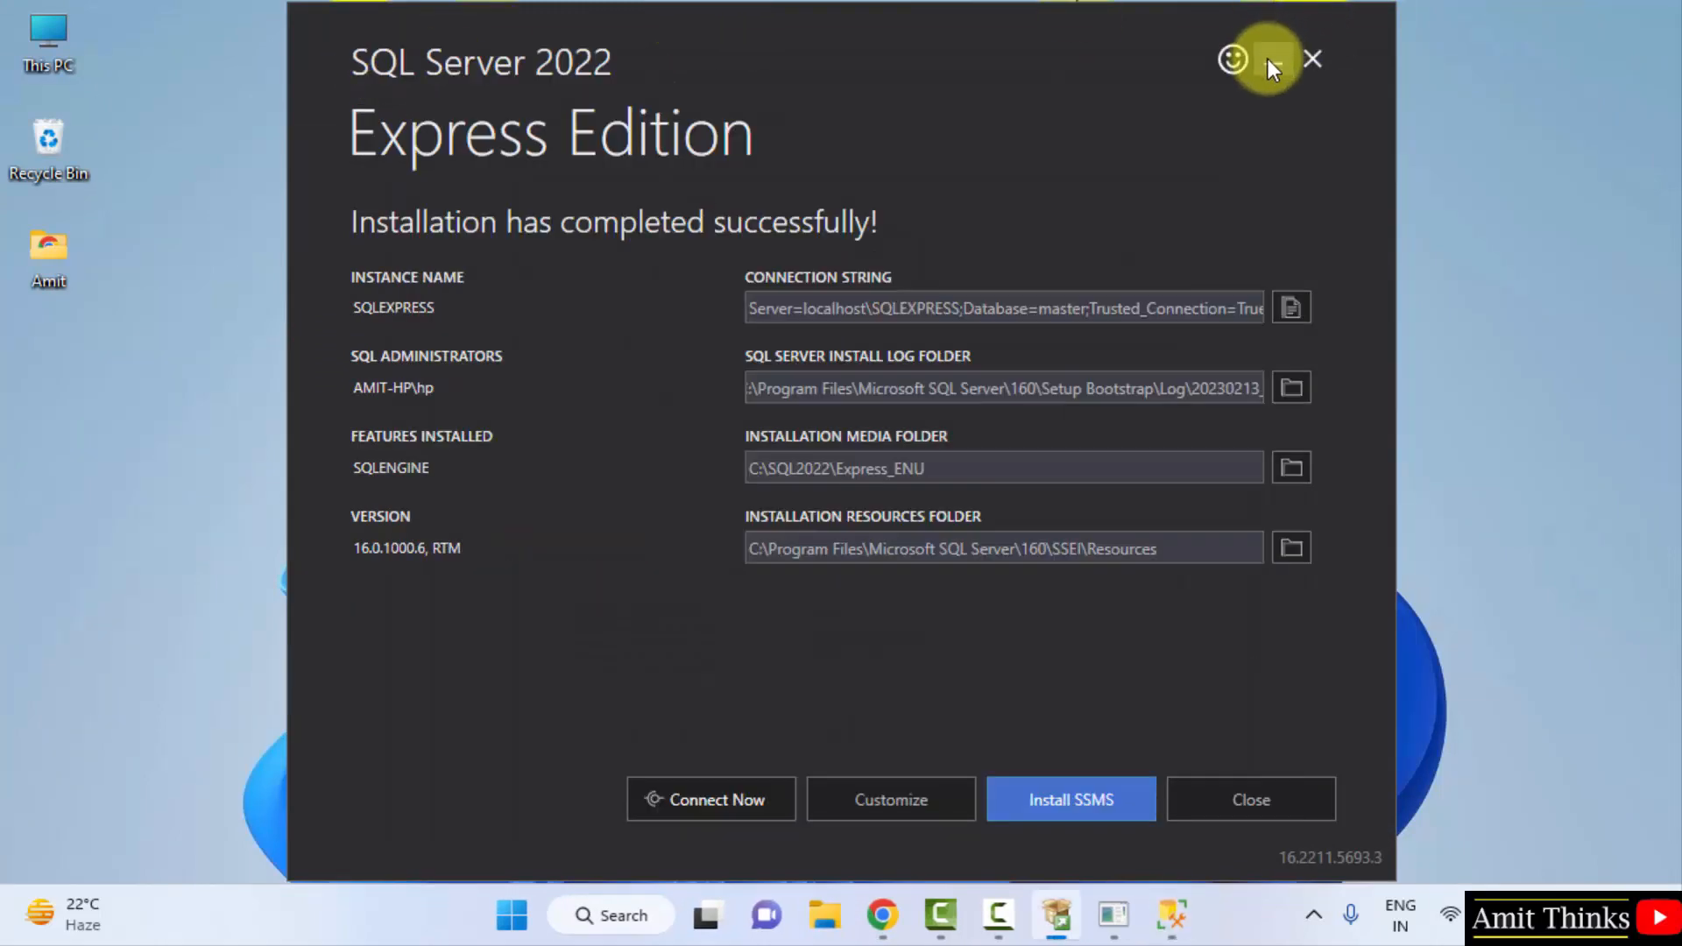
pyautogui.click(1069, 799)
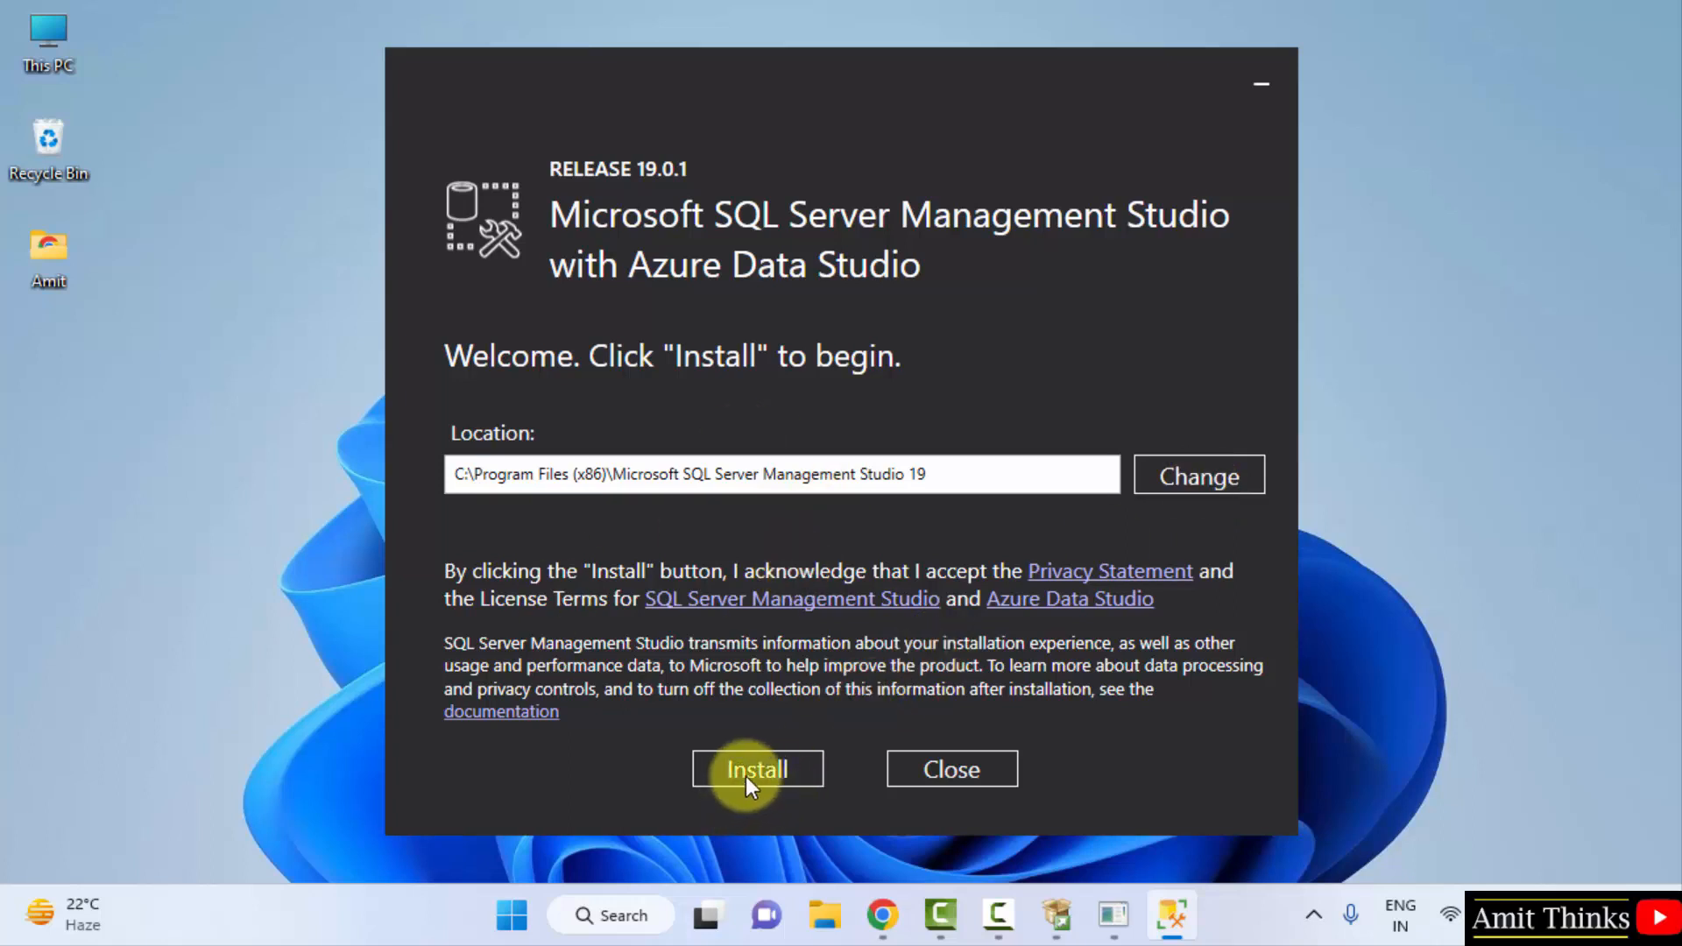
pyautogui.click(757, 770)
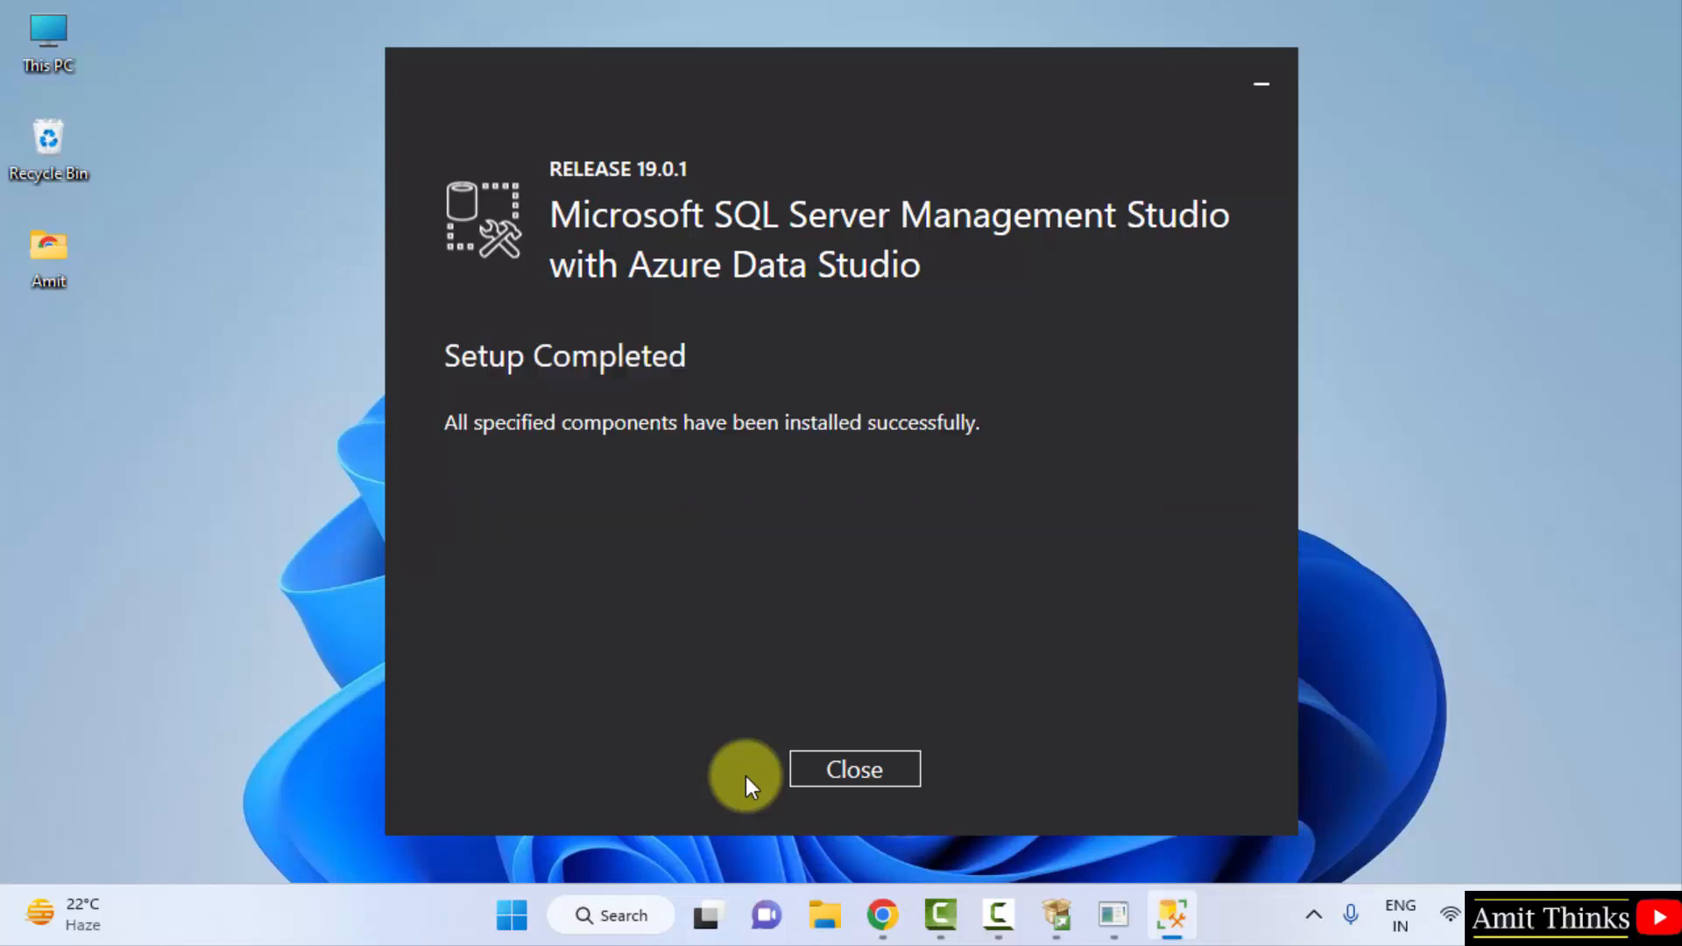
pyautogui.moveTo(752, 776)
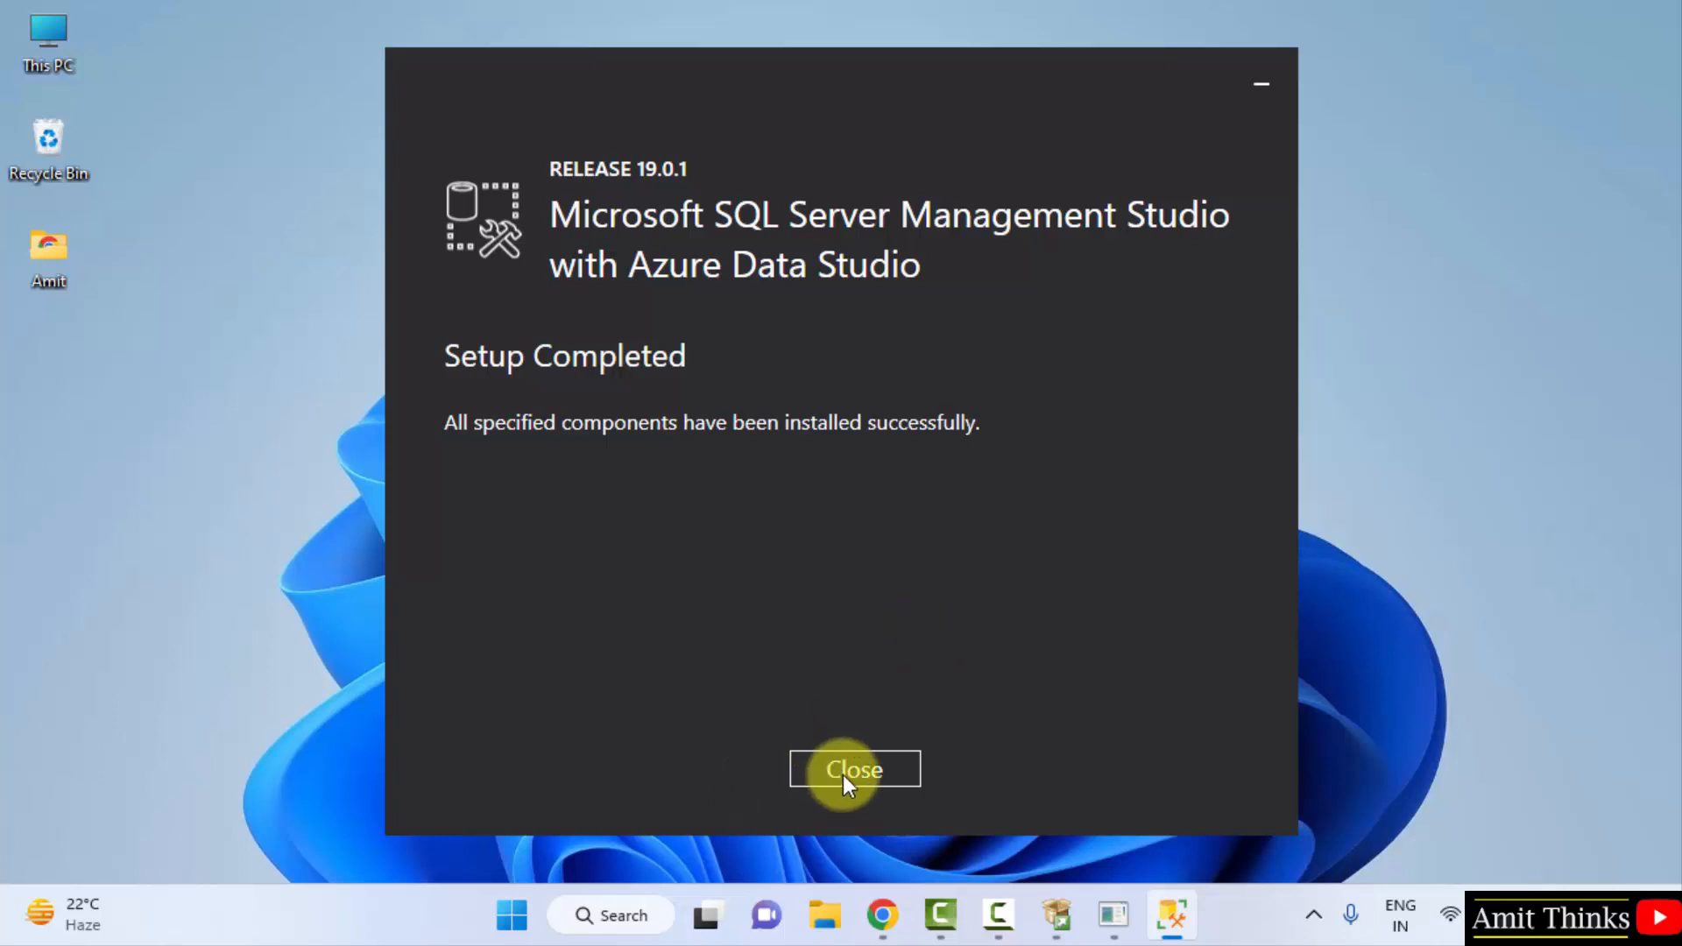
# Close the finished setup and launch SQL Server Management Studio 19 via Start search 'sql s'
pyautogui.click(853, 769)
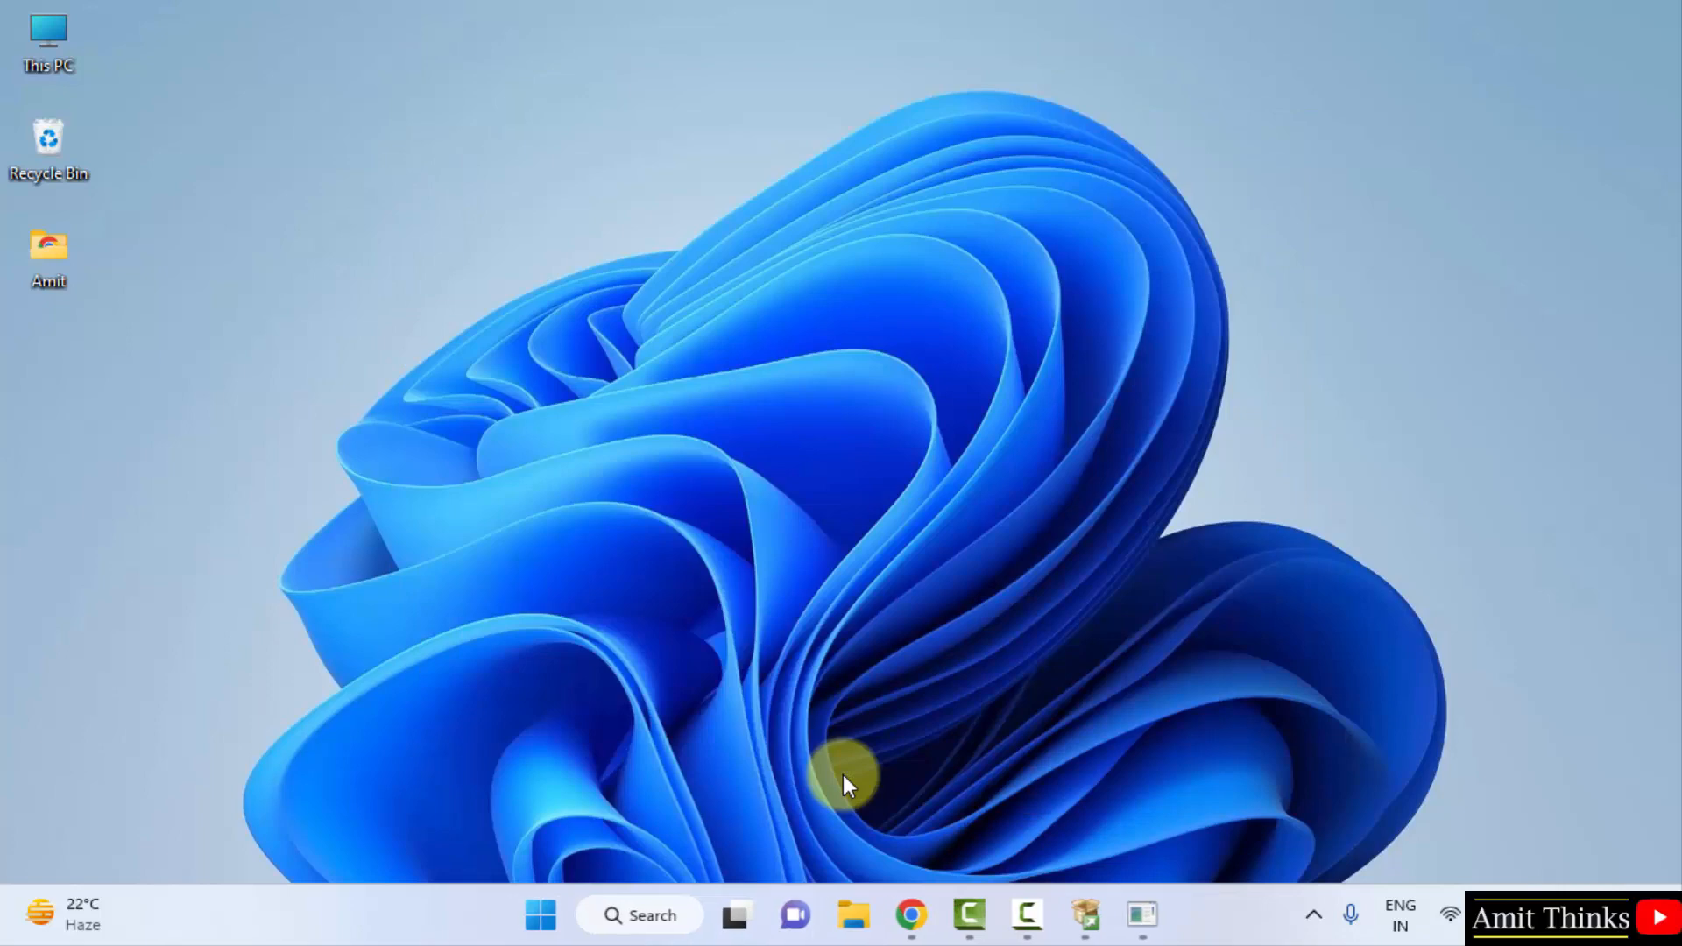
pyautogui.click(542, 915)
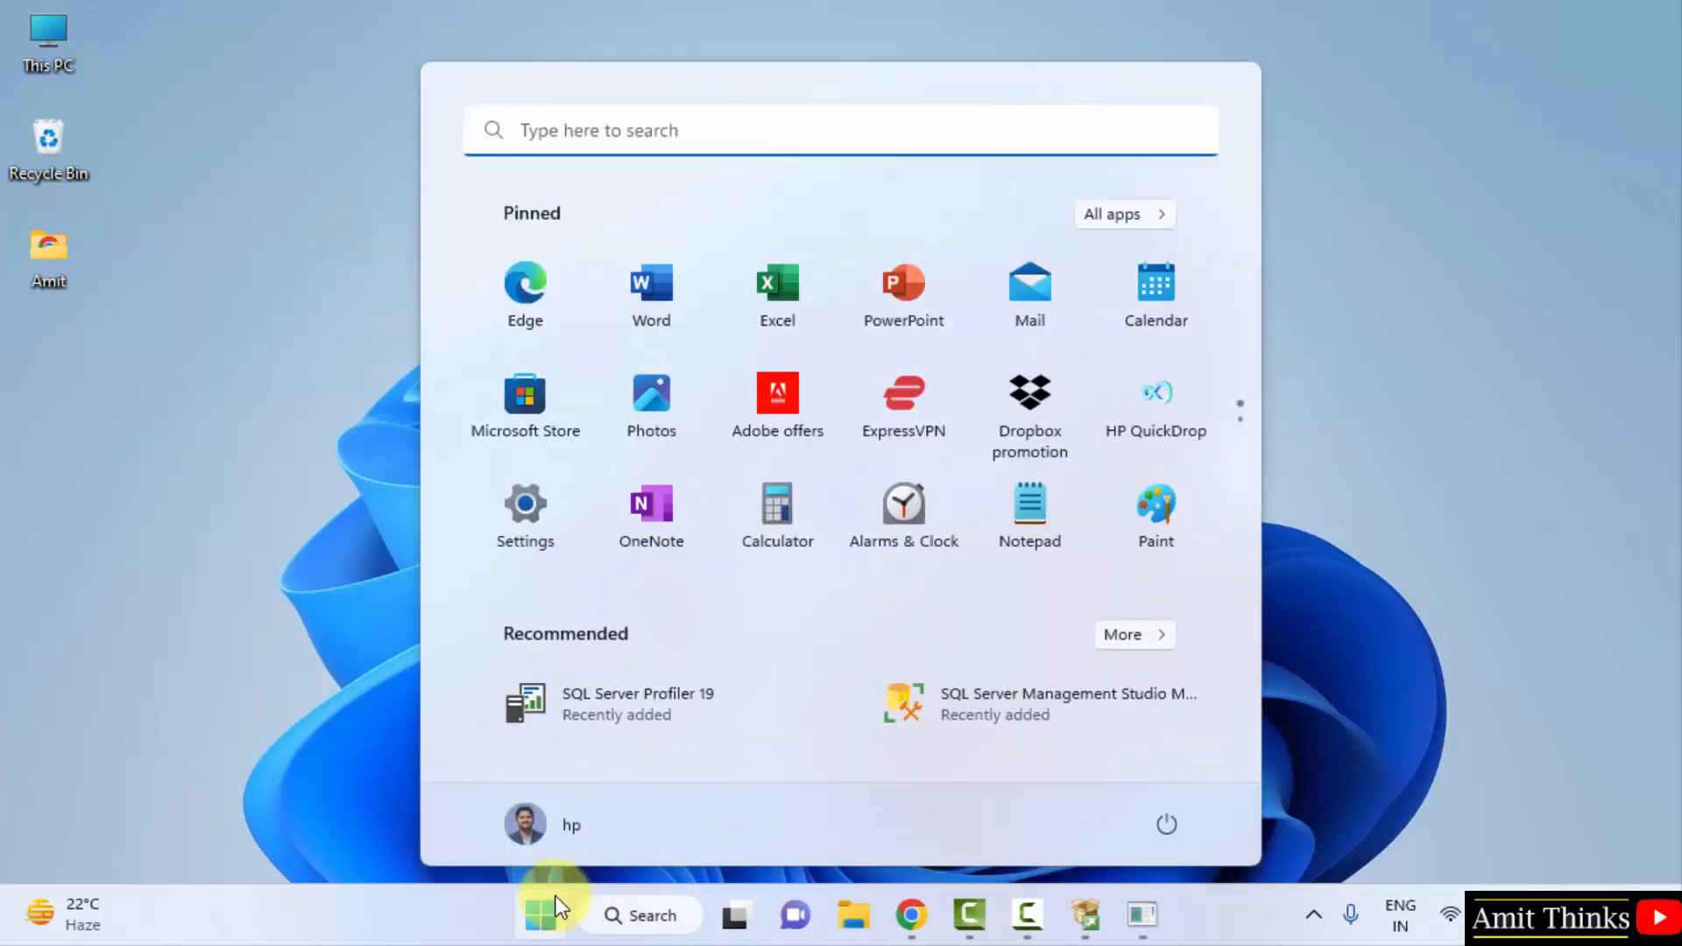
pyautogui.write('sql server management')
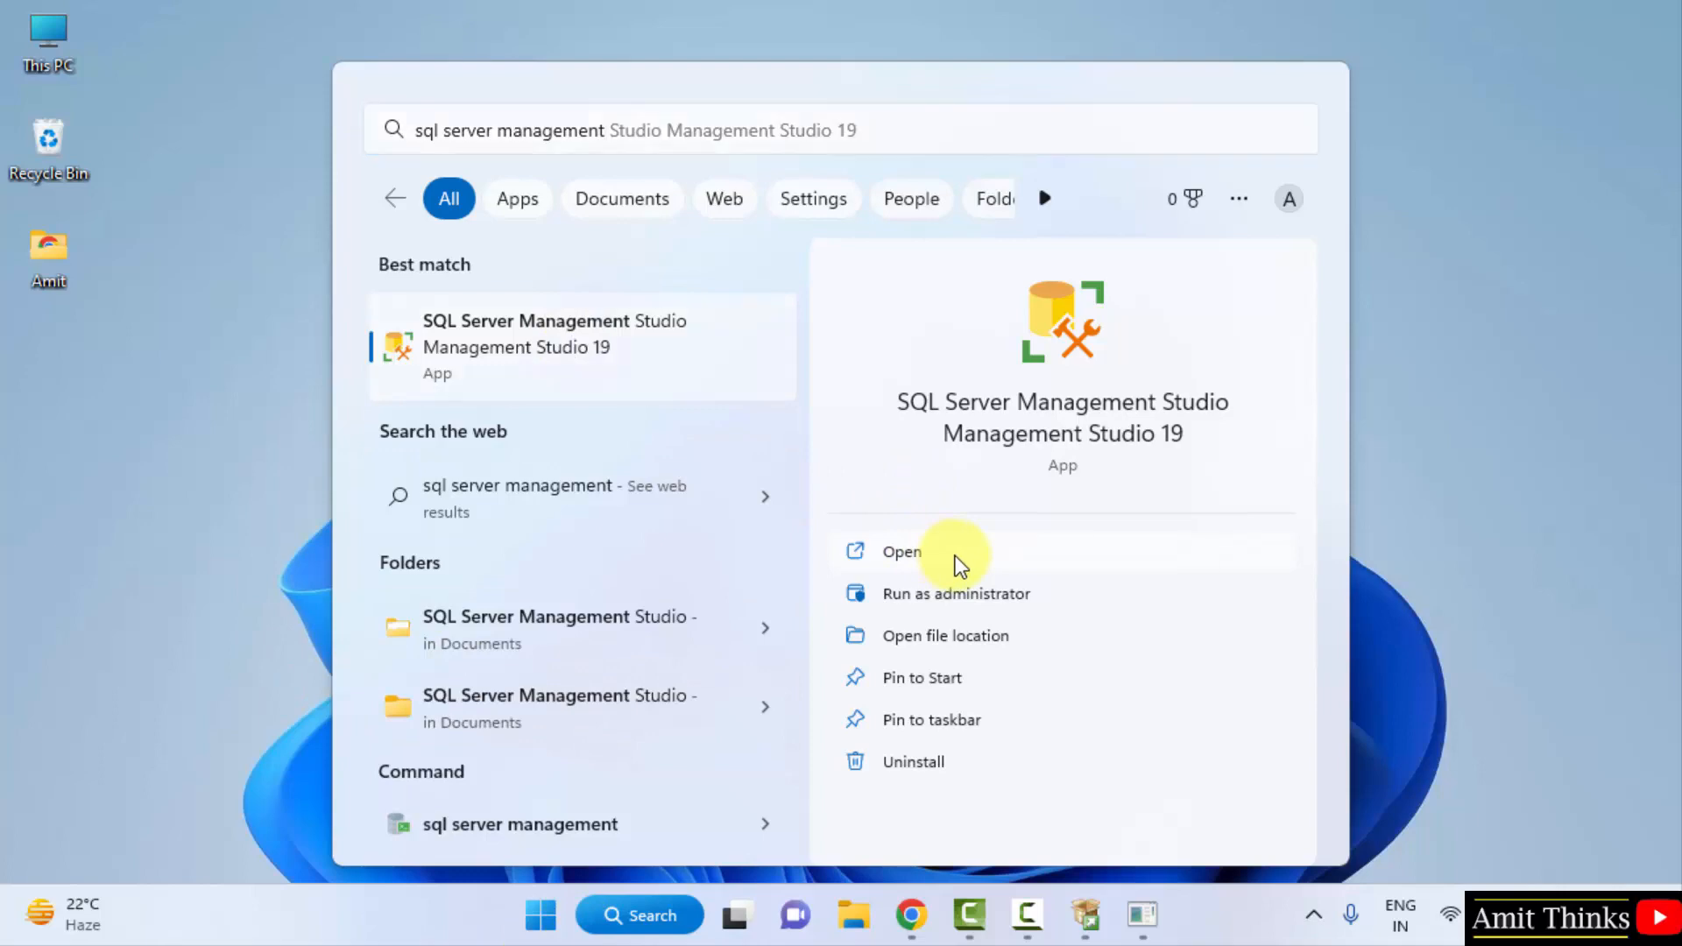
pyautogui.click(900, 553)
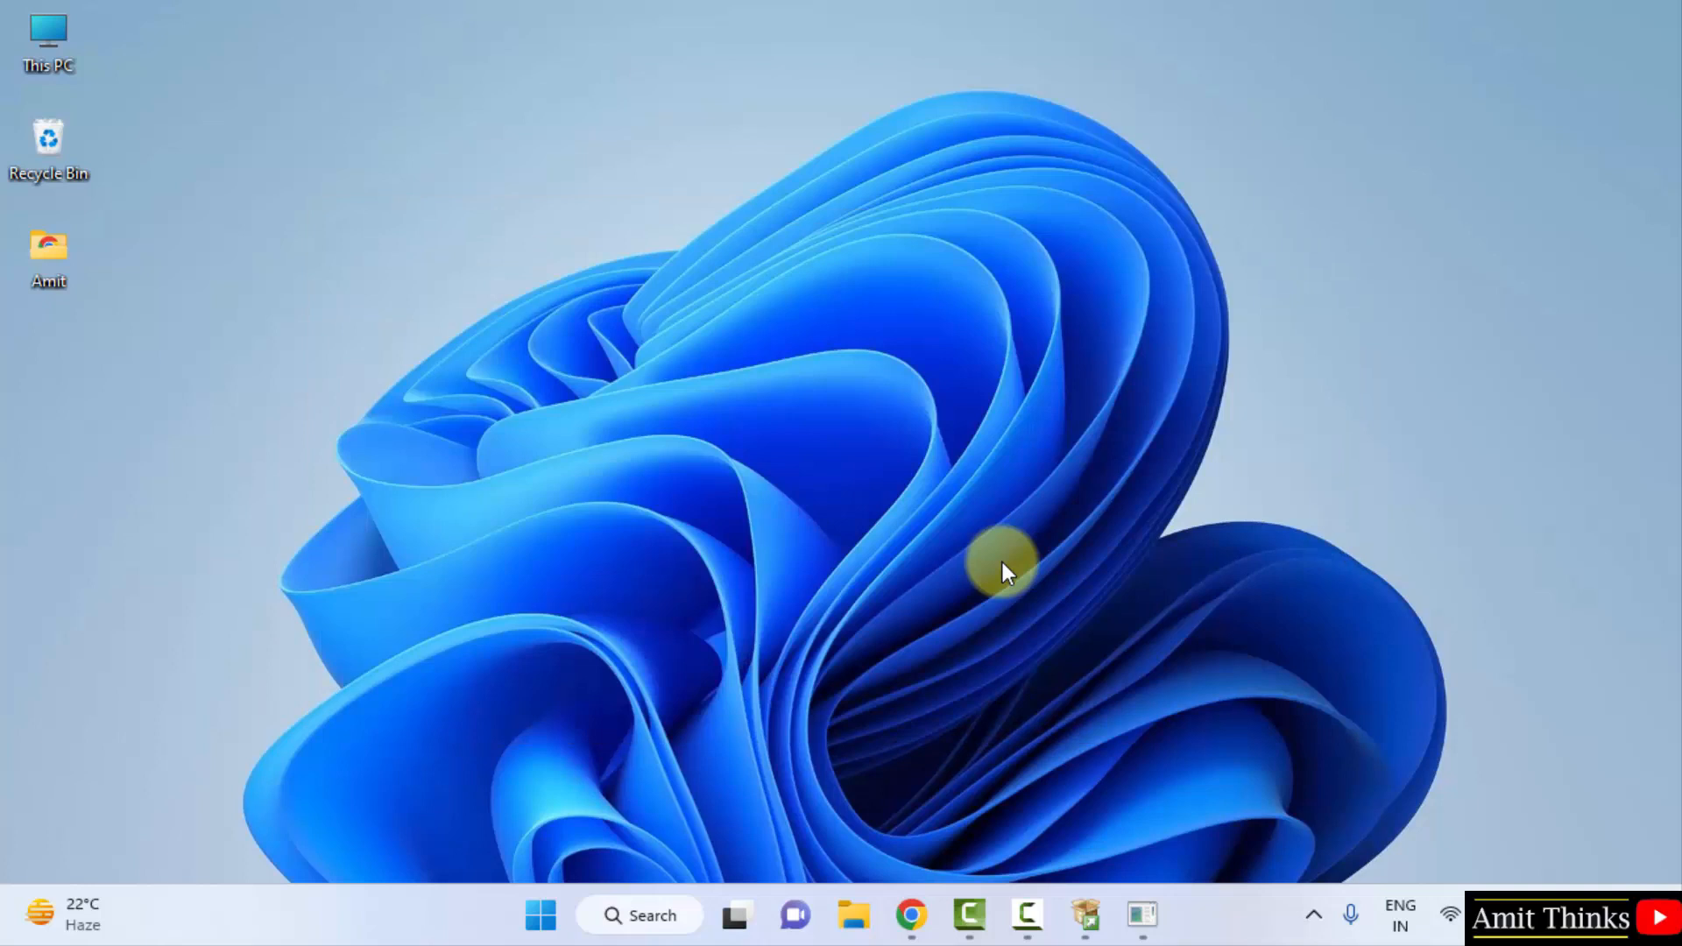
pyautogui.click(1169, 915)
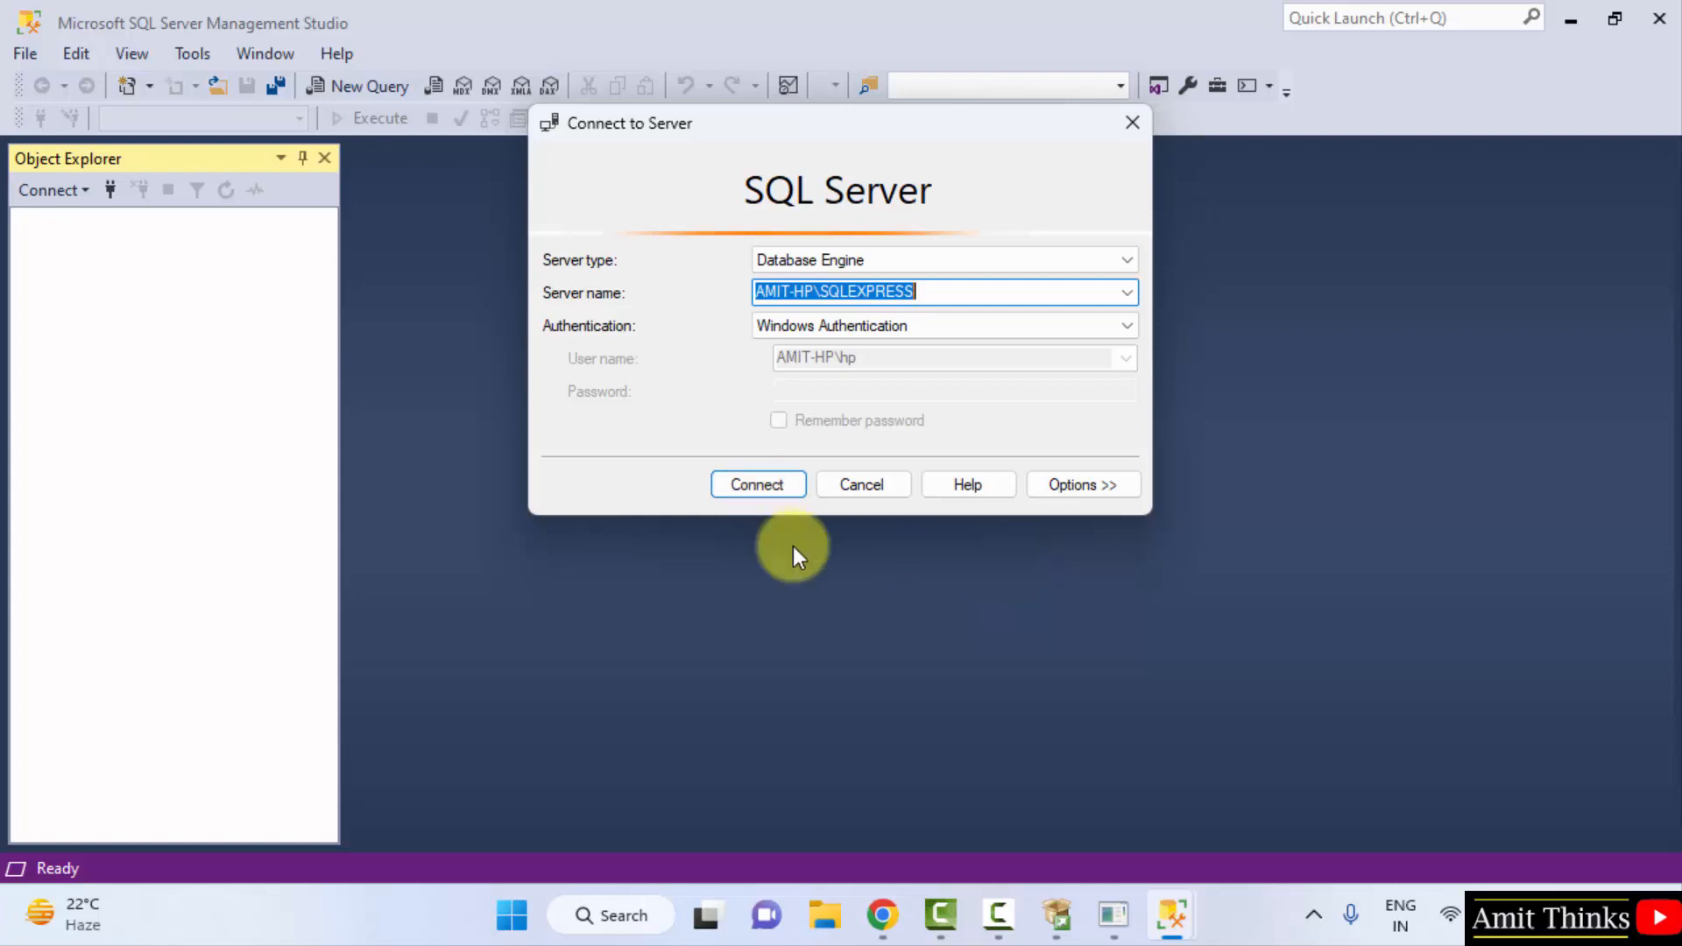
# Connect to AMIT-HP\SQLEXPRESS with Windows Authentication and expand its Databases folder
pyautogui.click(757, 484)
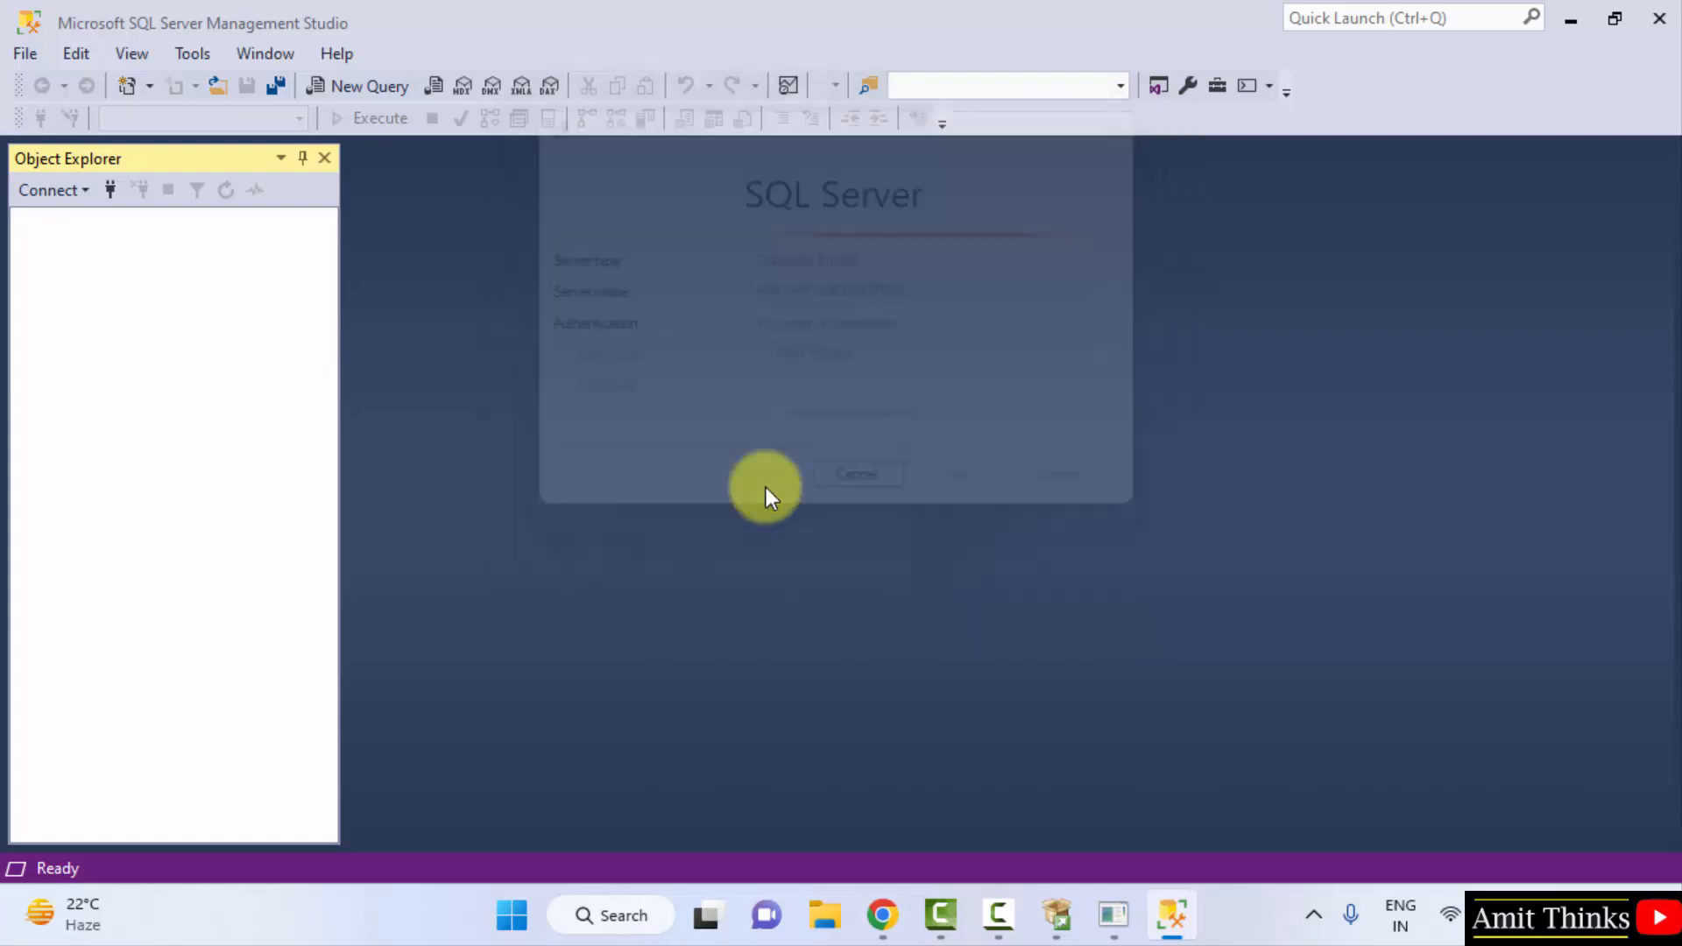
pyautogui.click(951, 475)
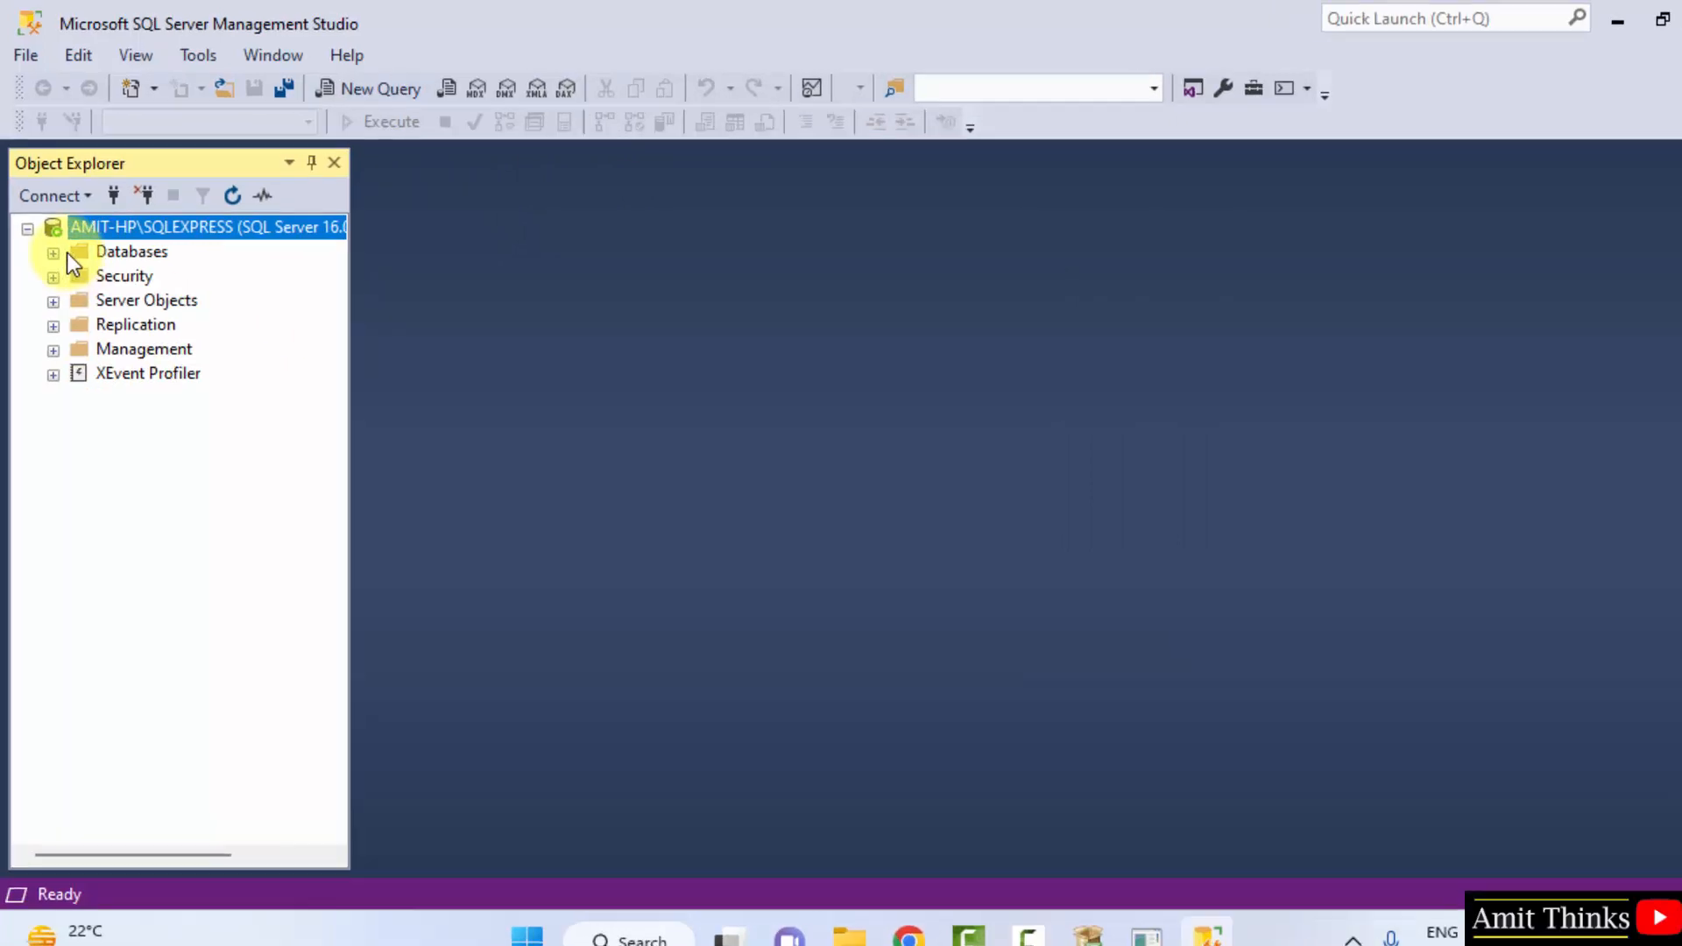
pyautogui.doubleClick(128, 251)
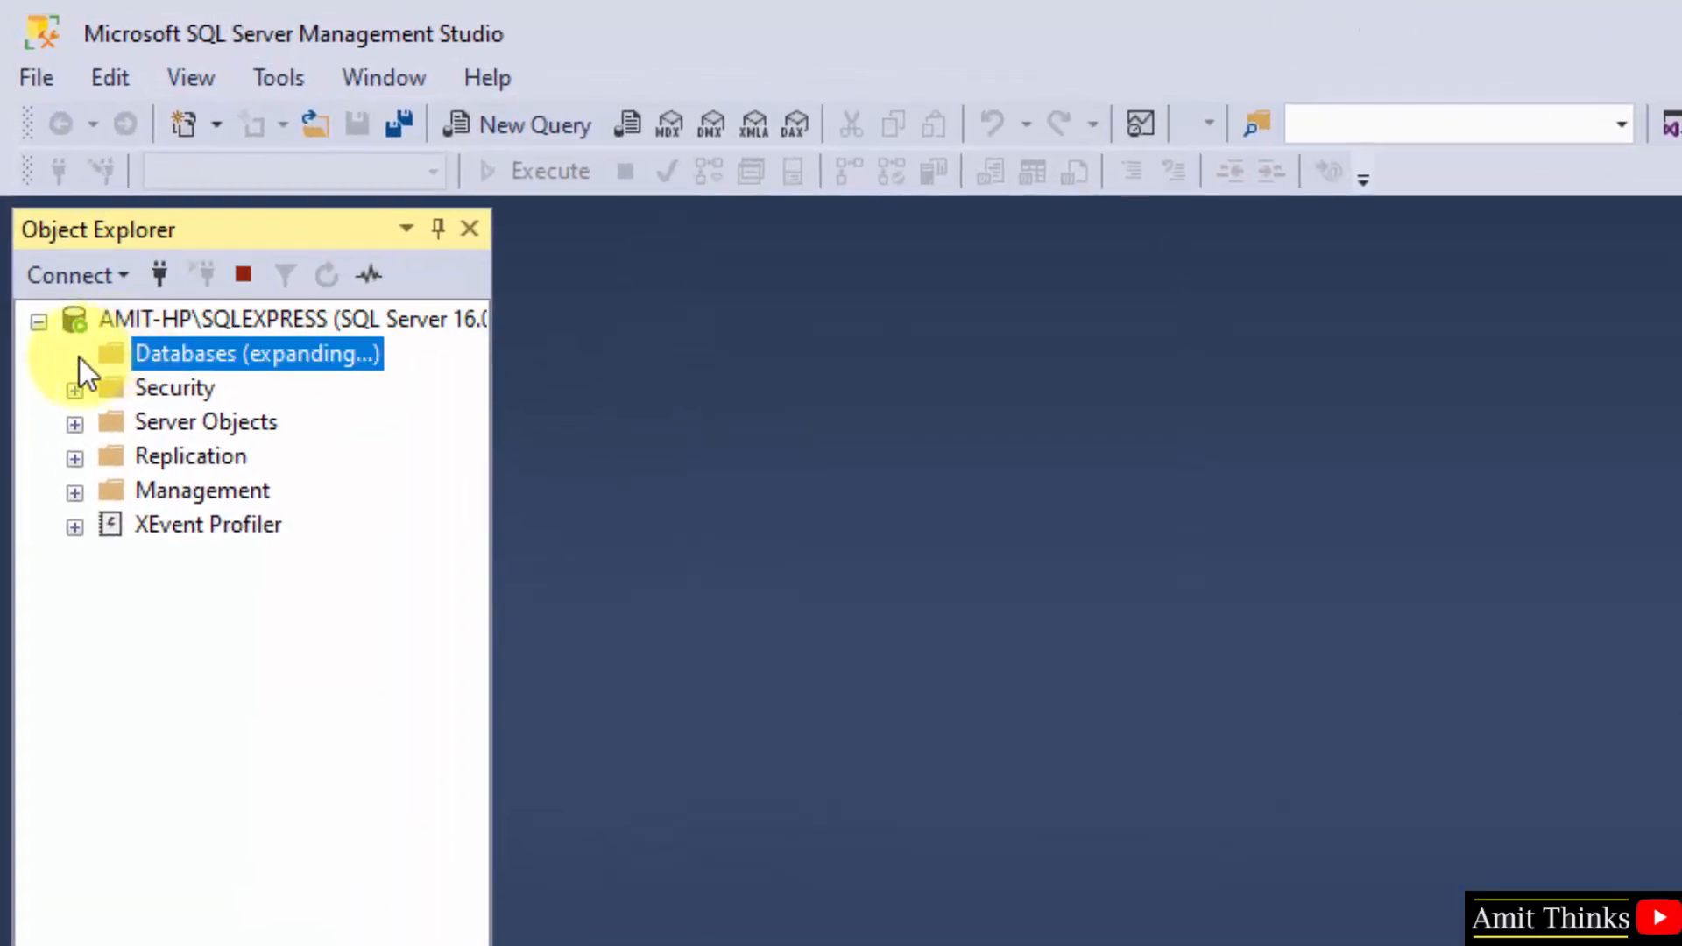
pyautogui.click(75, 352)
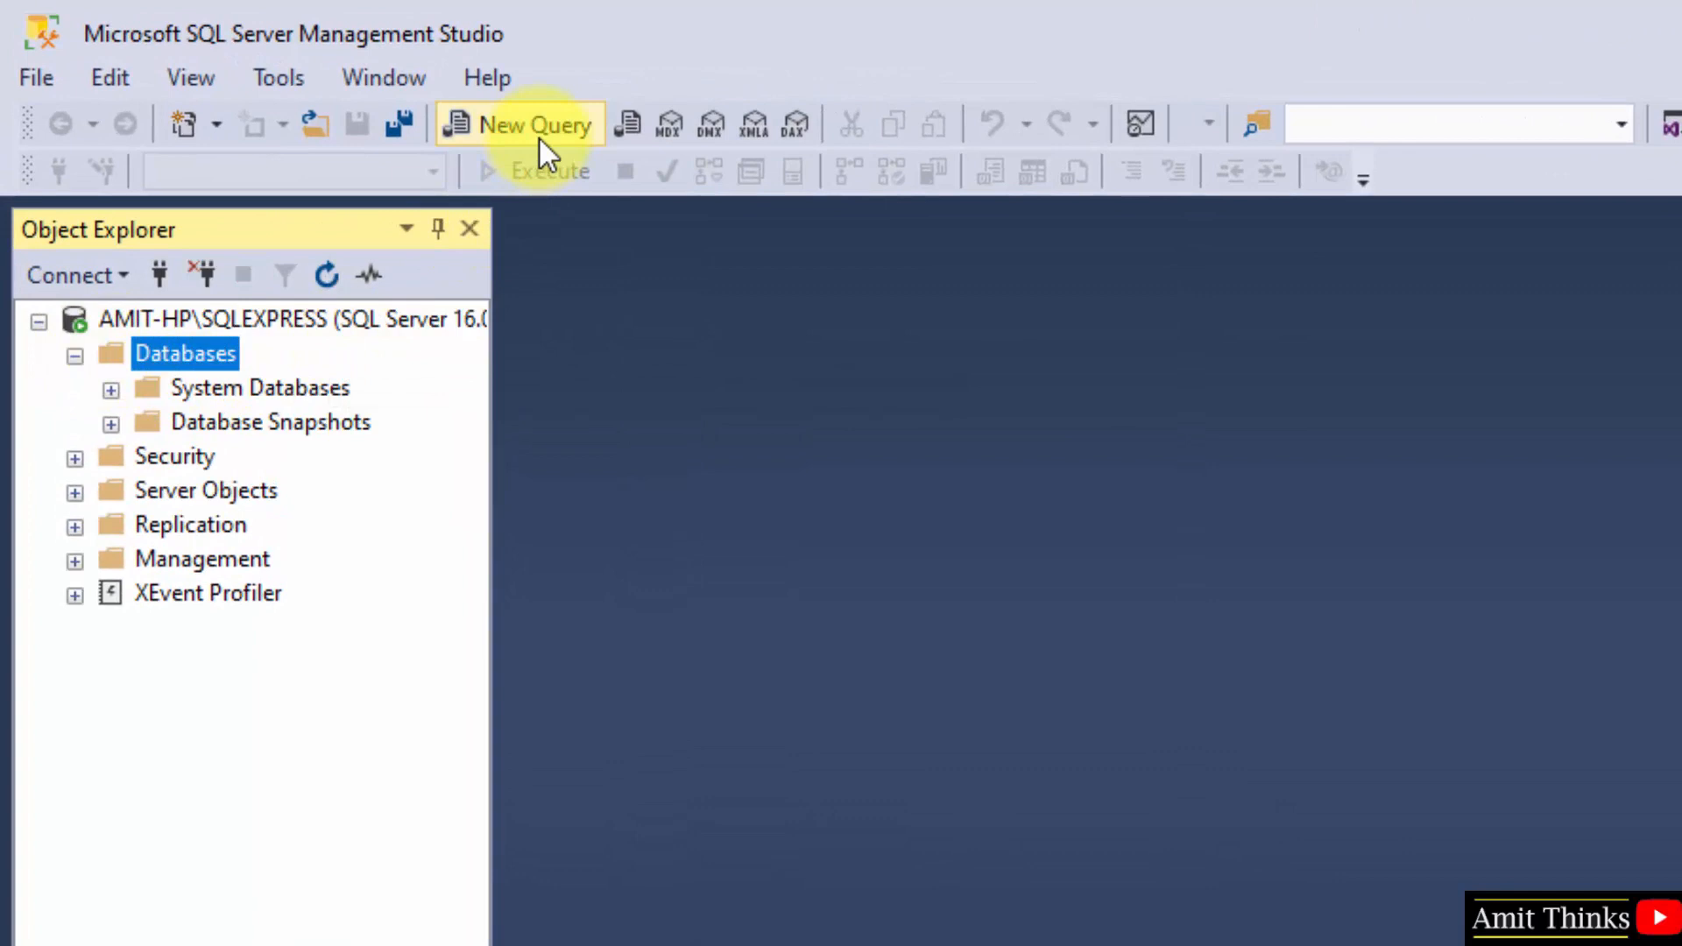
pyautogui.click(533, 125)
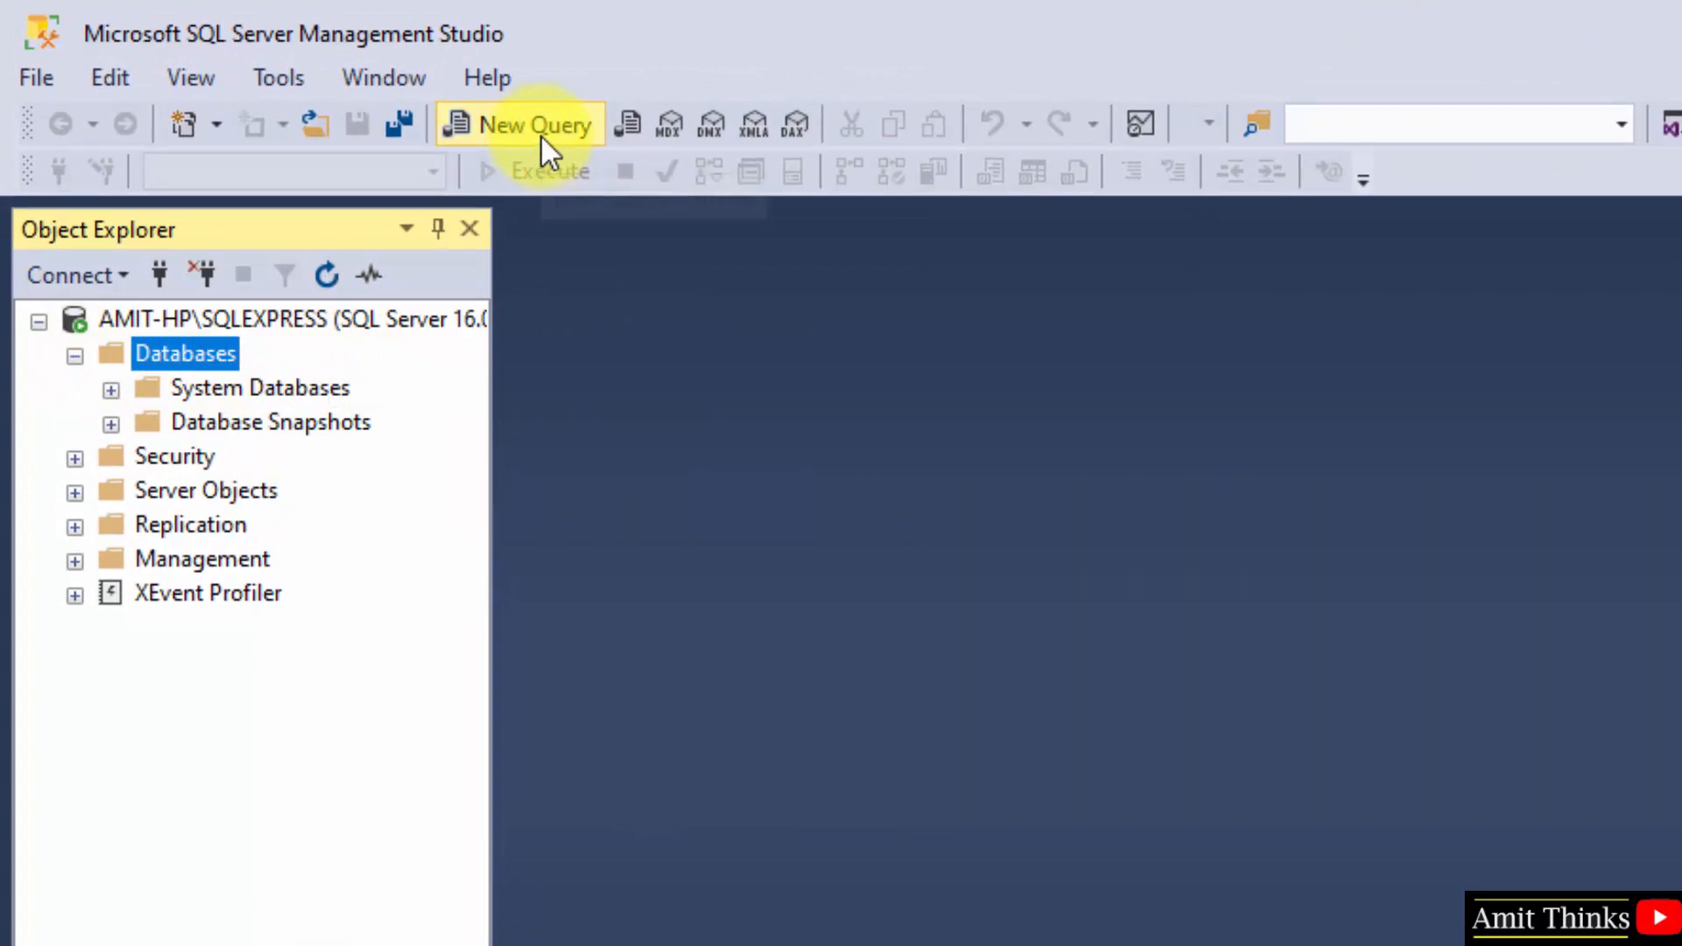
# Write 'create database amitdb;' in a new query window at 200% editor zoom
pyautogui.click(518, 125)
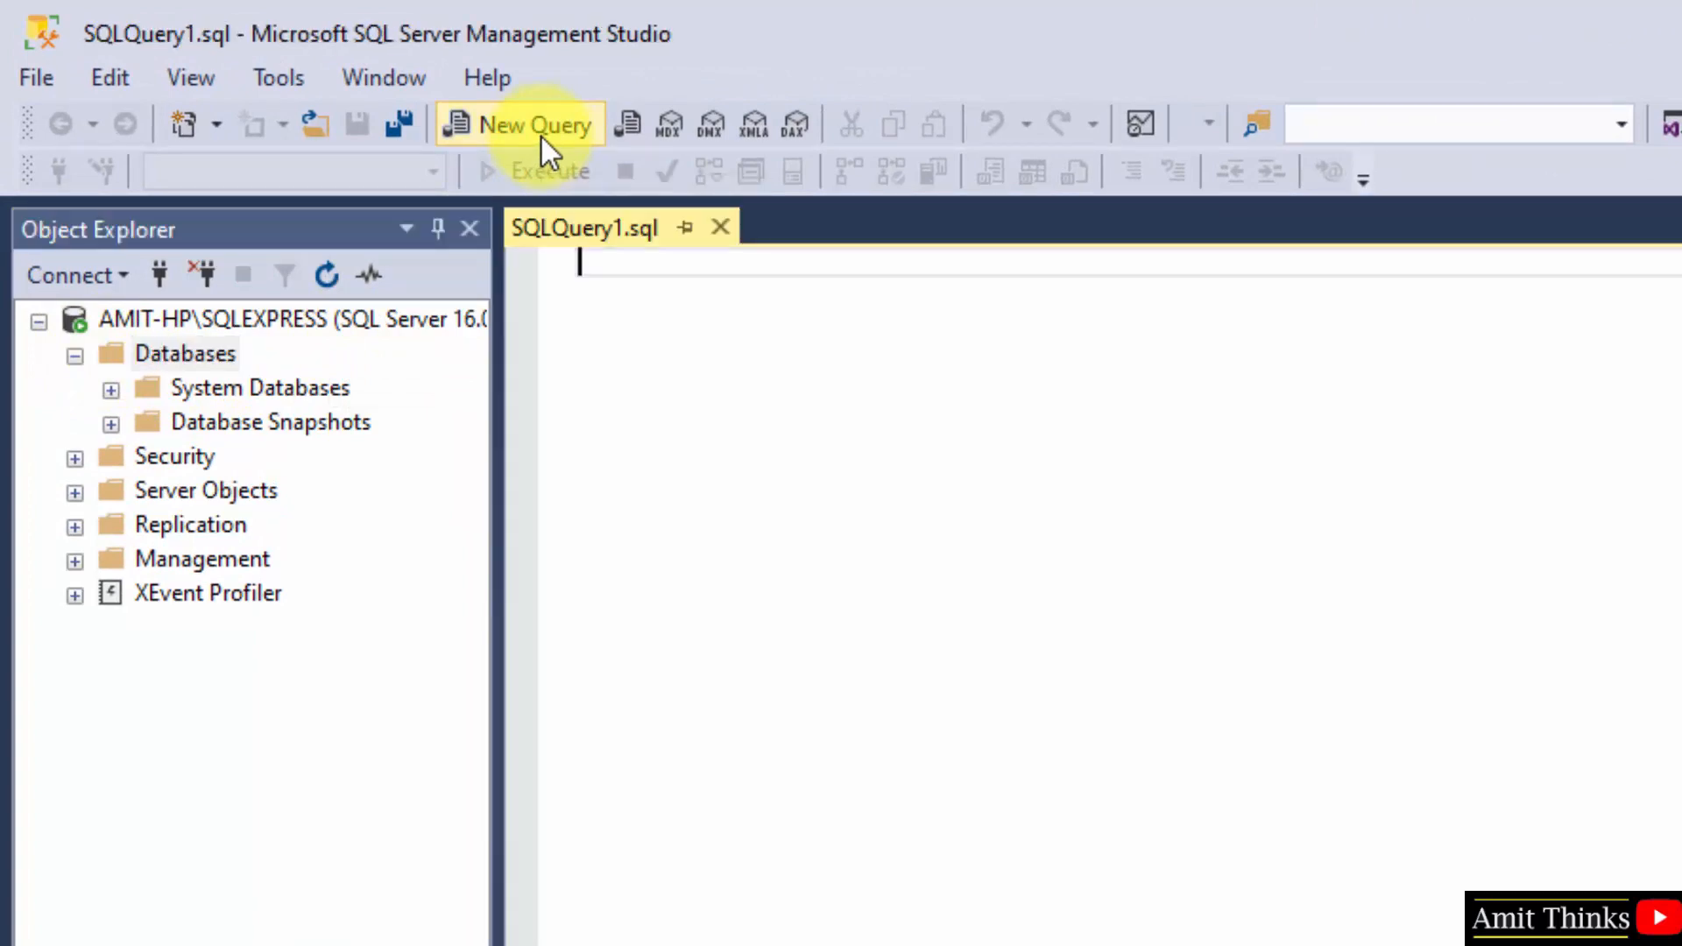
pyautogui.click(520, 125)
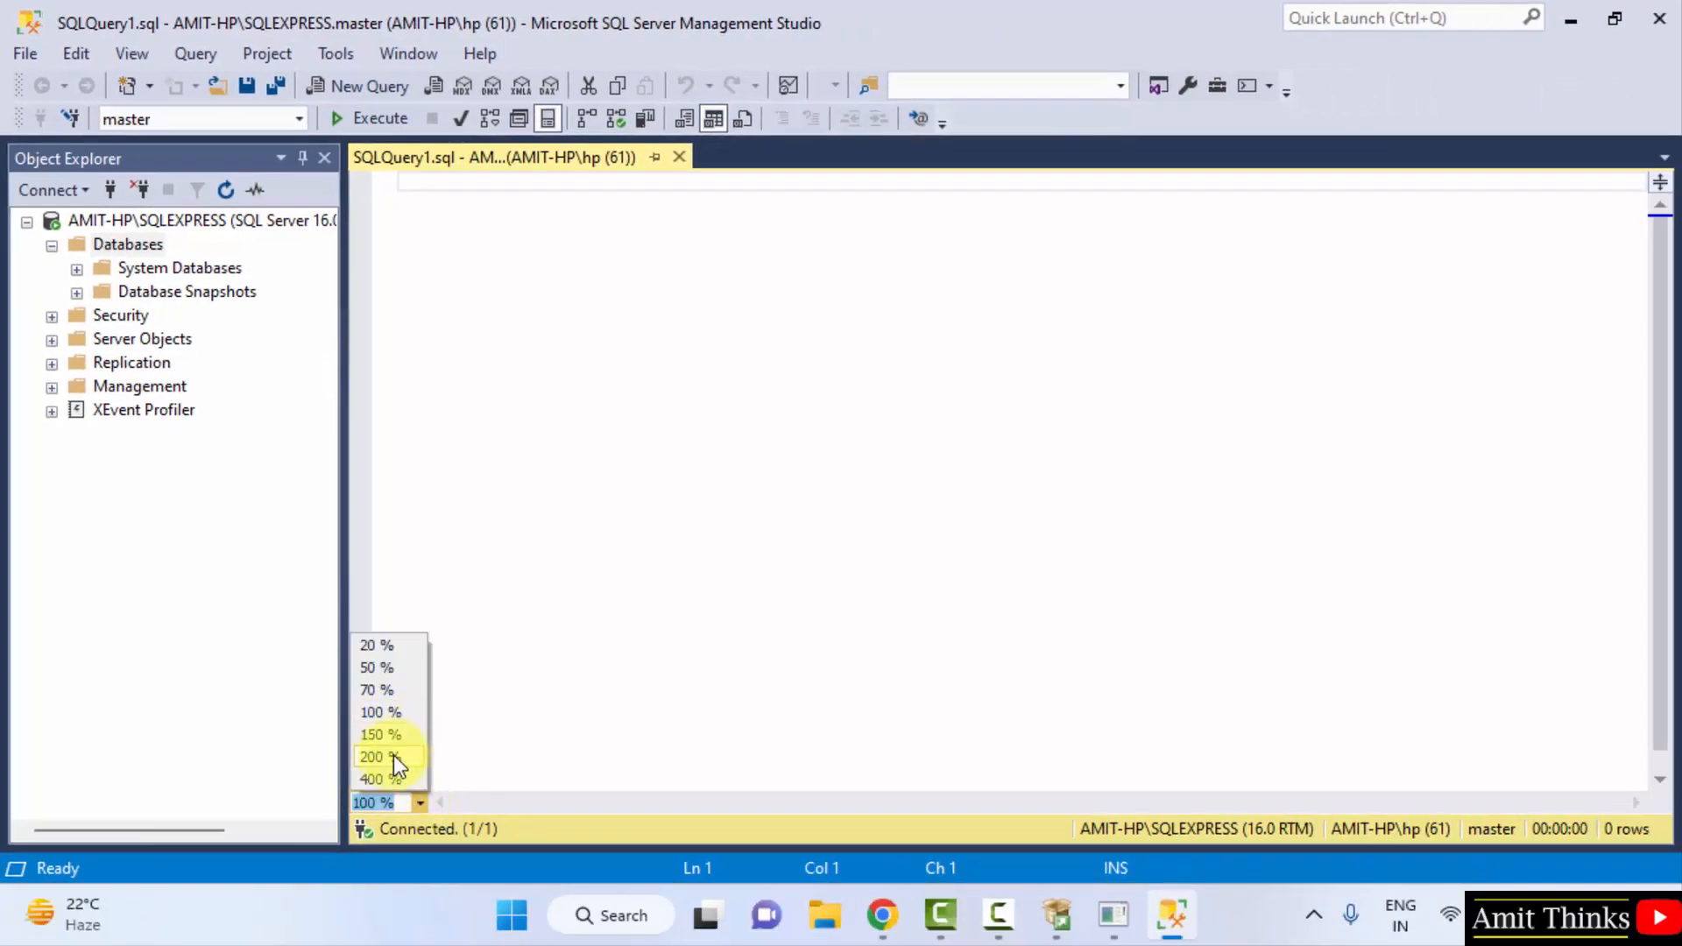
pyautogui.click(372, 758)
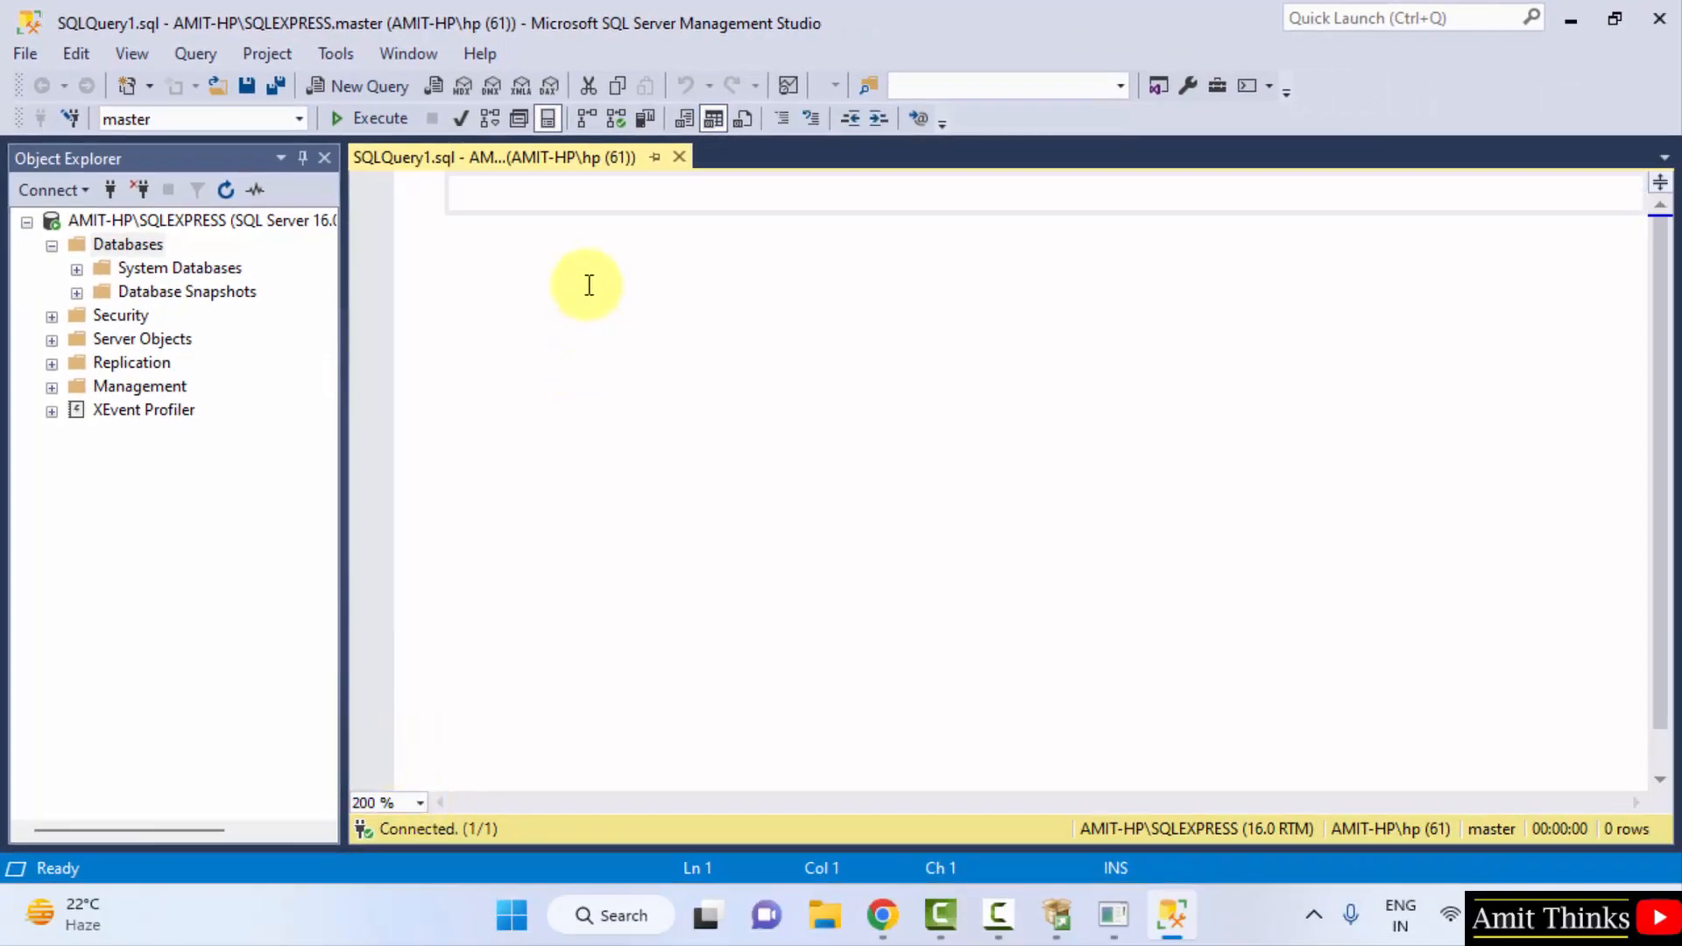
pyautogui.write('create d')
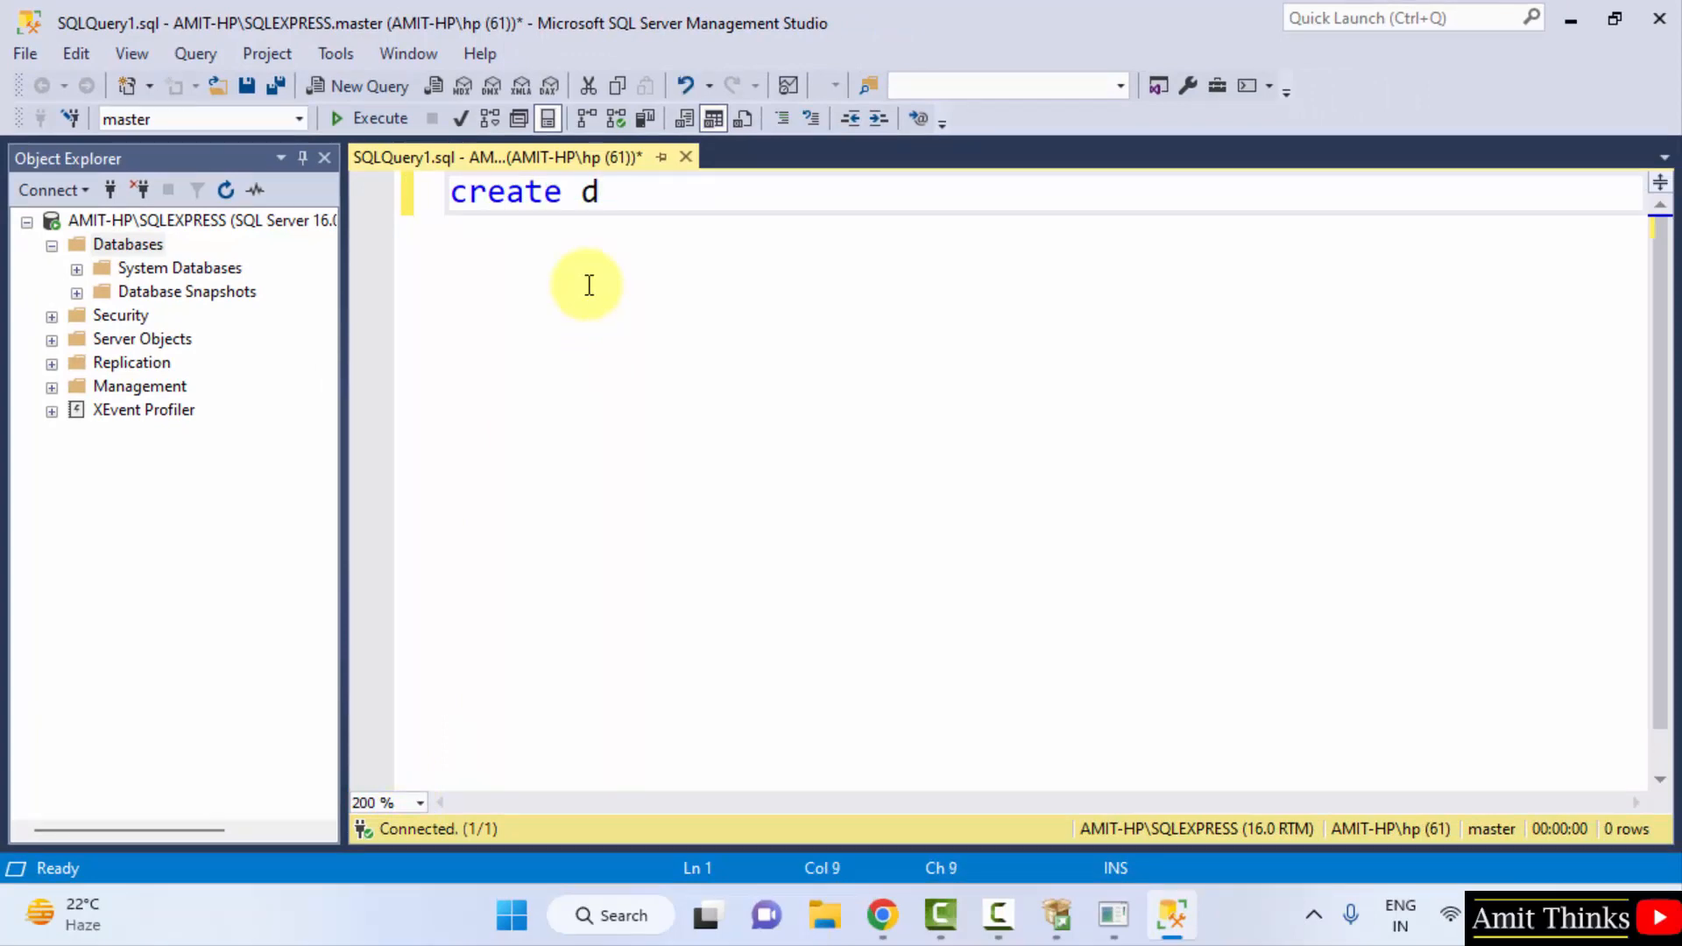
pyautogui.write('atabase')
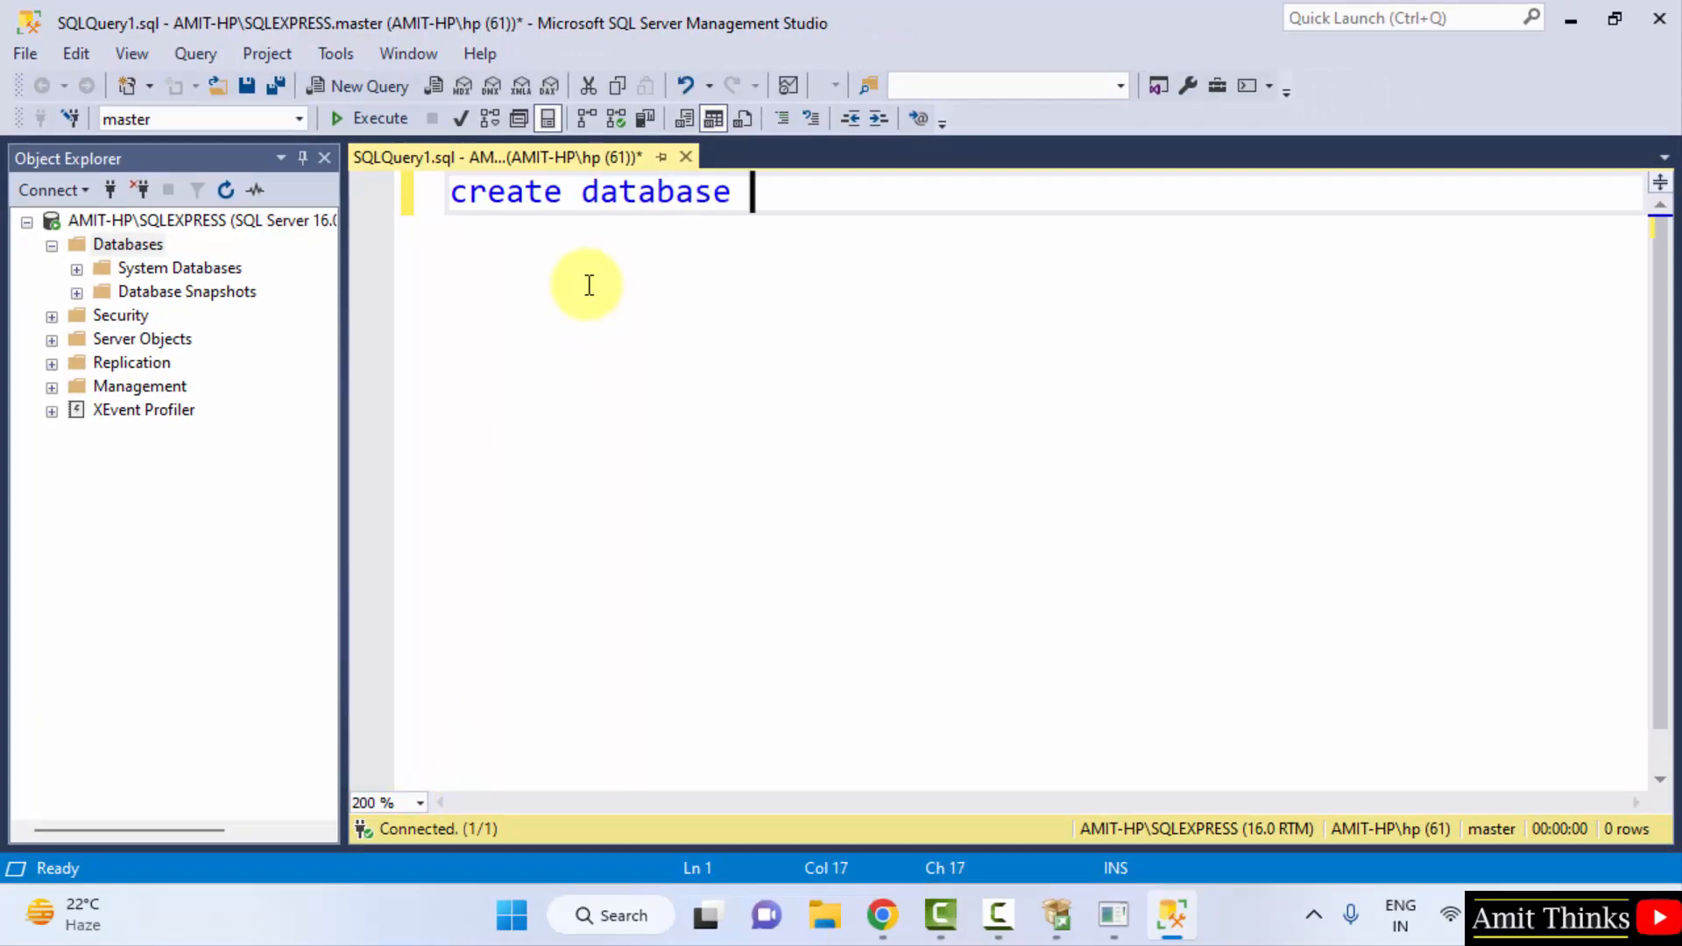
pyautogui.write('amitdb')
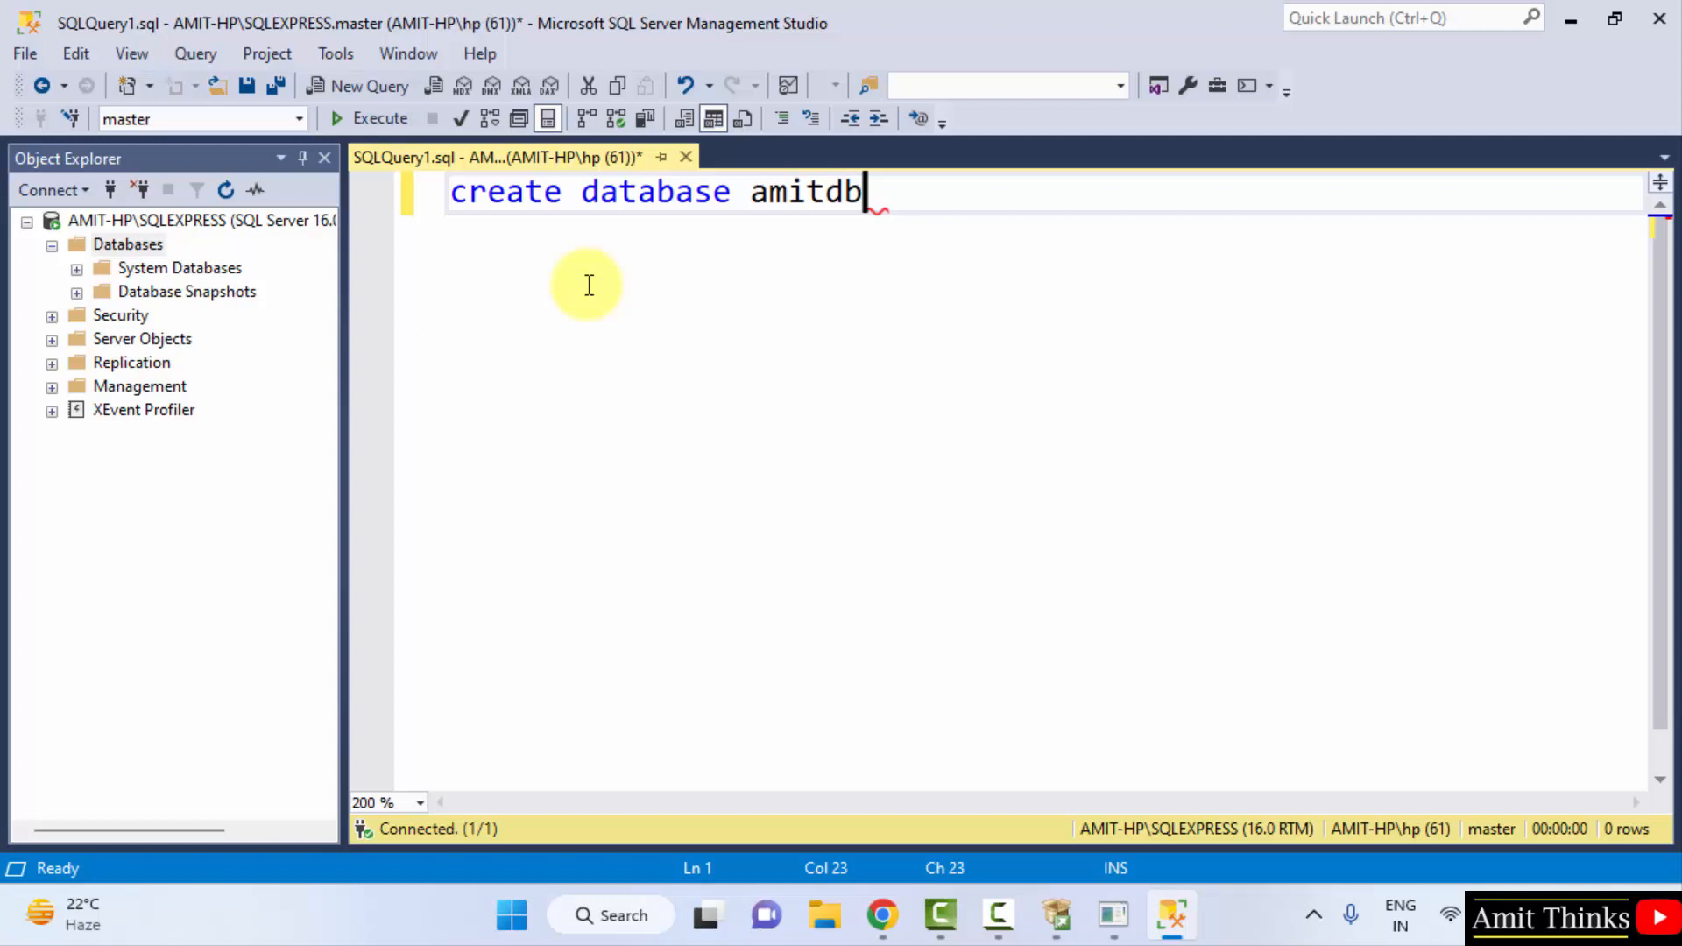
pyautogui.write(';')
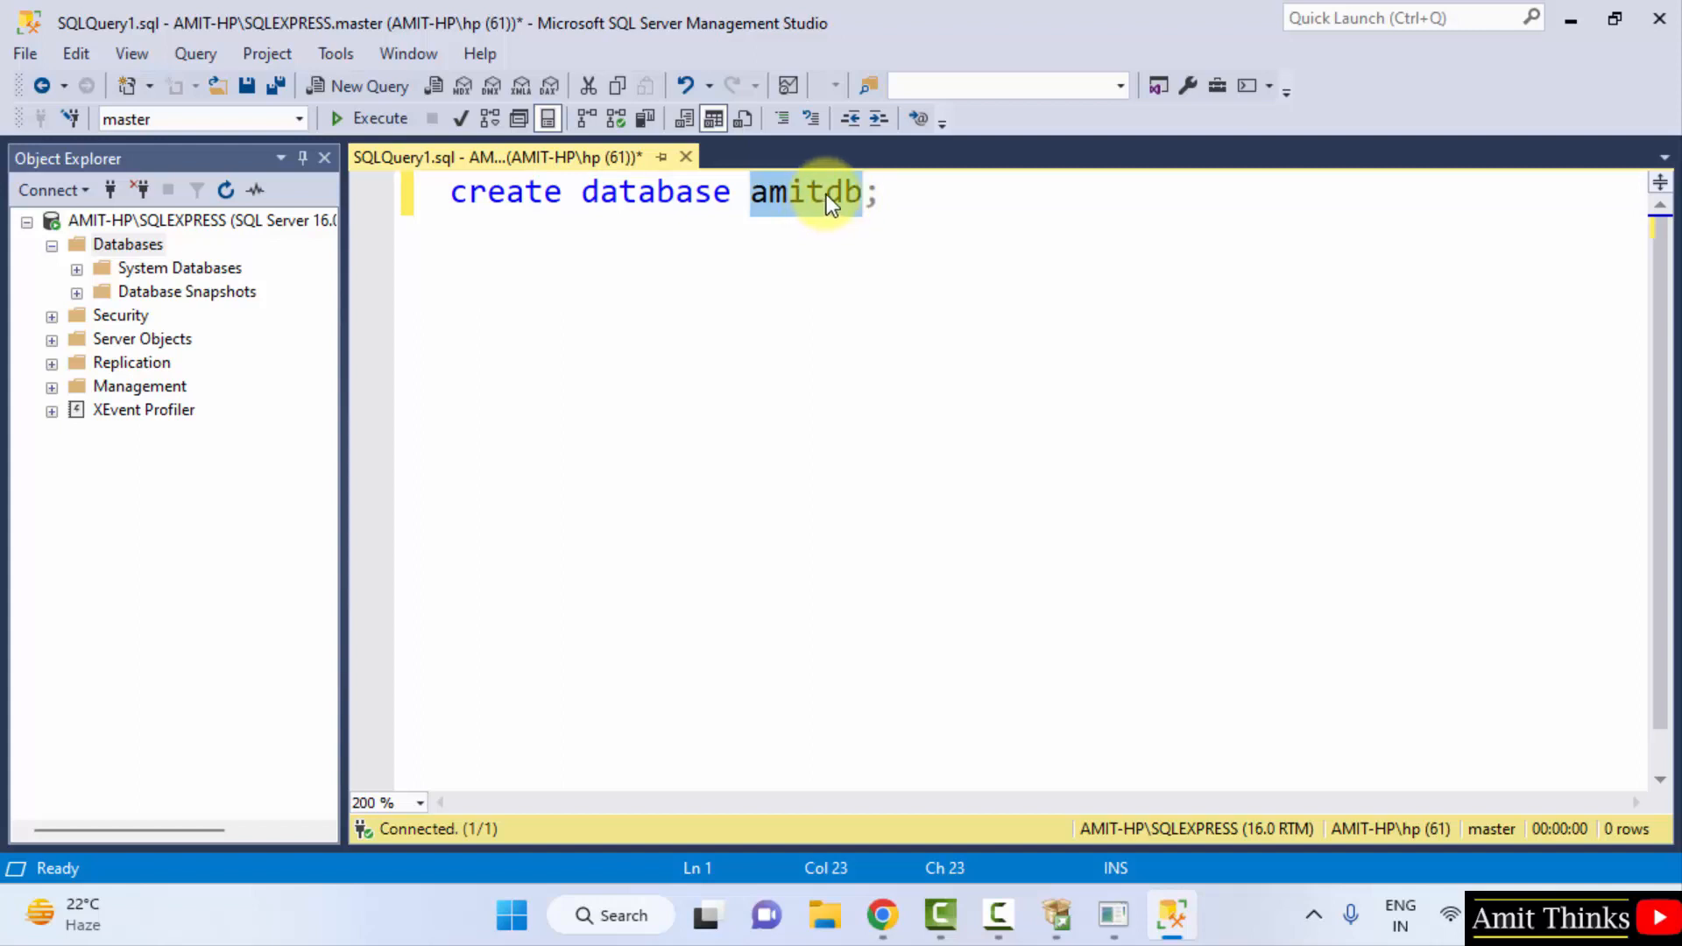
# Execute the create statement and refresh Databases in Object Explorer to show amitdb
pyautogui.click(880, 193)
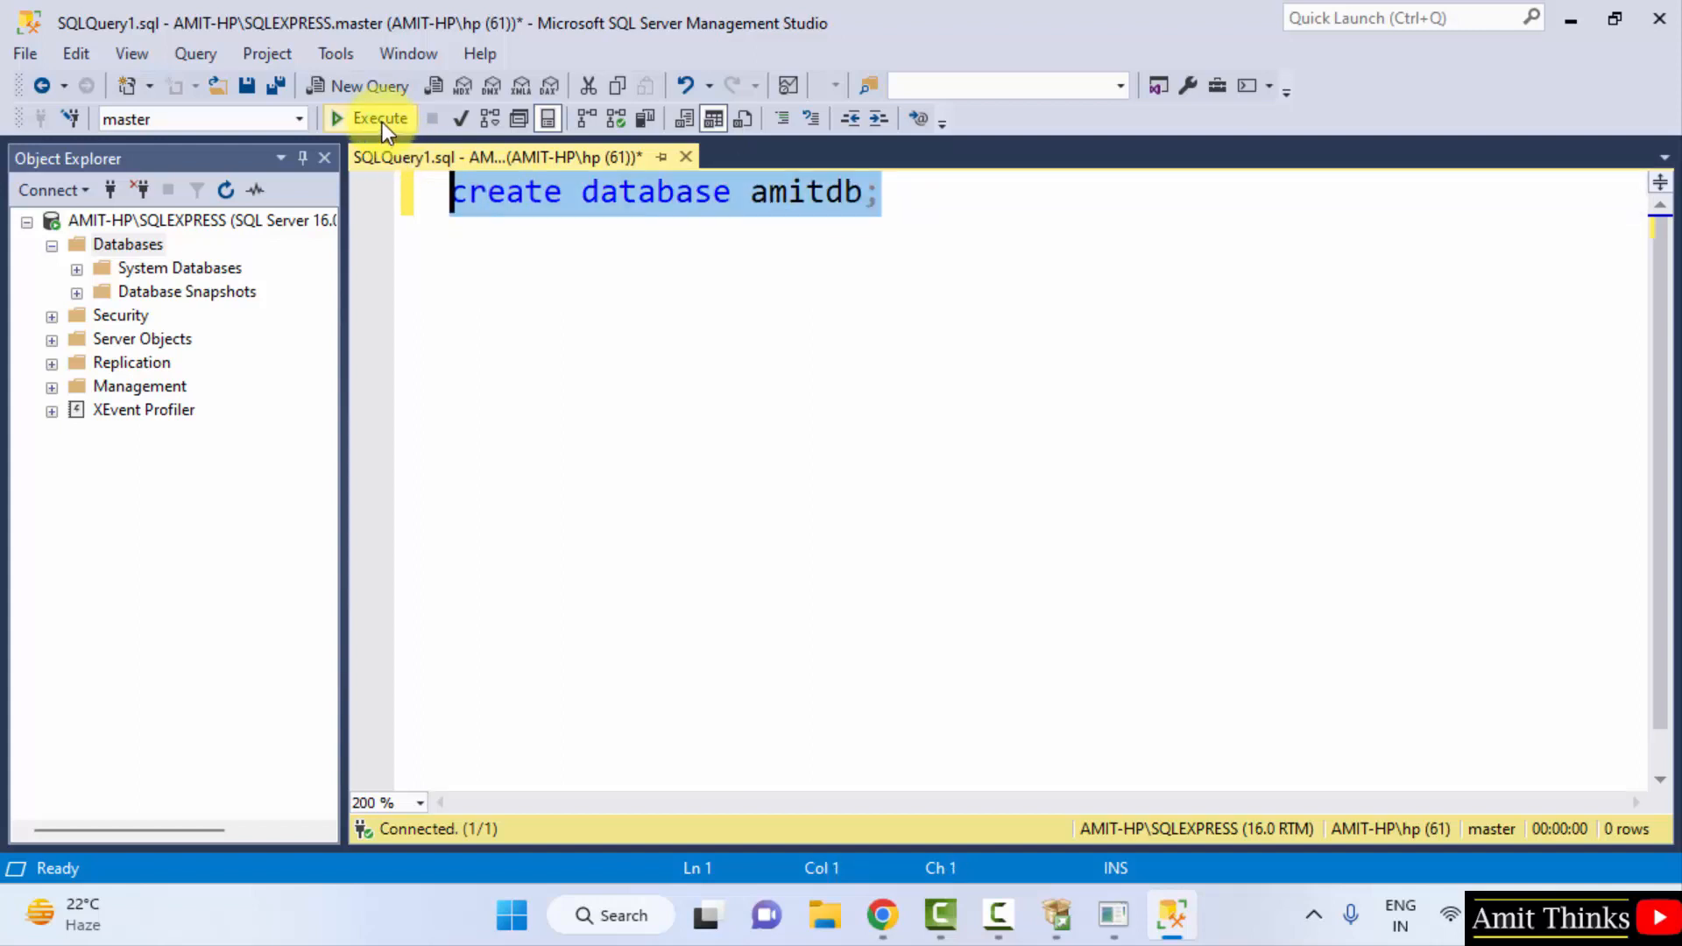
pyautogui.click(372, 117)
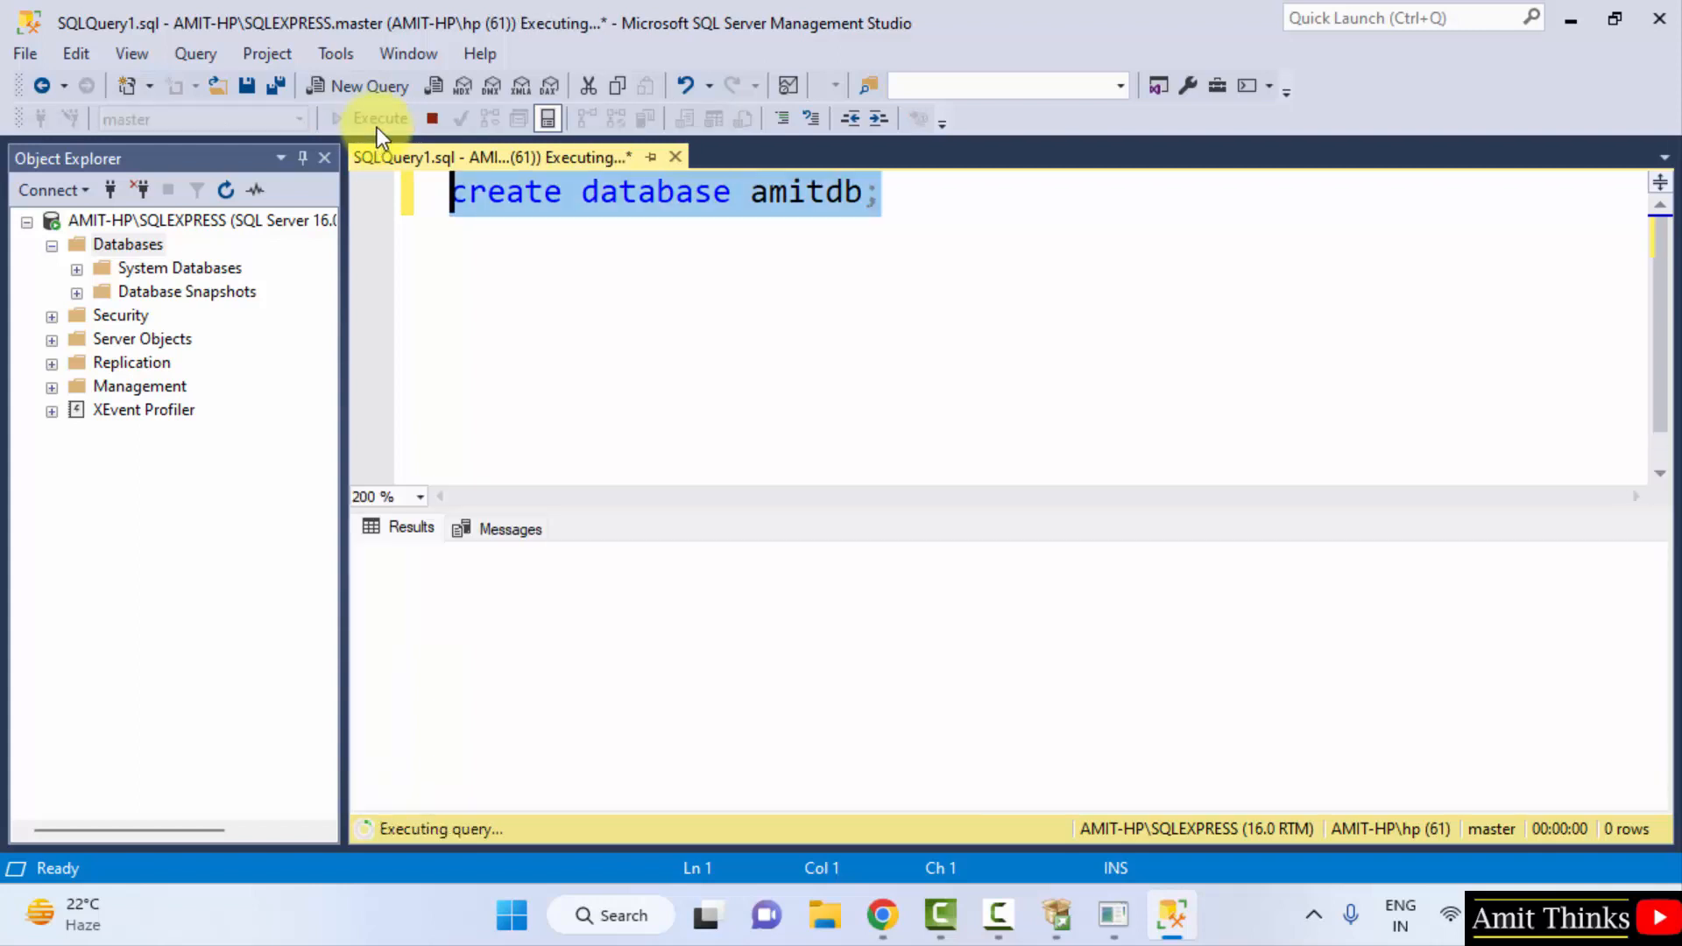
pyautogui.click(370, 118)
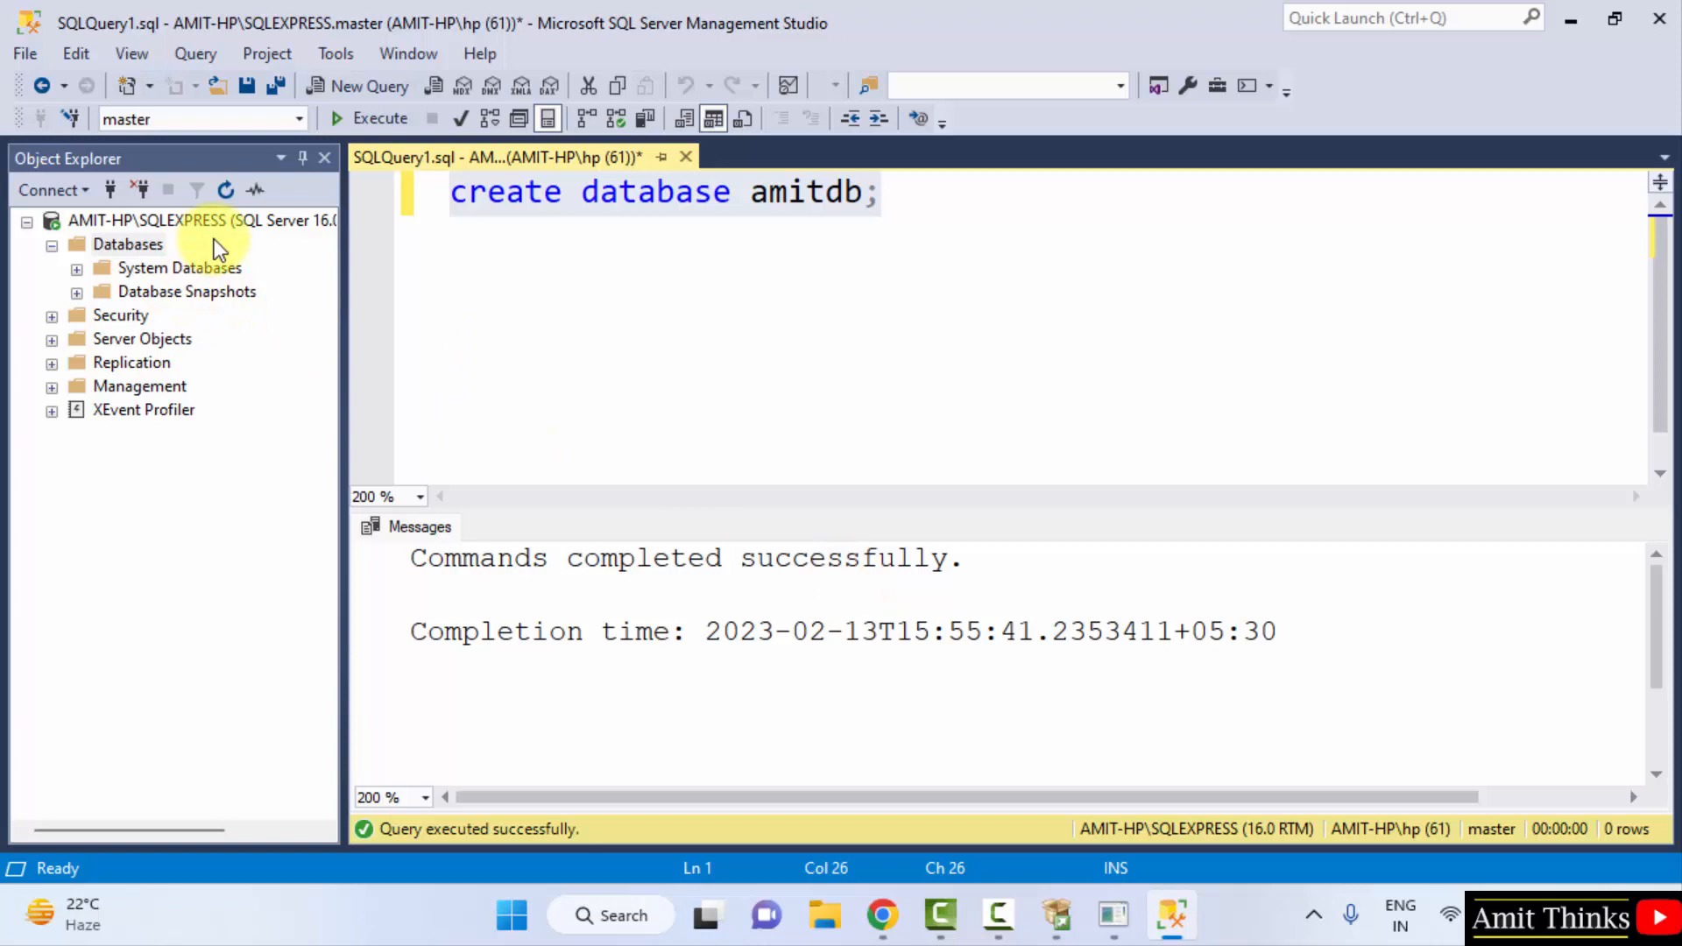
pyautogui.click(128, 244)
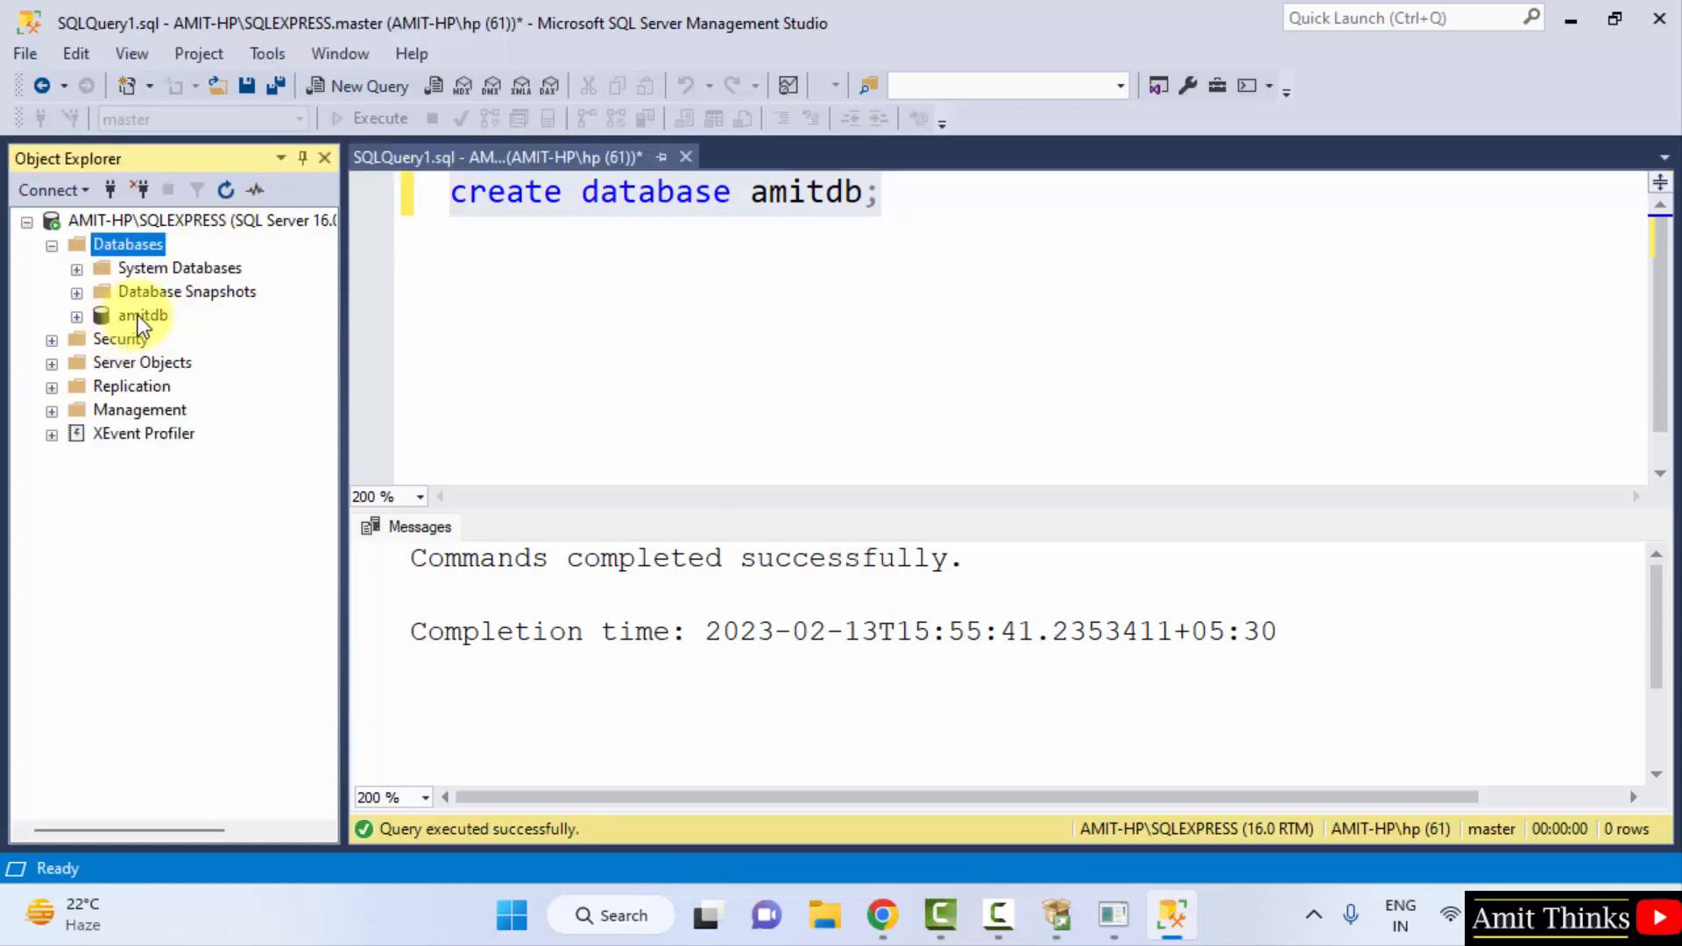
pyautogui.click(142, 316)
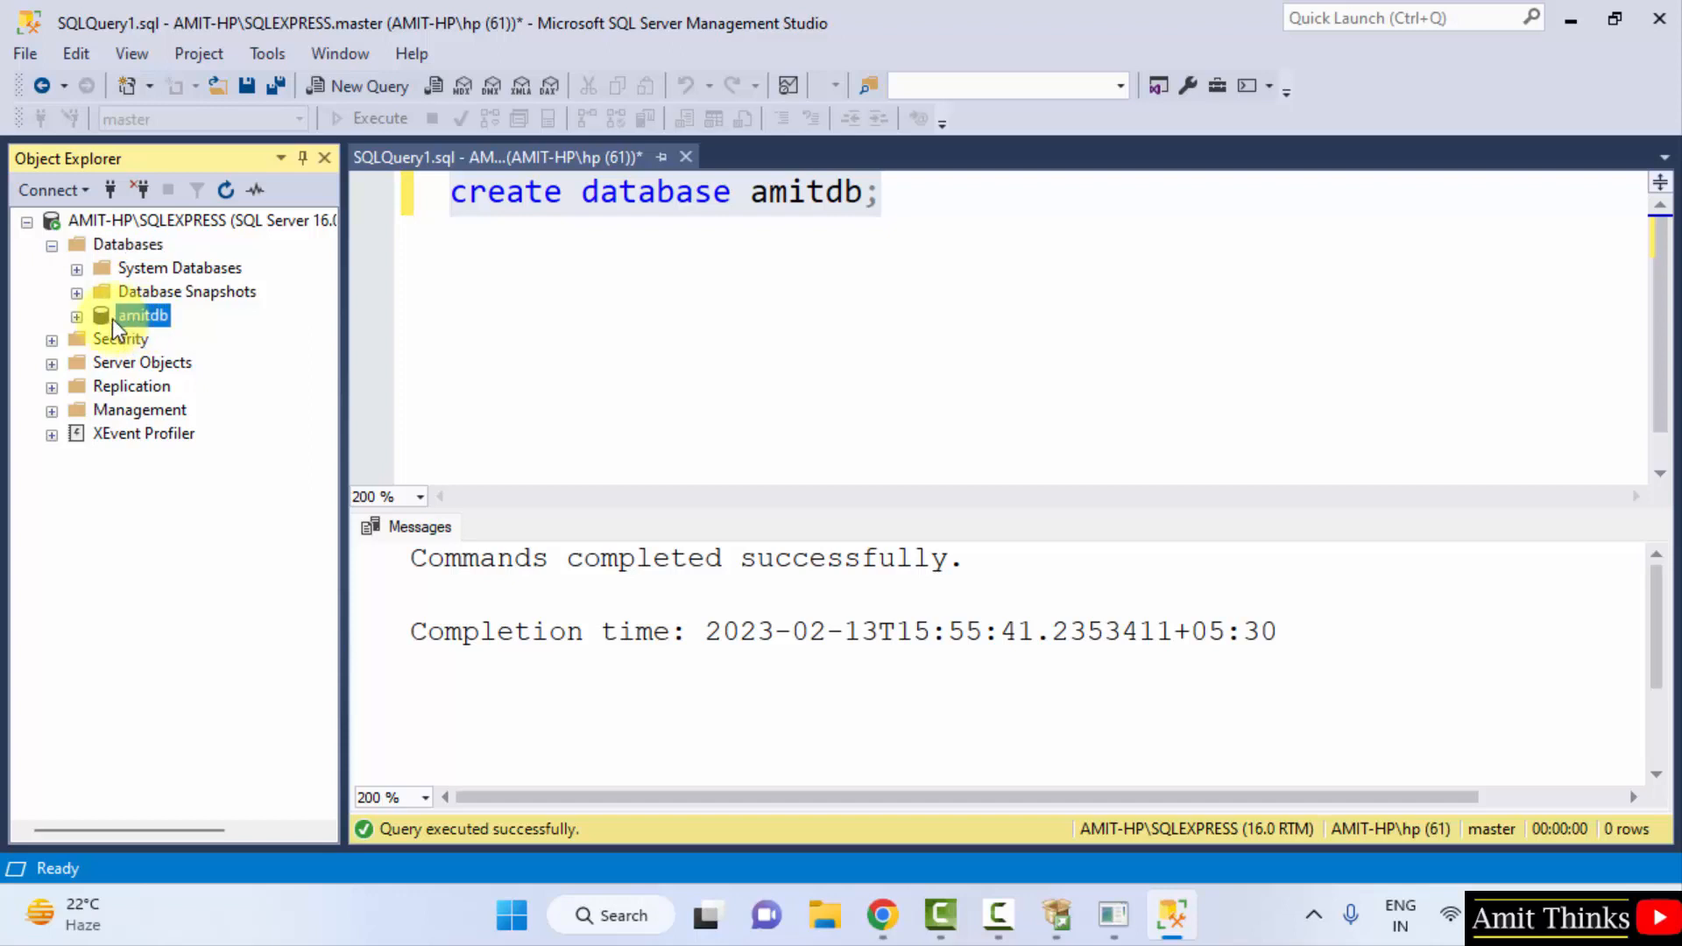